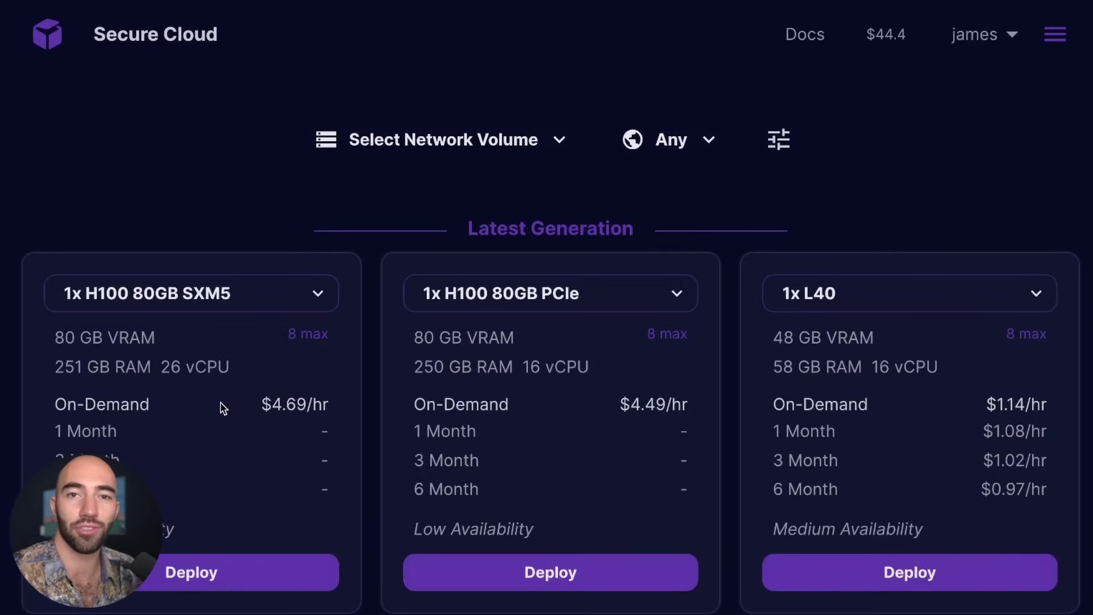
- Choose two A100 80GB GPUs from the Secure Cloud list and start the deploy setup
scroll("down", 3)
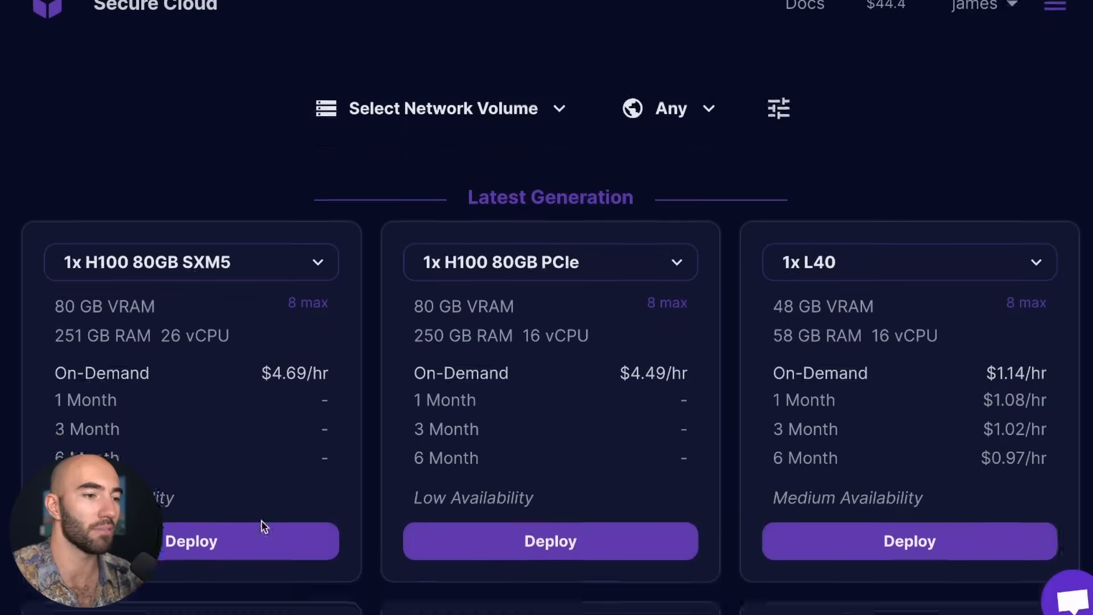
scroll("down", 3)
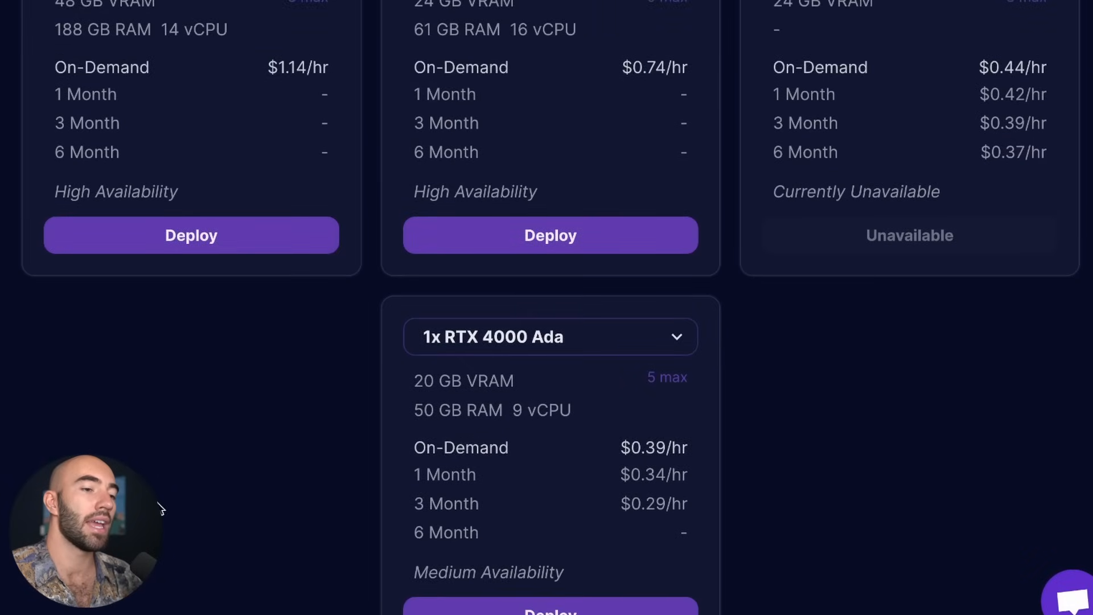
scroll("up", 3)
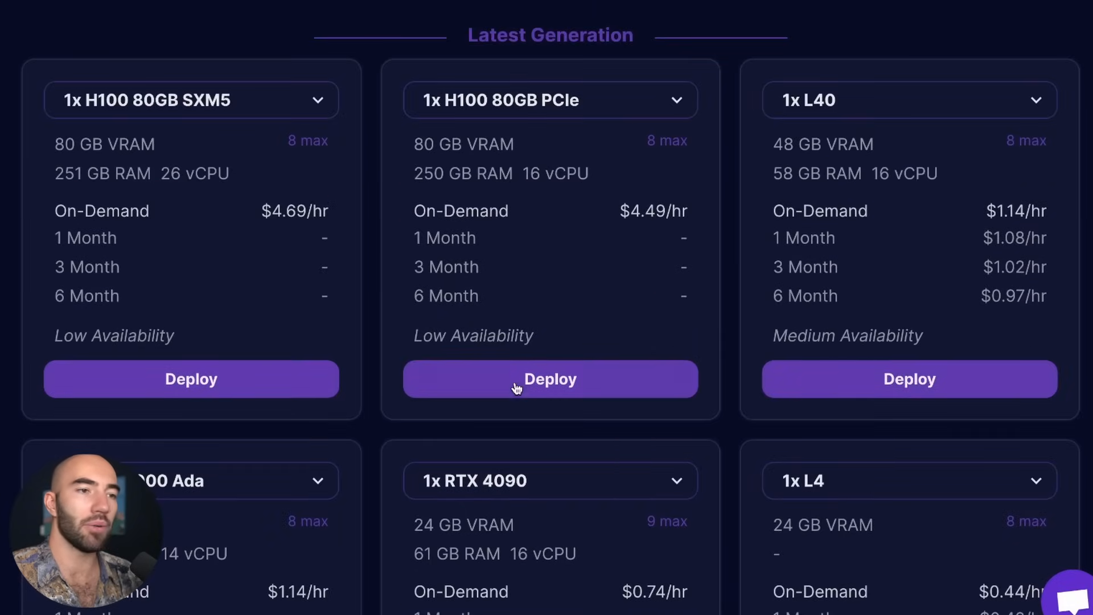
mouse_move(342, 348)
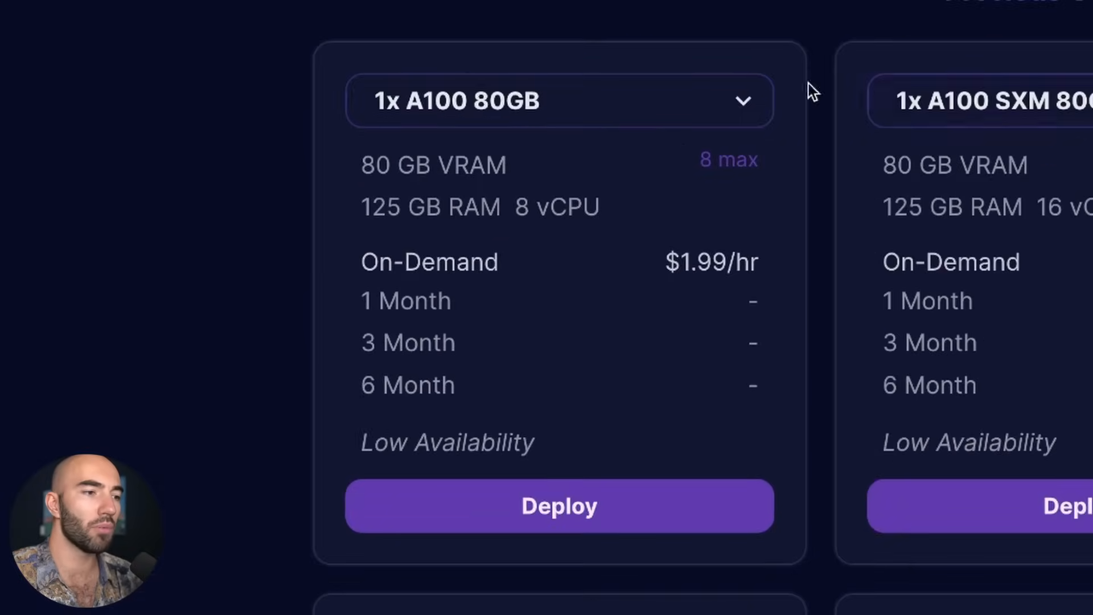
mouse_move(411, 133)
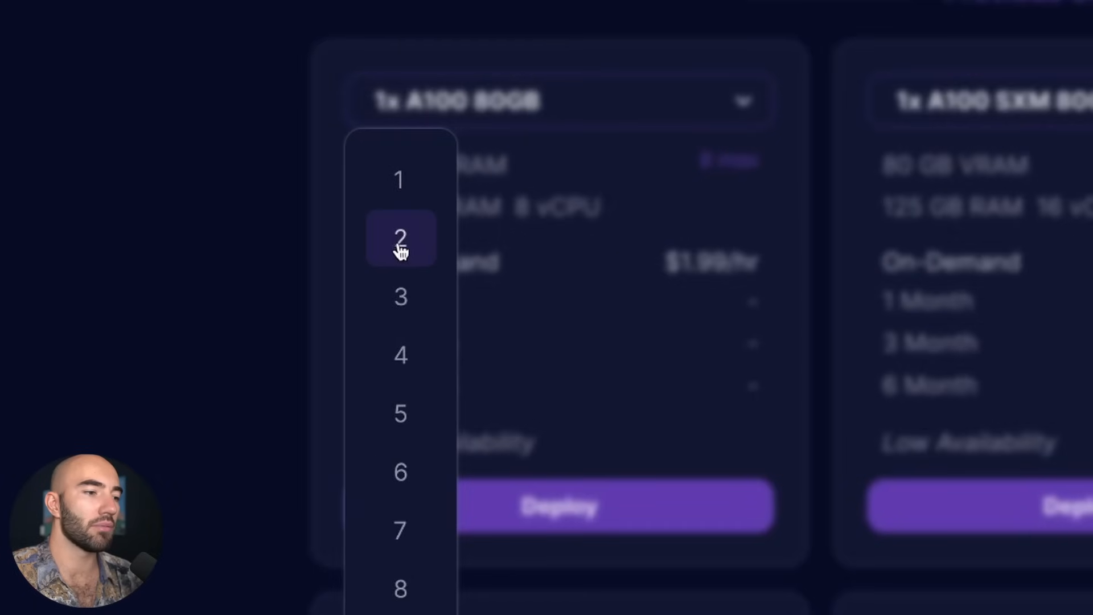
left_click(400, 238)
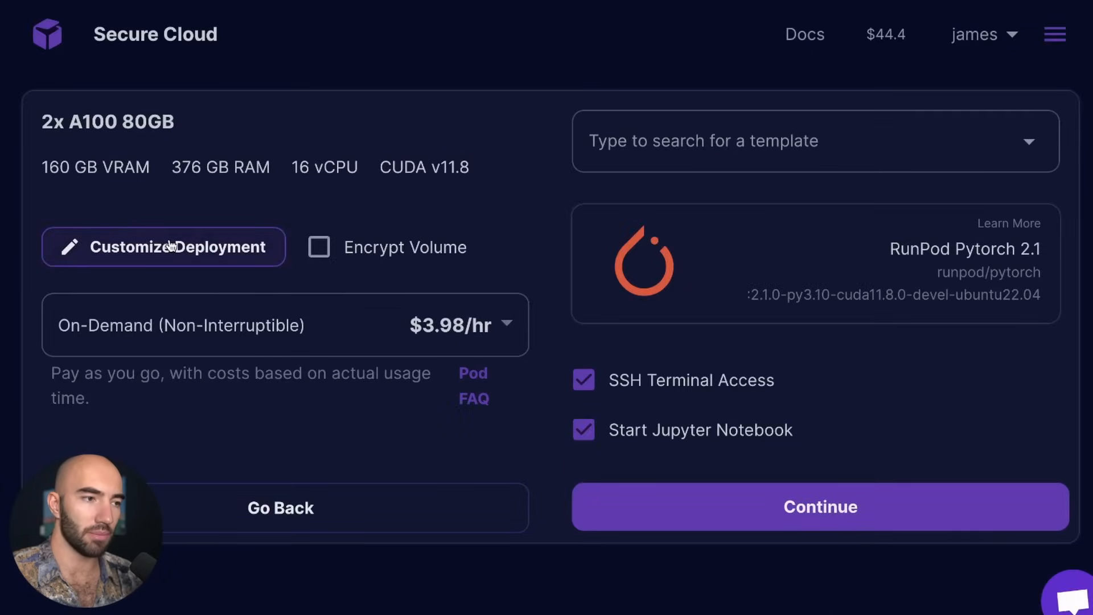
- Override the deployment with a 120 GB container disk and a 600 GB volume disk
left_click(163, 246)
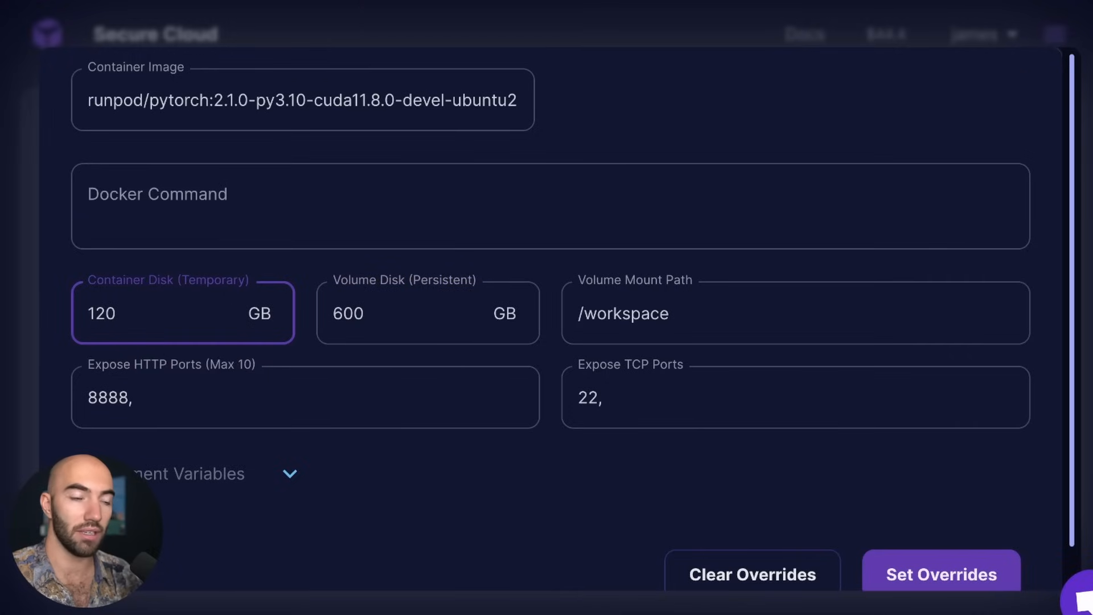
mouse_move(267, 305)
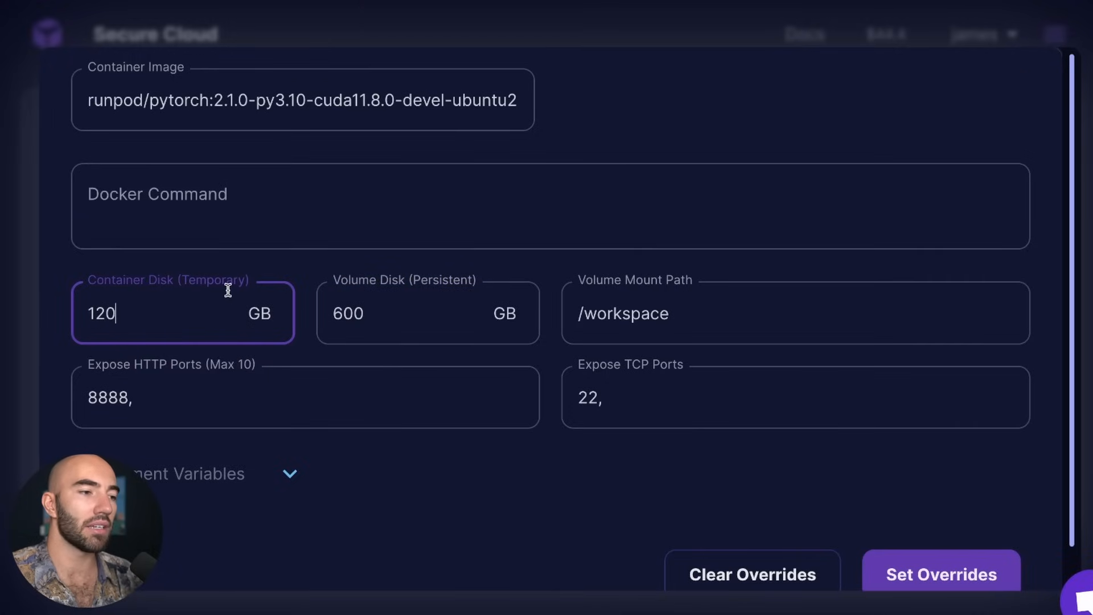
double_click(348, 313)
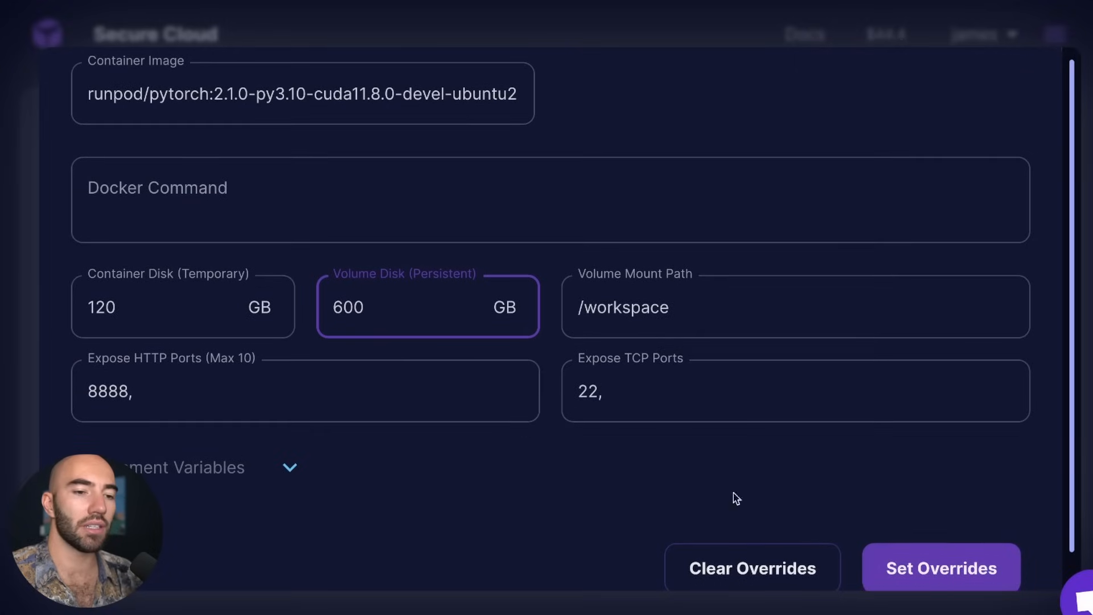
left_click(941, 567)
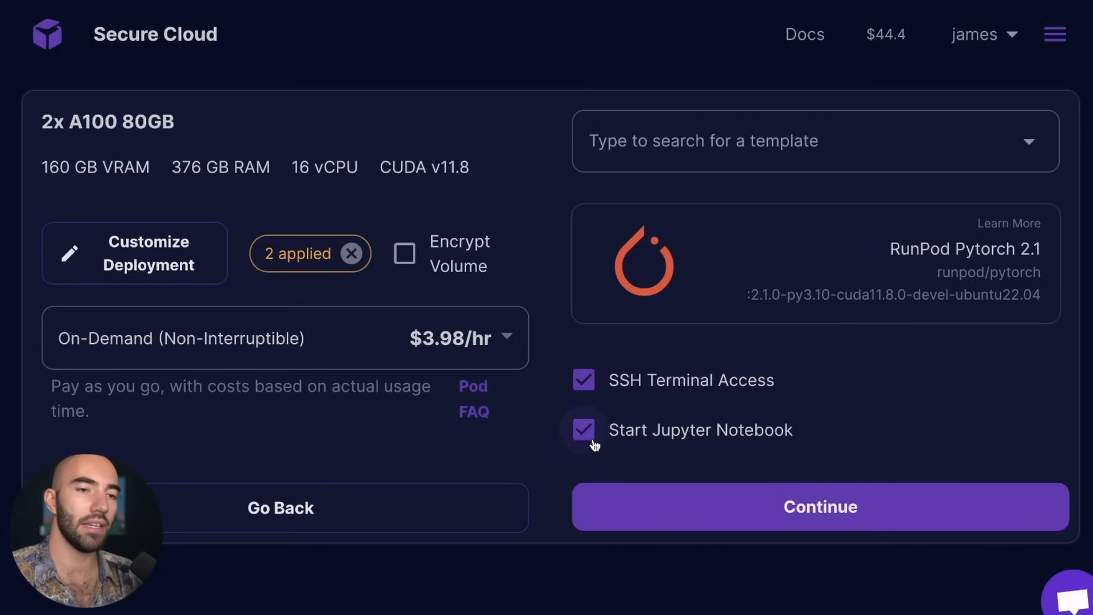
- Deploy the 2x A100 pod with SSH terminal access and Jupyter Notebook enabled
left_click(583, 380)
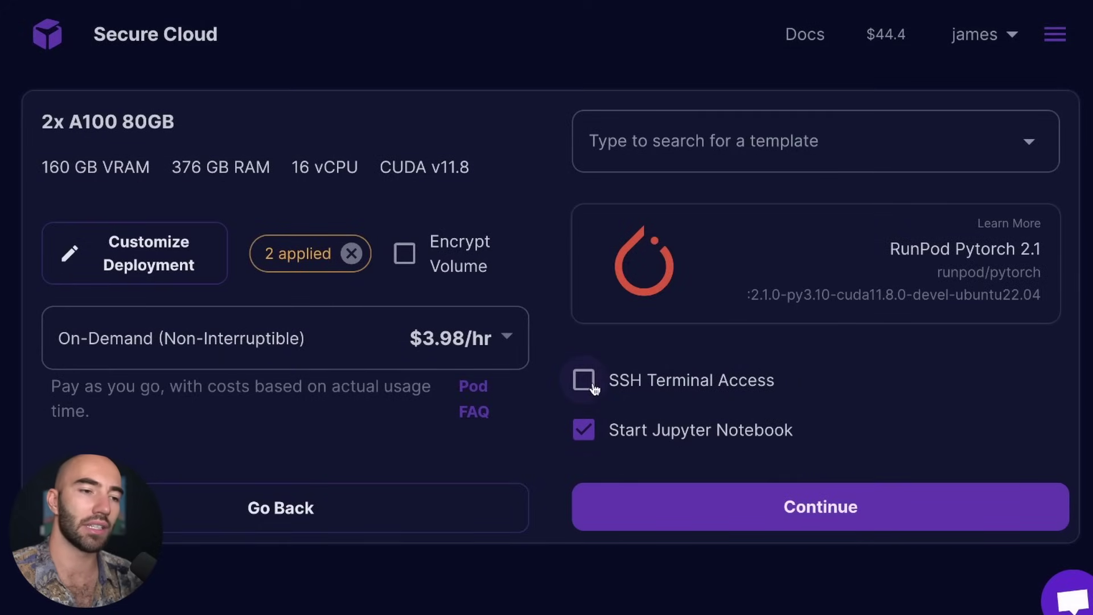
left_click(583, 381)
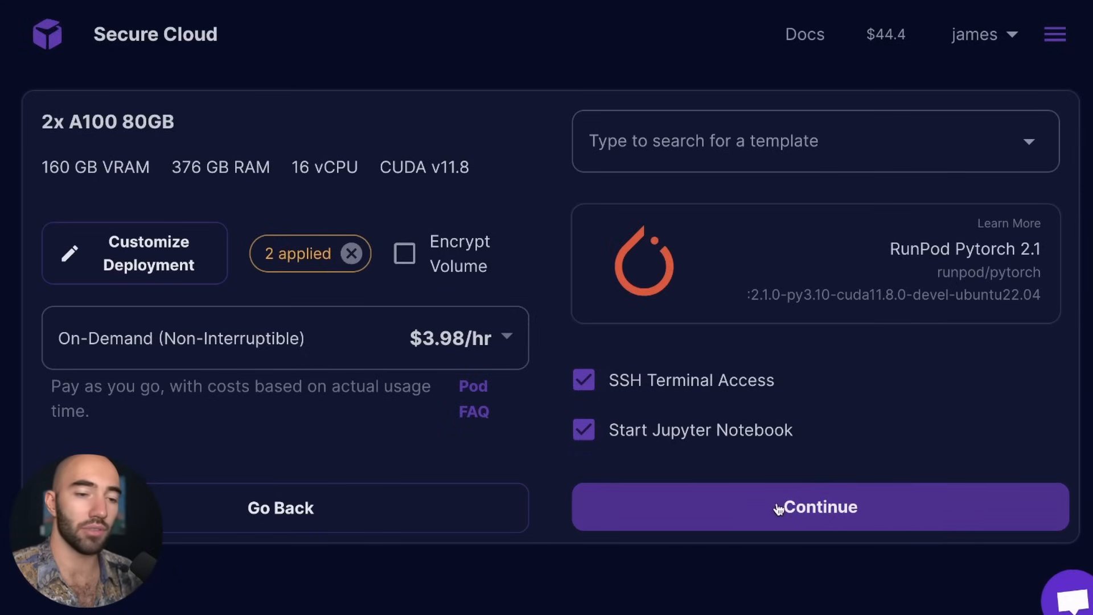
left_click(812, 507)
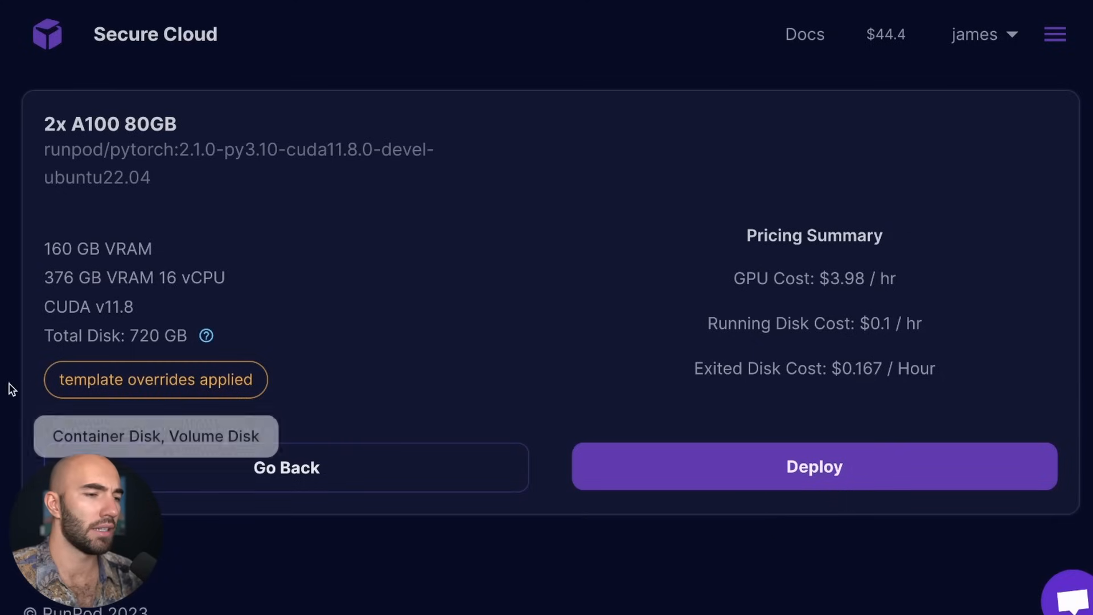
mouse_move(964, 284)
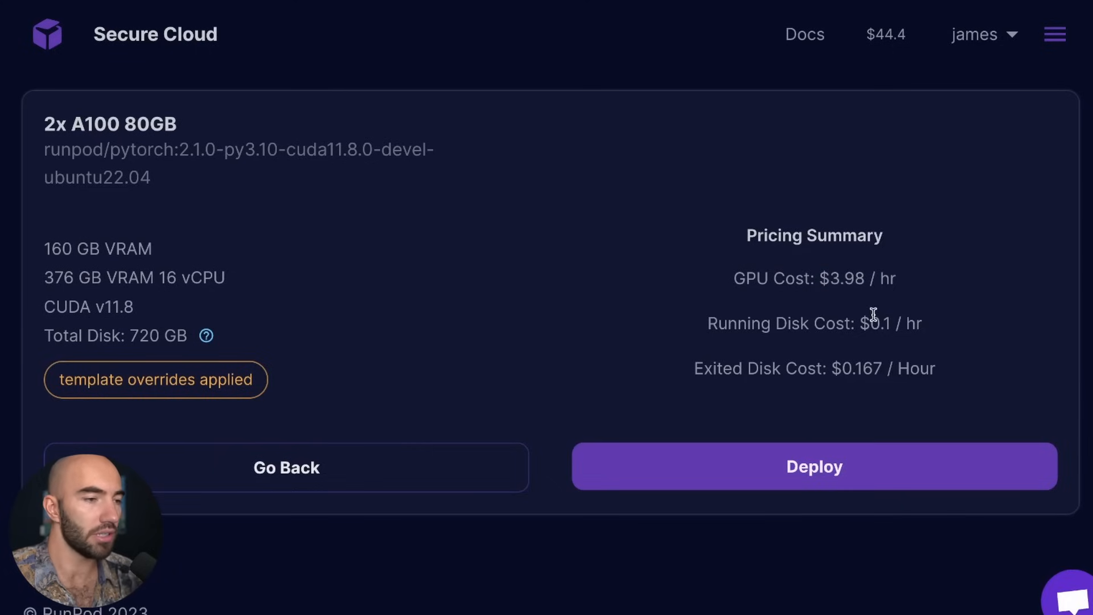
left_click(813, 466)
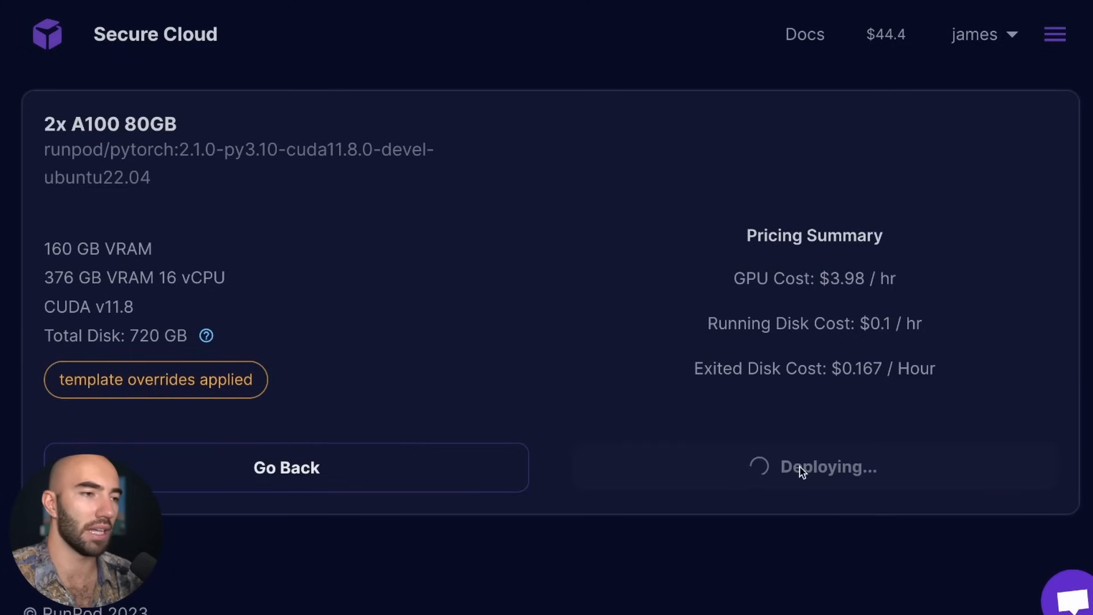
- Expand the pod cards to view the second pod's logs and the first pod's utilization stats
left_click(828, 467)
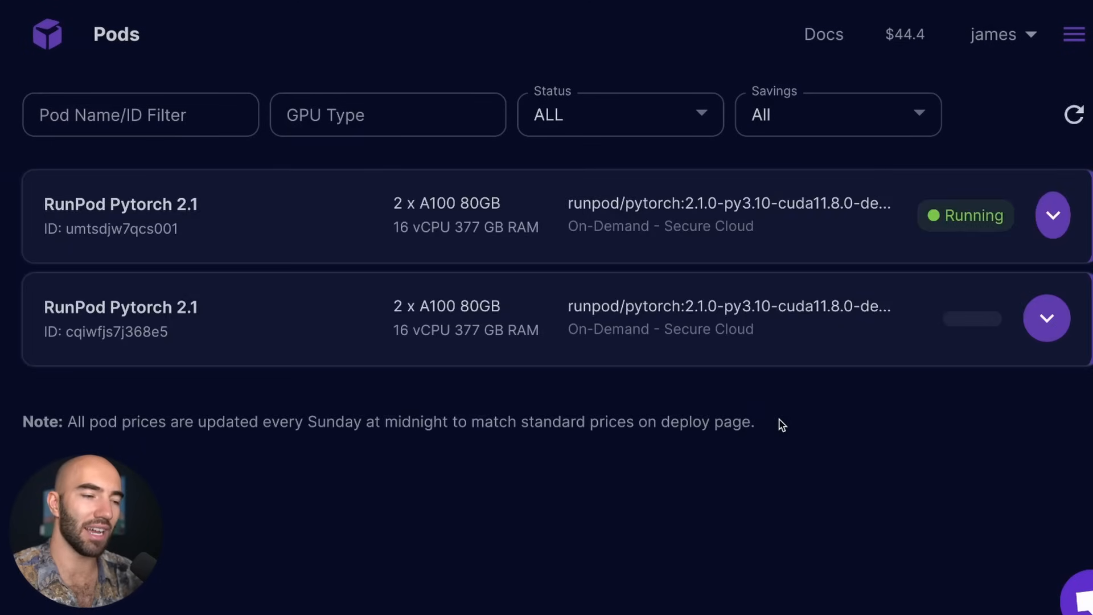
mouse_move(798, 435)
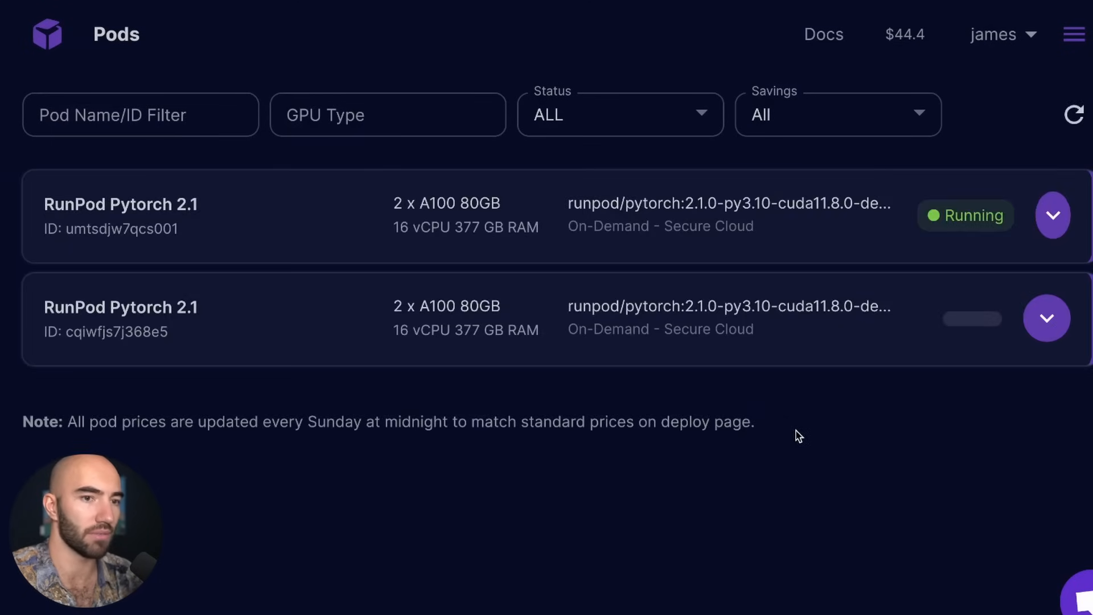
mouse_move(671, 416)
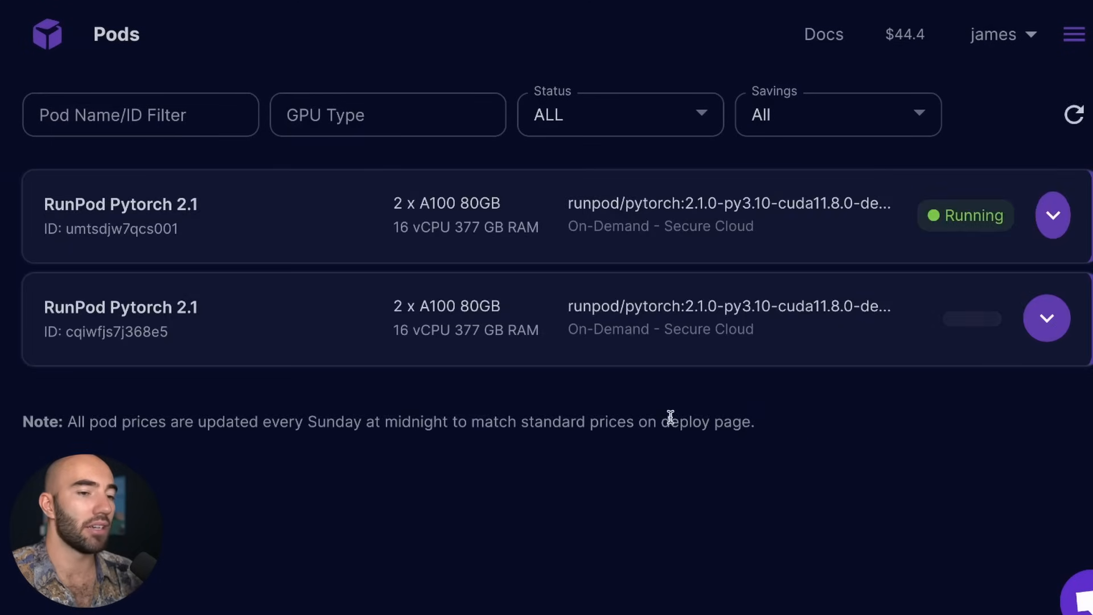
mouse_move(578, 446)
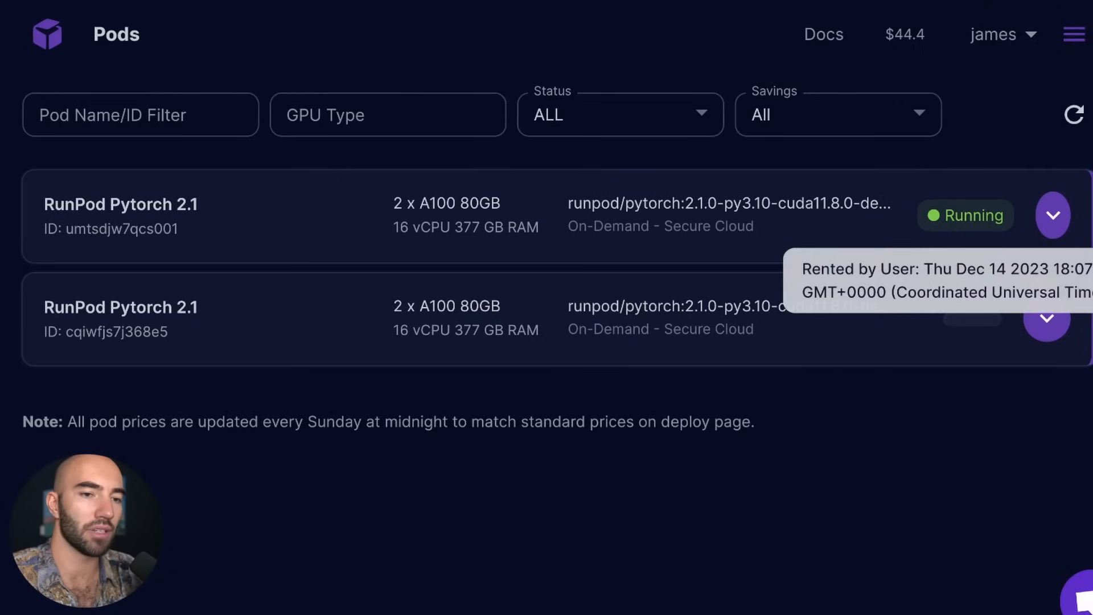
left_click(1045, 319)
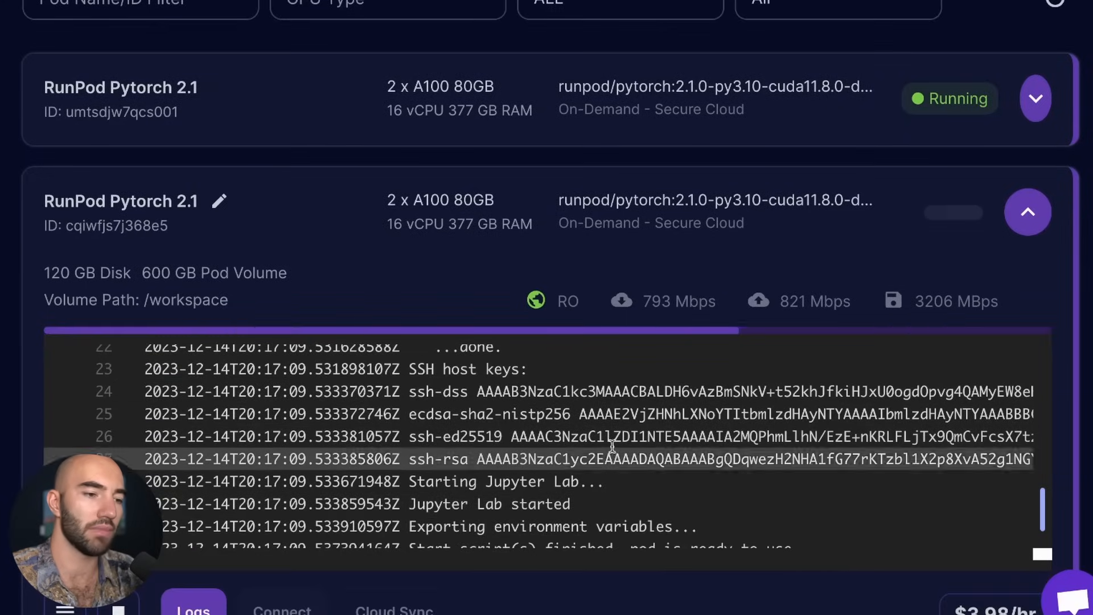
scroll("down", 3)
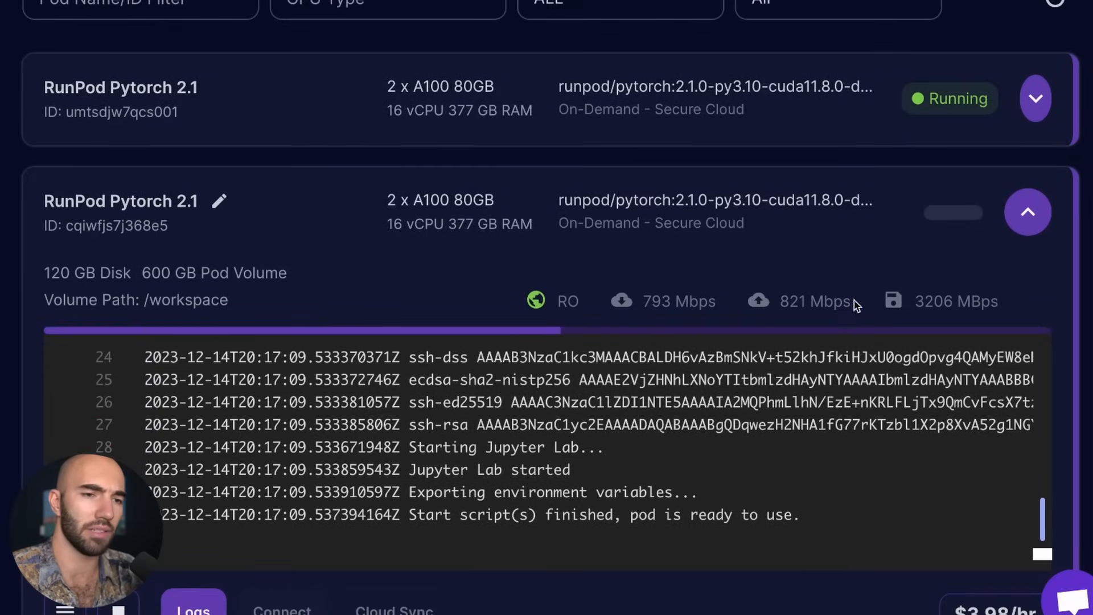
left_click(1034, 98)
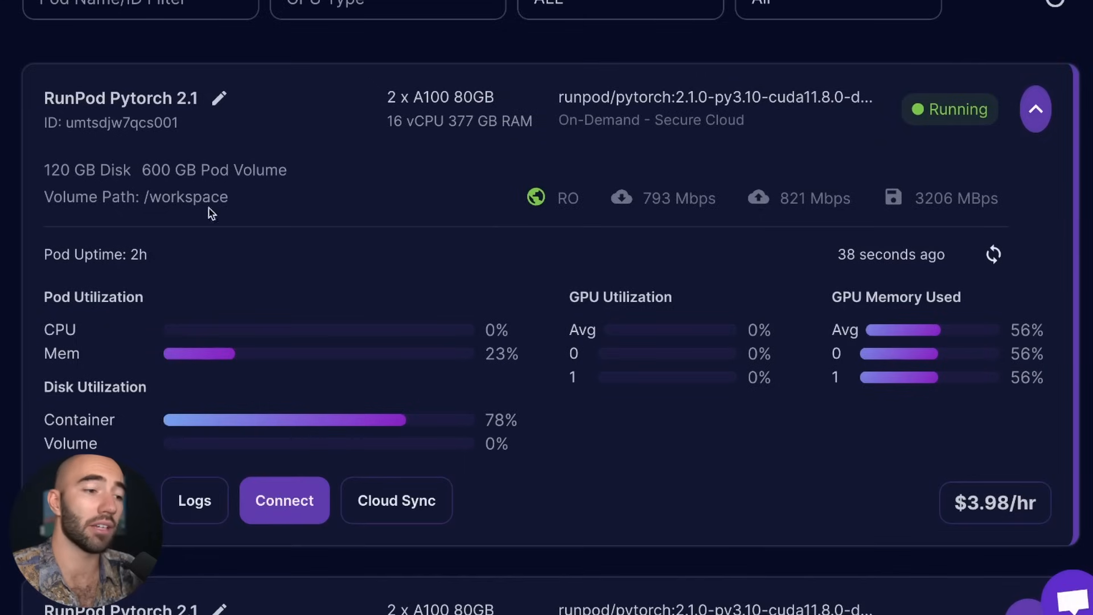
mouse_move(431, 365)
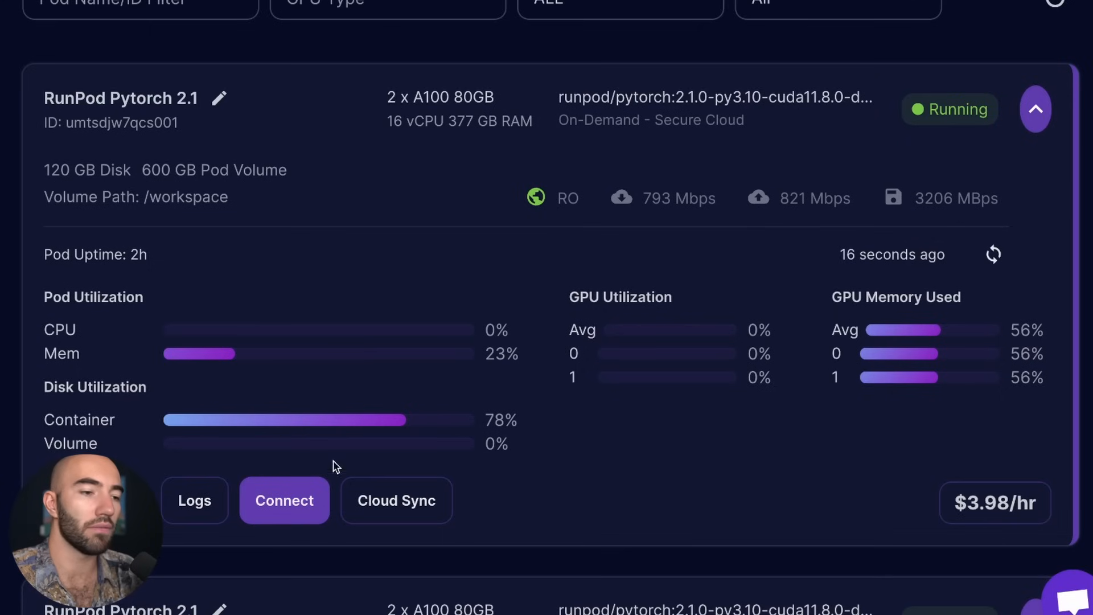
mouse_move(396, 455)
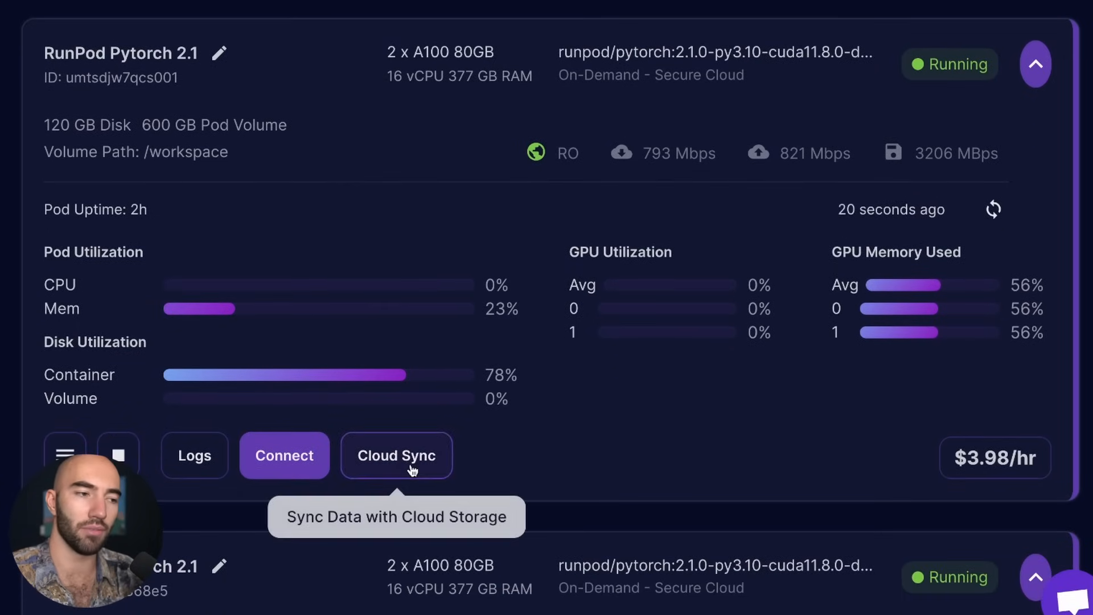
mouse_move(496, 408)
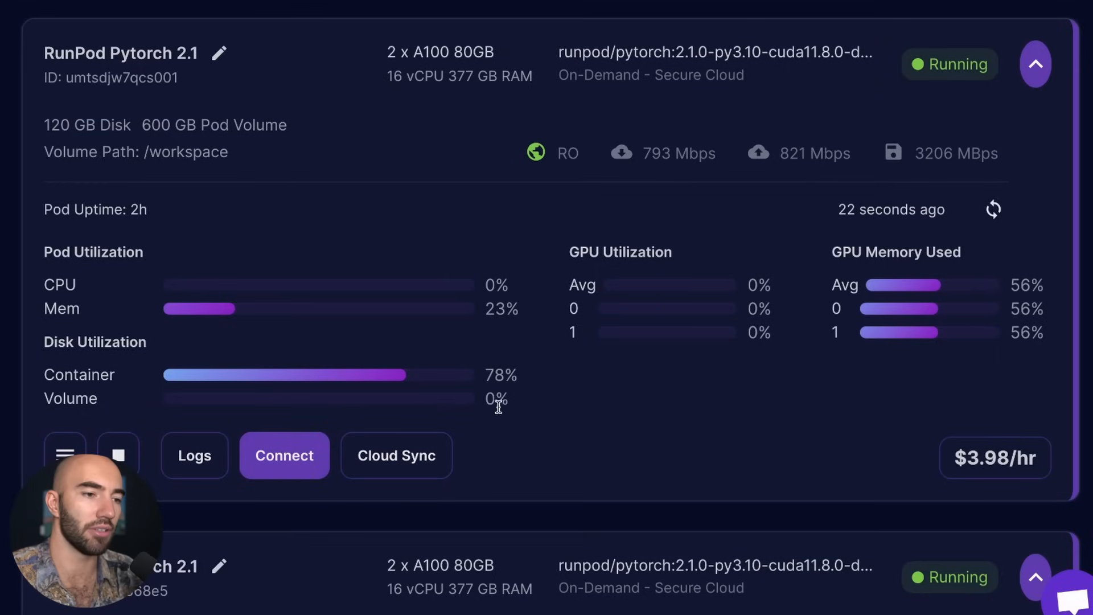
mouse_move(266, 397)
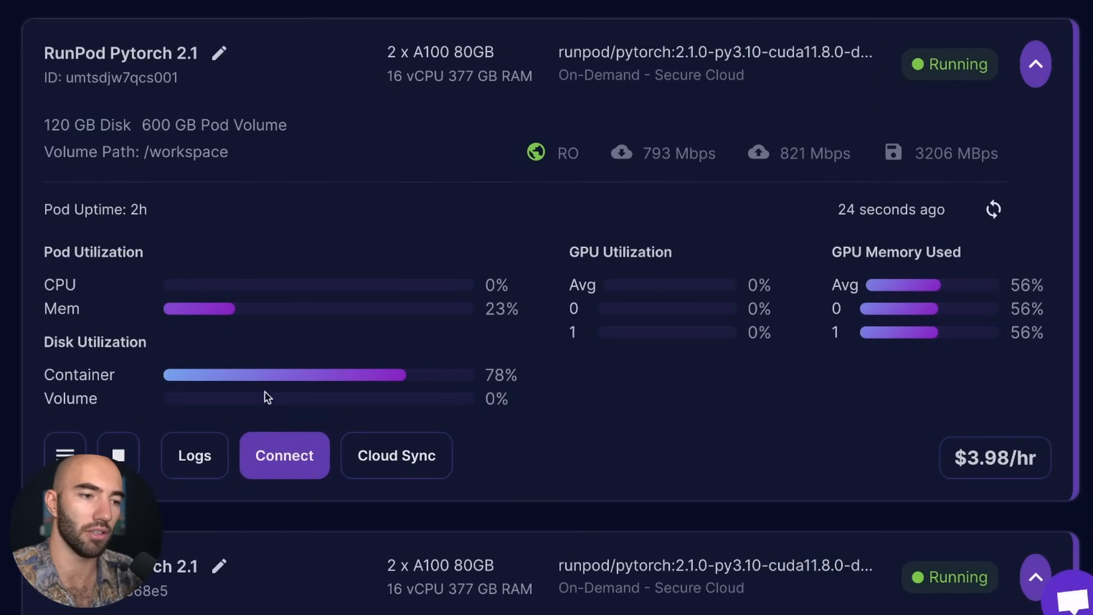
mouse_move(436, 408)
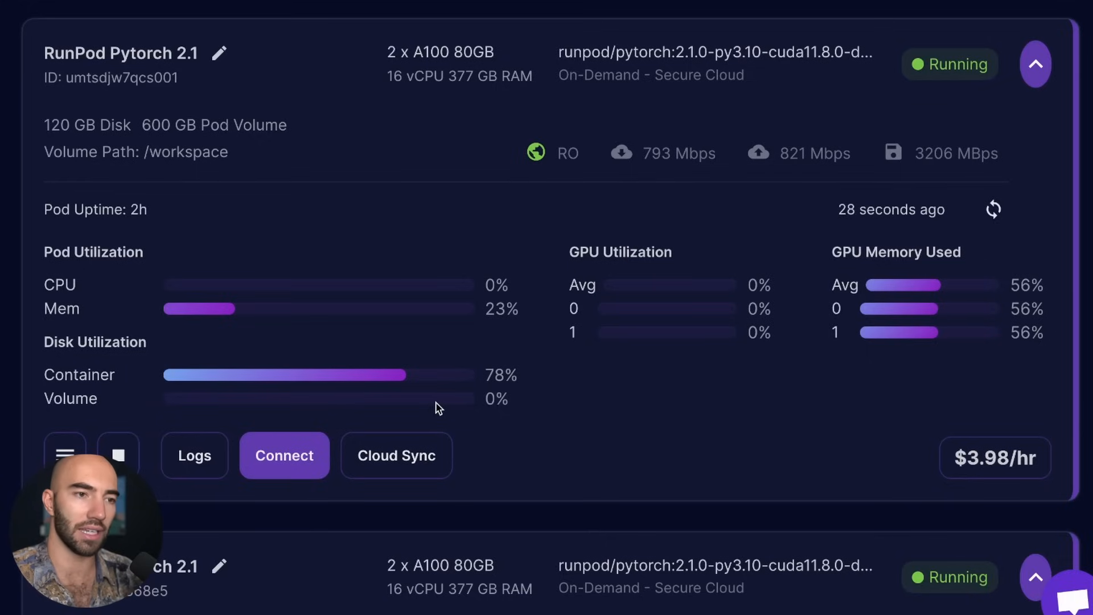
mouse_move(509, 380)
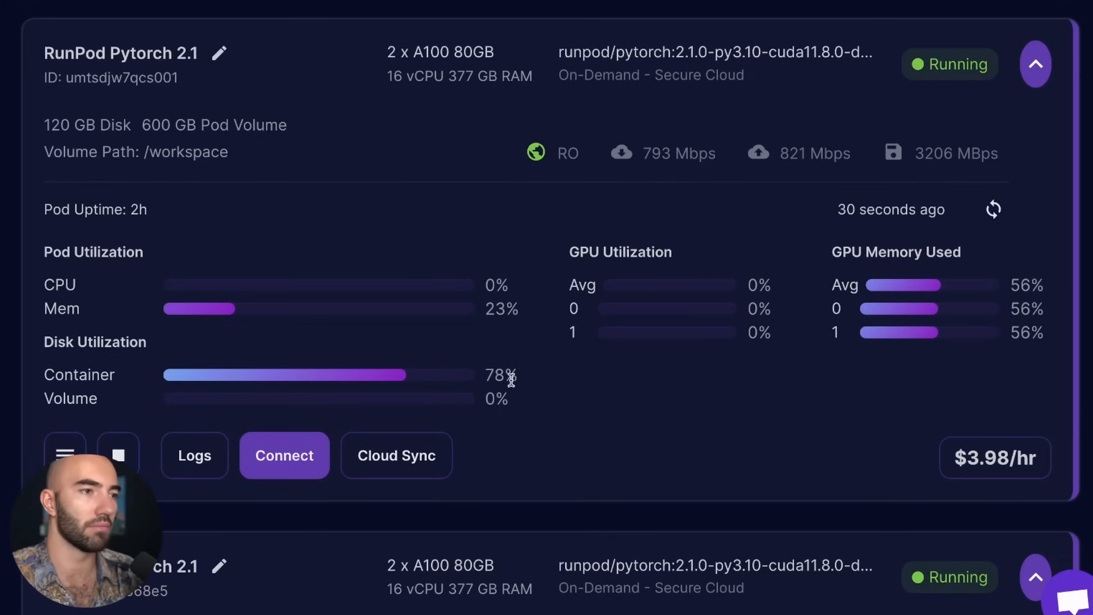
- Stop and terminate the duplicate second pod
left_click(117, 454)
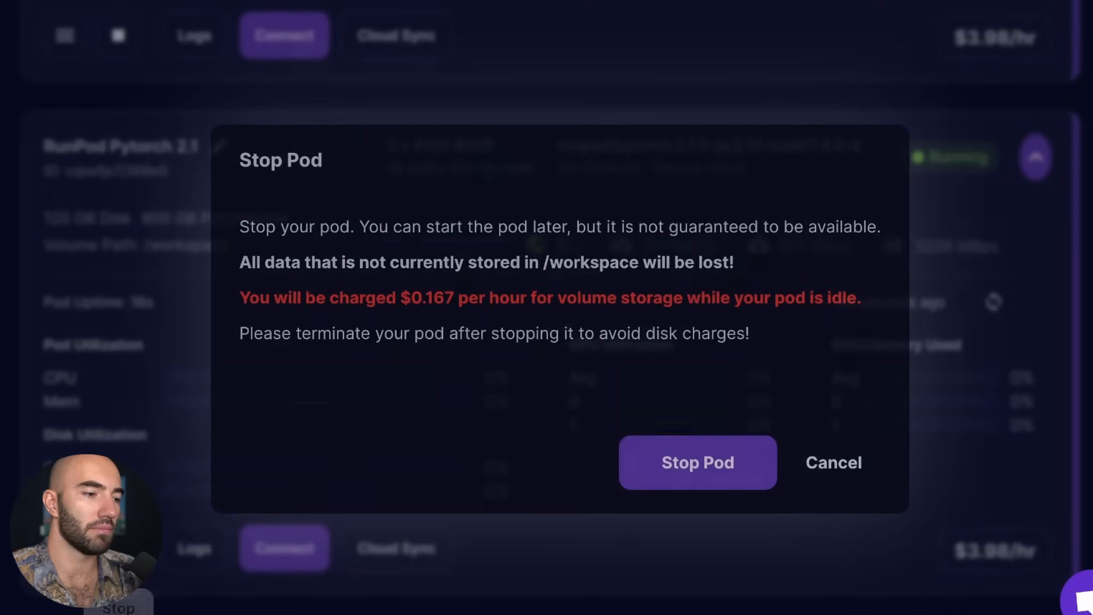
left_click(696, 461)
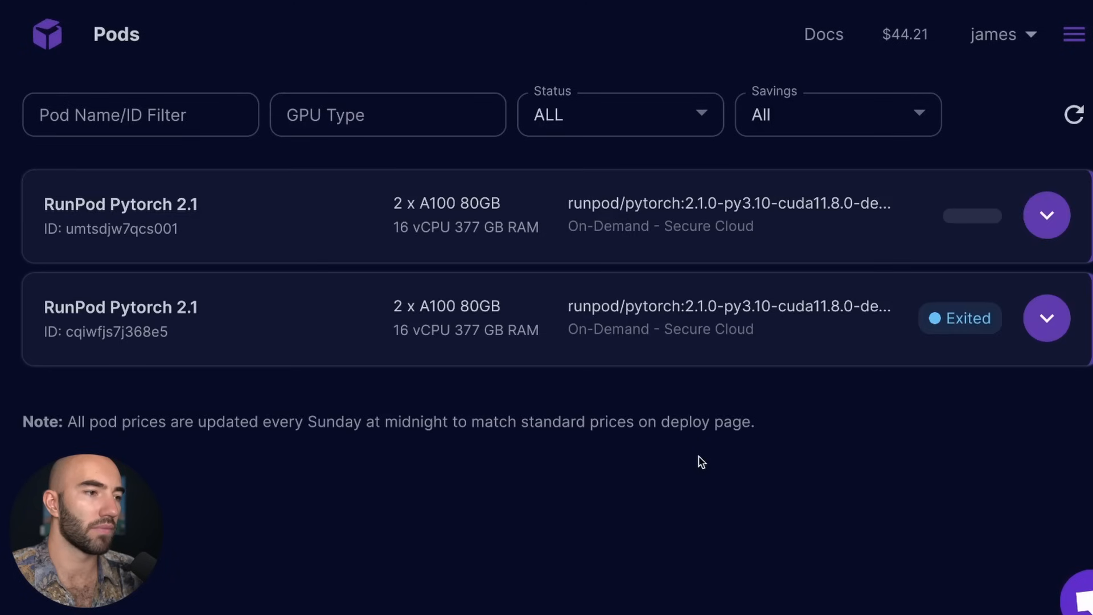
left_click(1045, 317)
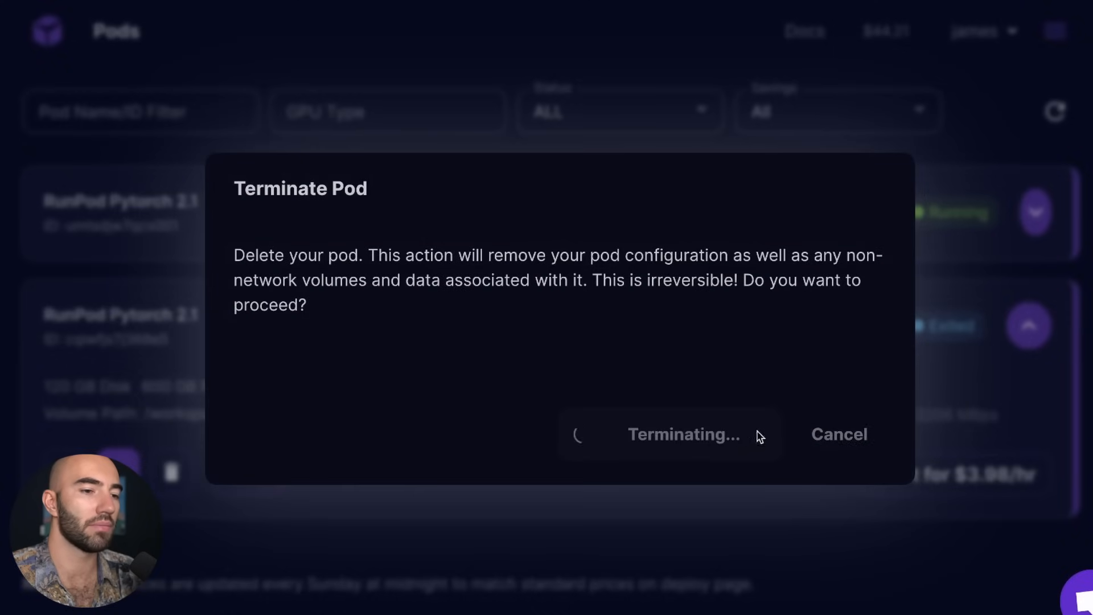
- Expand the remaining pod and bring up its connection options
left_click(839, 433)
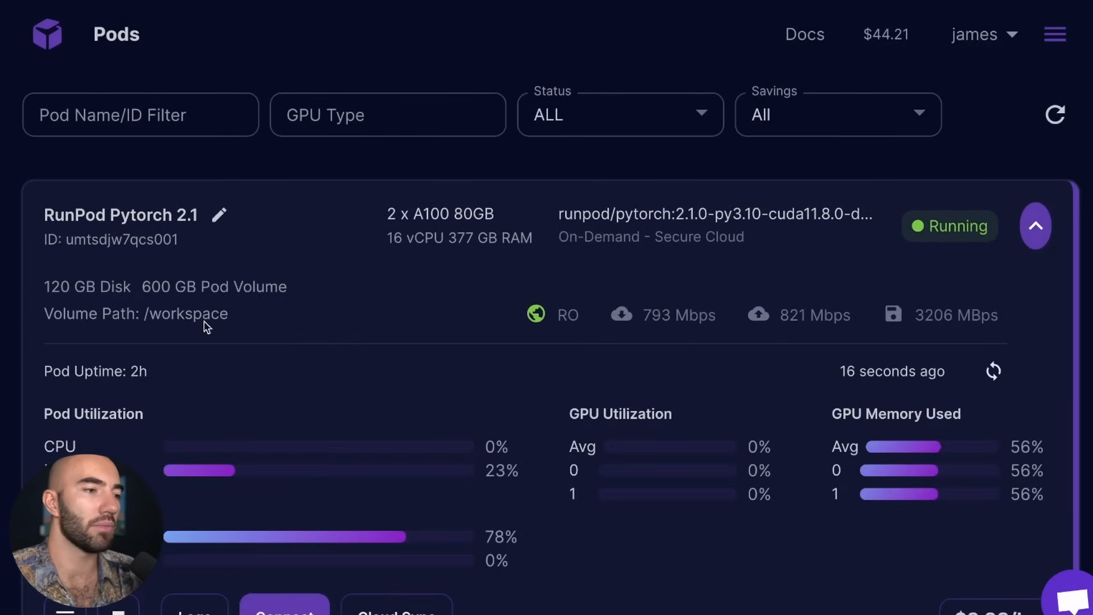
scroll("down", 3)
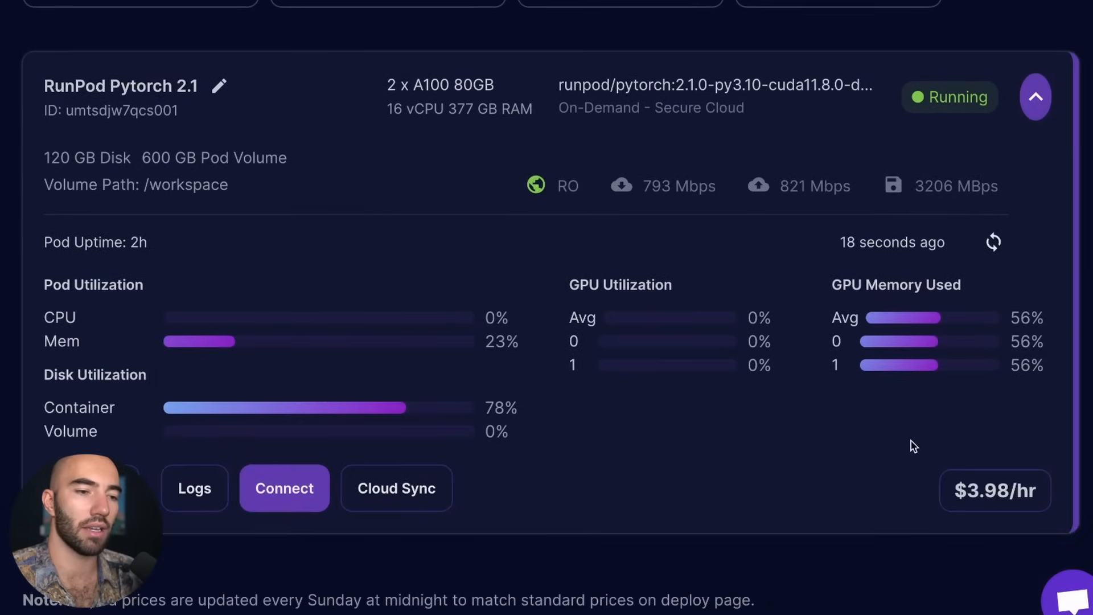
left_click(284, 488)
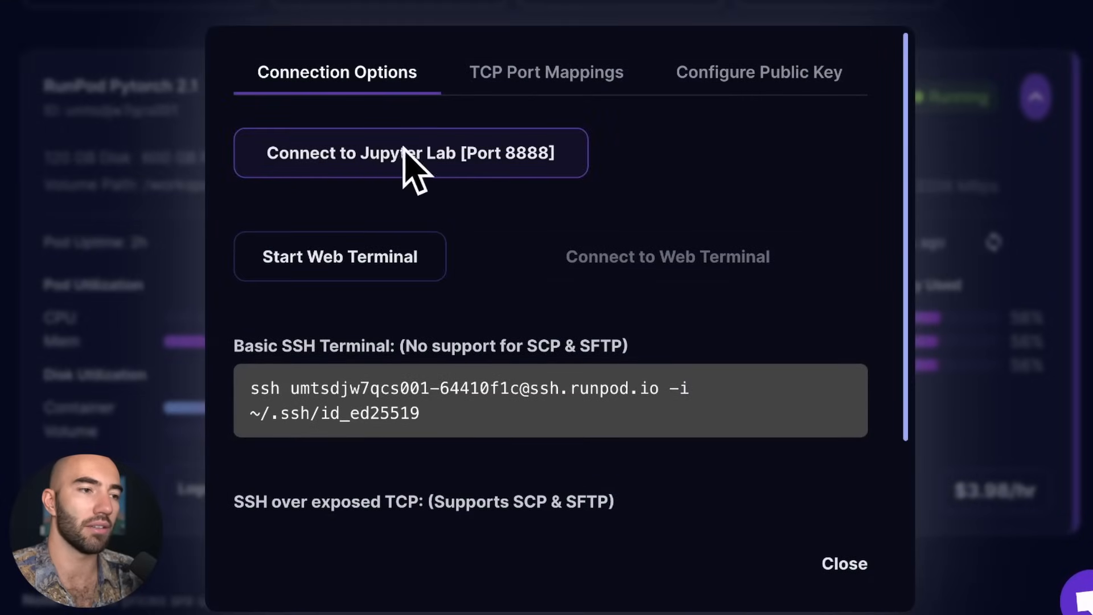
mouse_move(453, 153)
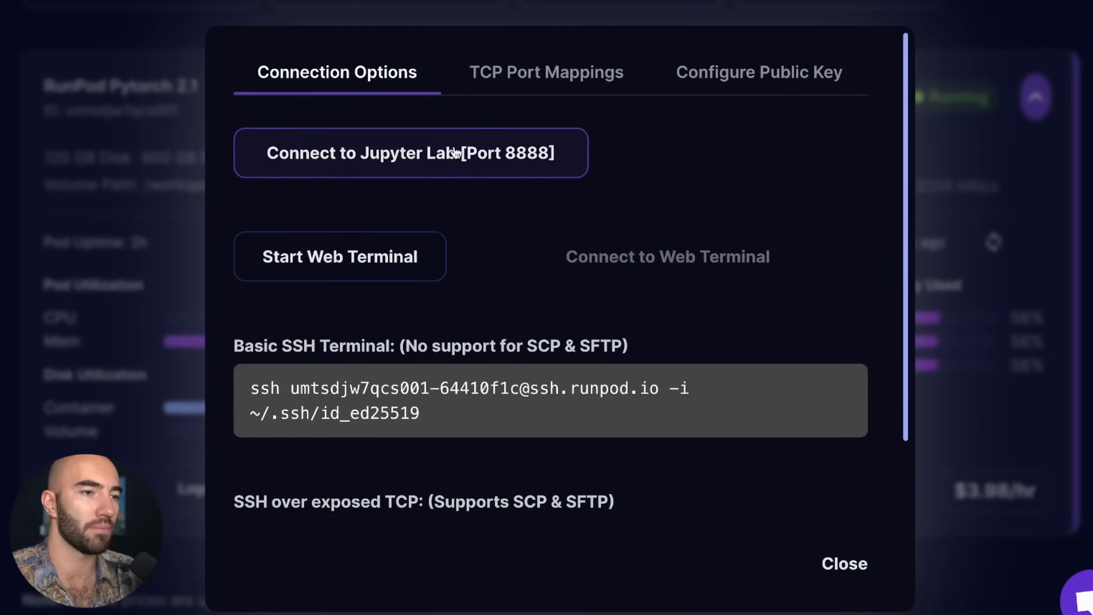
- Connect to JupyterLab on port 8888 and view the 00-mixtral-8x7b-agent.ipynb notebook's setup instructions
left_click(410, 152)
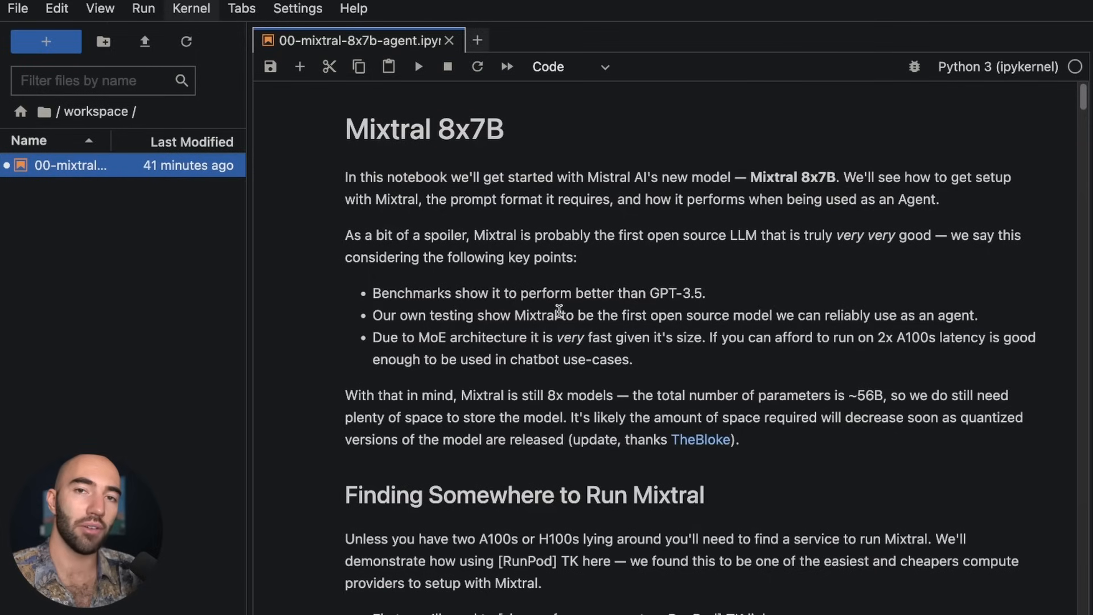
mouse_move(647, 402)
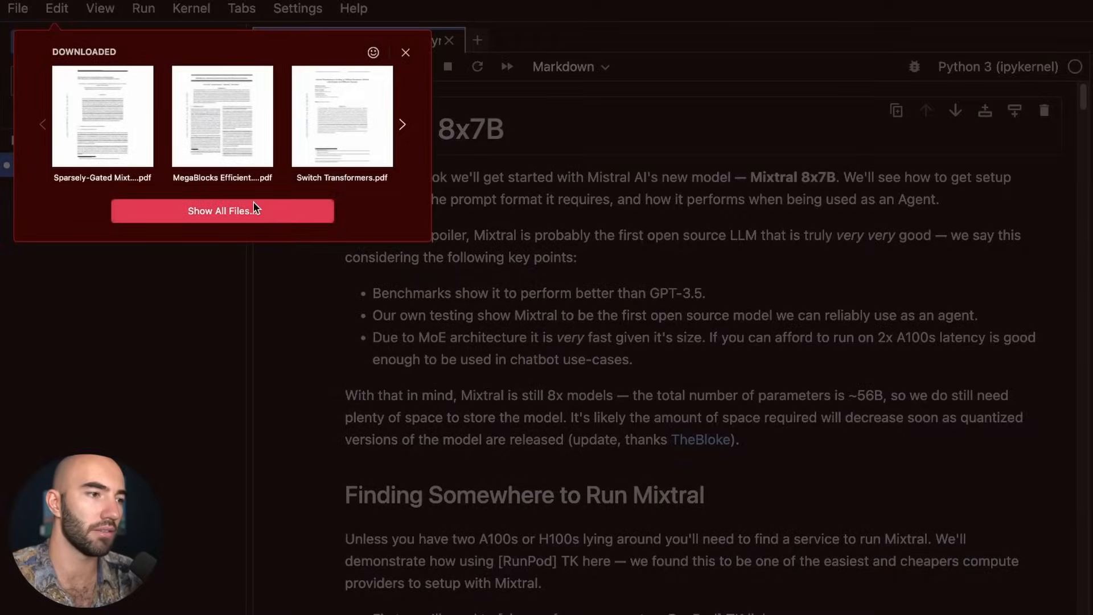
left_click(222, 211)
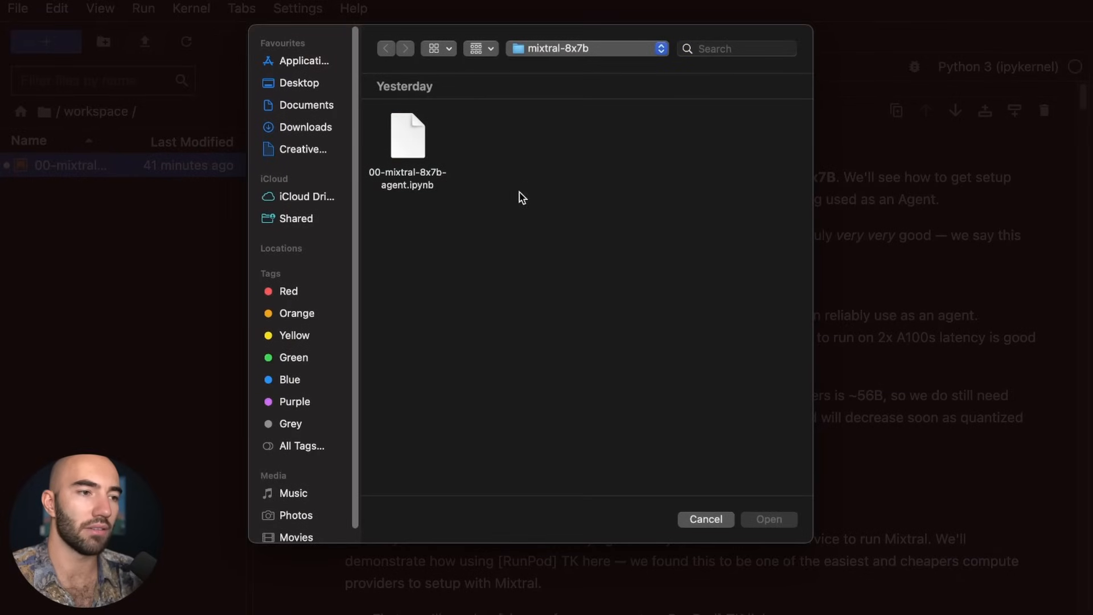
left_click(408, 139)
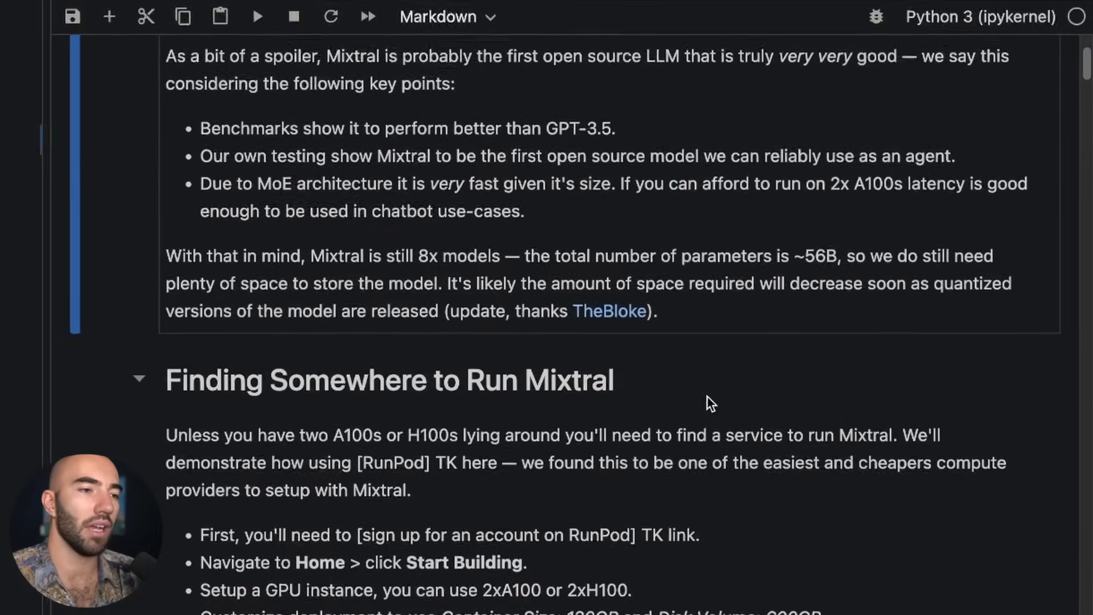
scroll("down", 3)
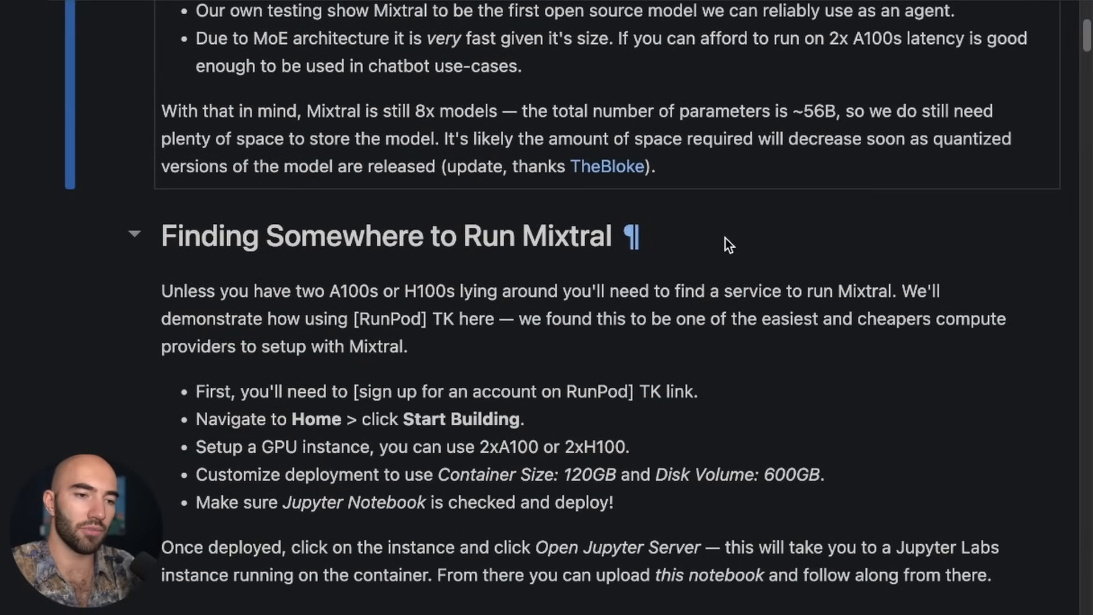
scroll("down", 3)
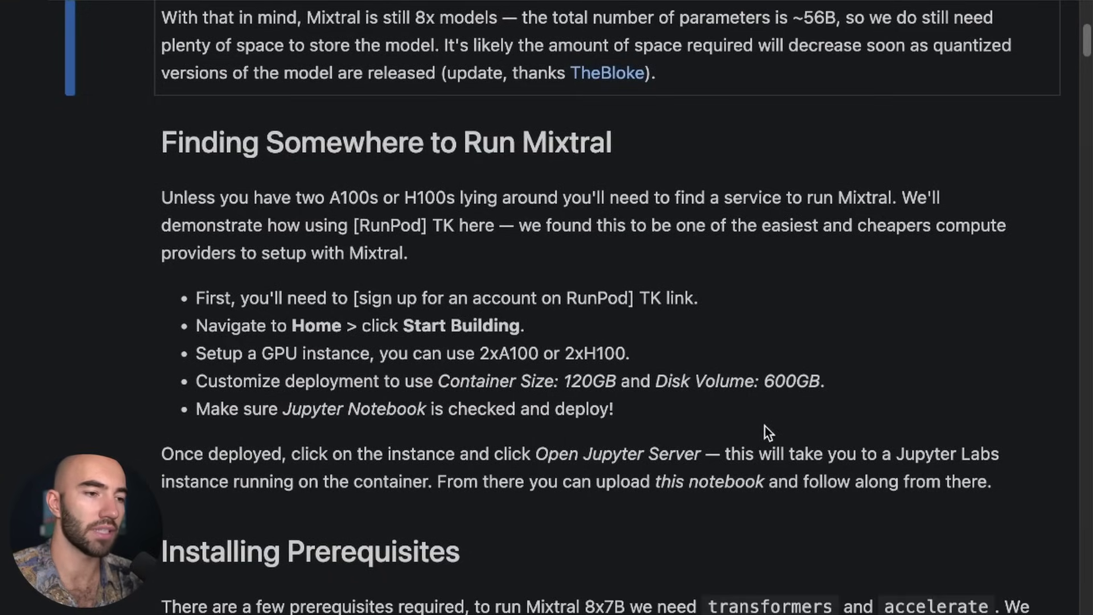
scroll("down", 3)
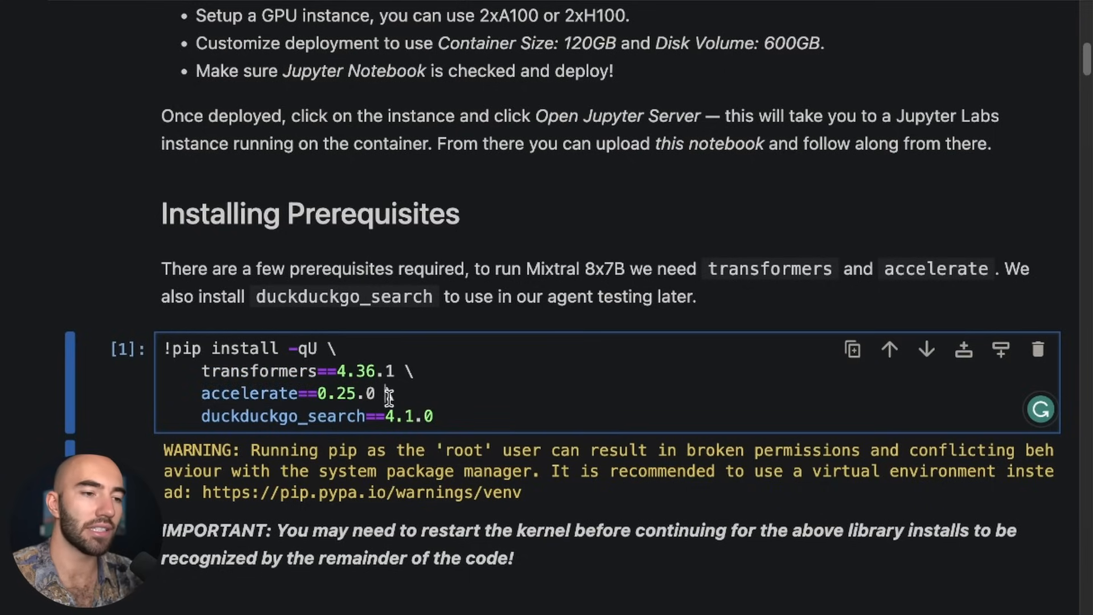
- Rerun the pip install cell for transformers, accelerate and duckduckgo_search
scroll("down", 3)
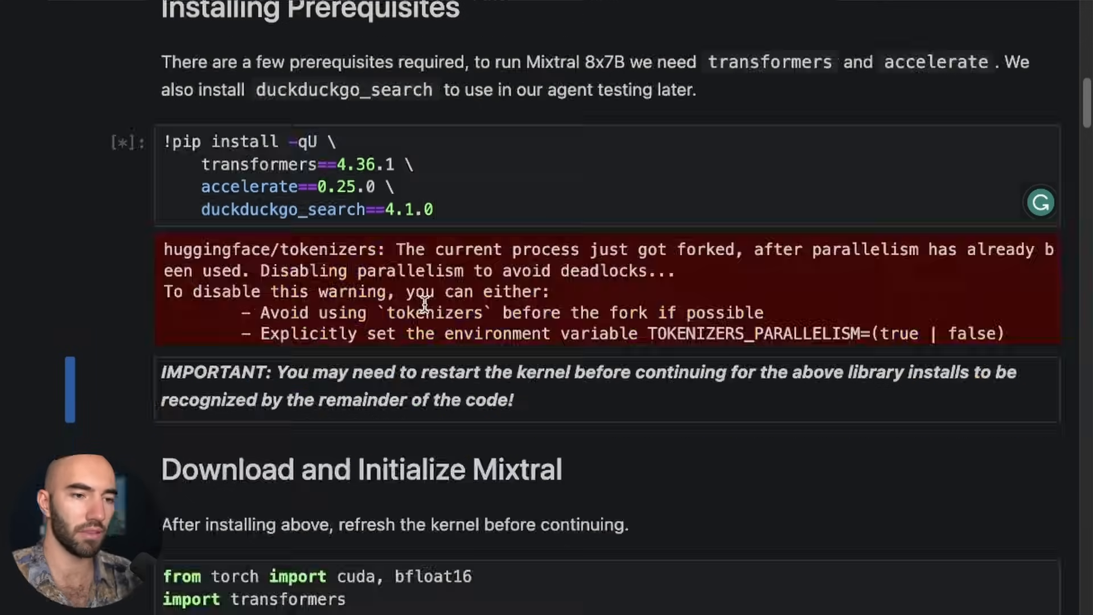
scroll("down", 3)
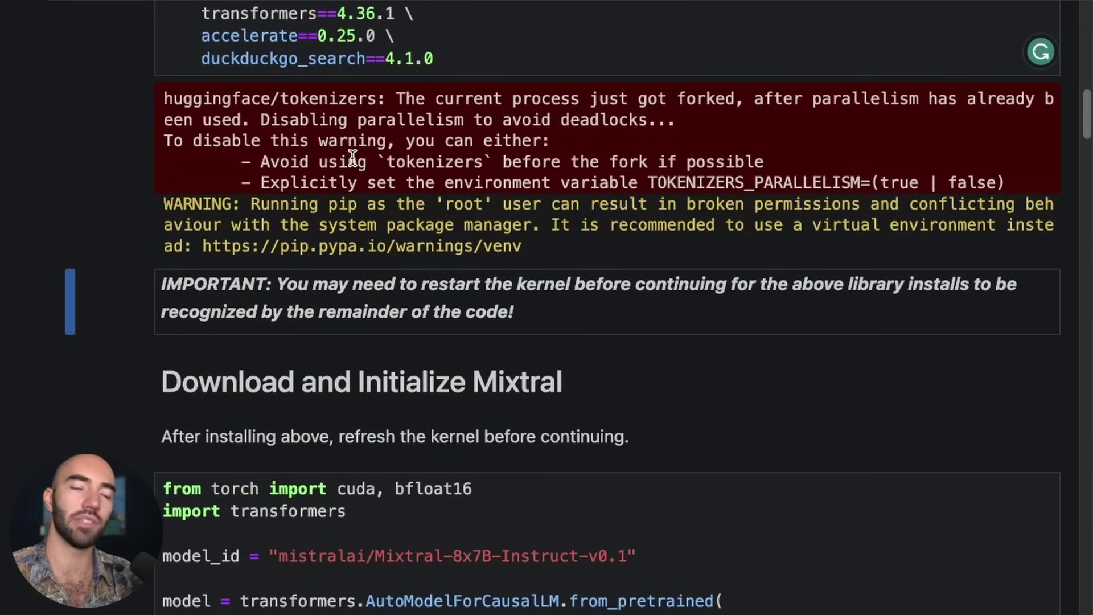
scroll("down", 3)
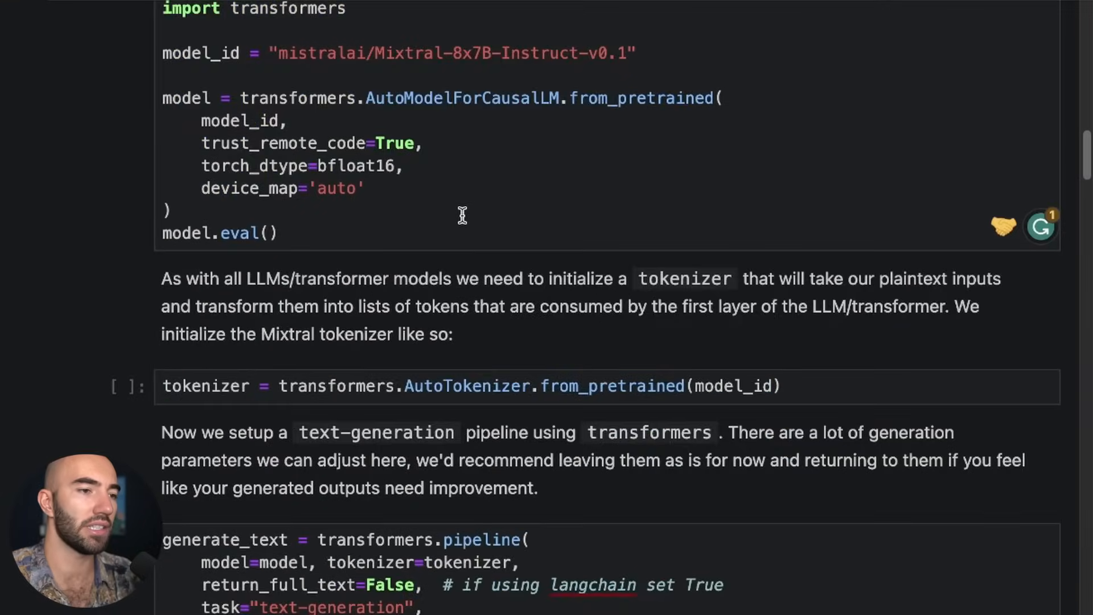
scroll("up", 3)
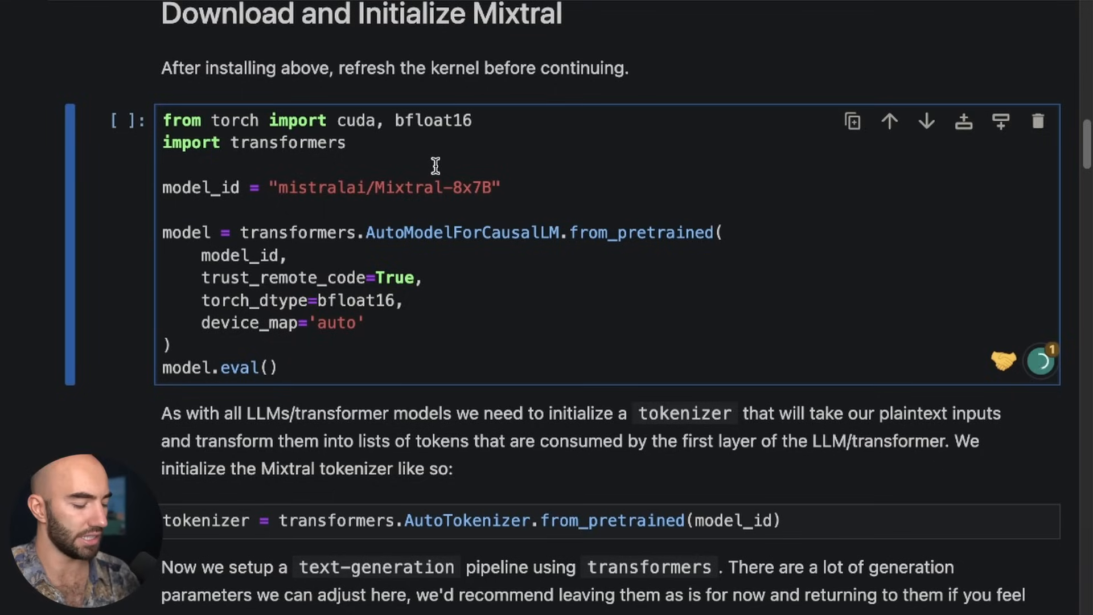
- Set model_id to mistralai/Mixtral-8x7B-Instruct-v0.1 and run the bfloat16 model-loading cell
type("-Instruct-v0.1")
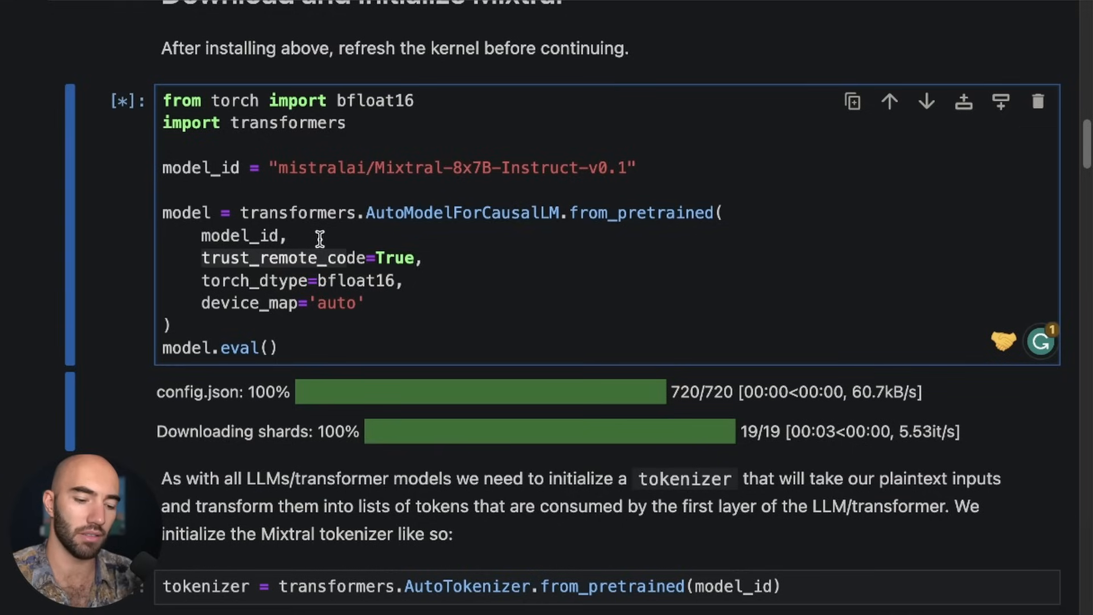
mouse_move(626, 212)
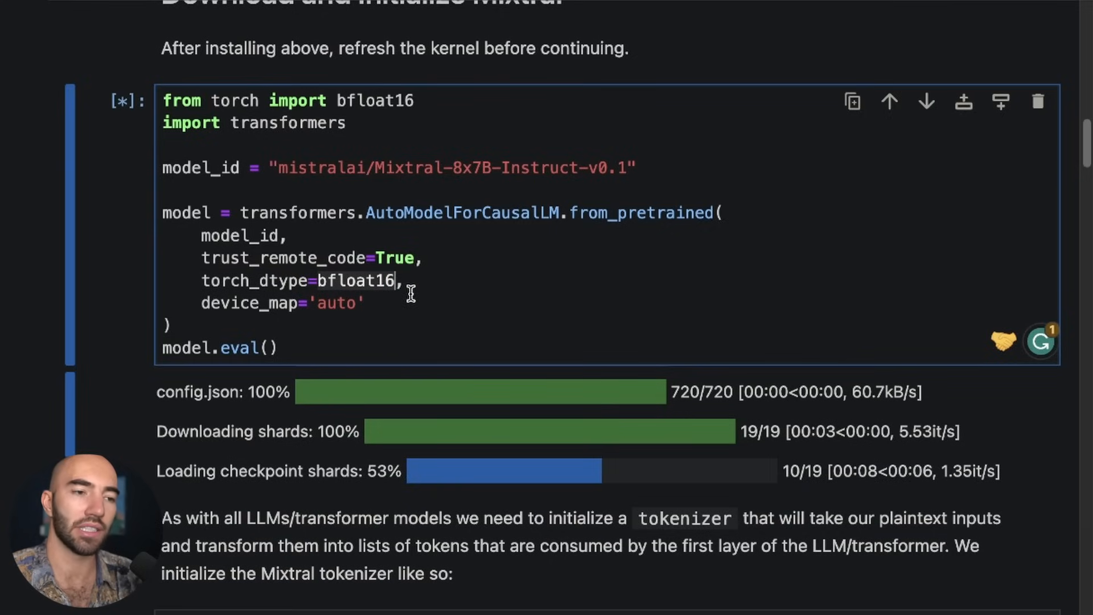
scroll("up", 3)
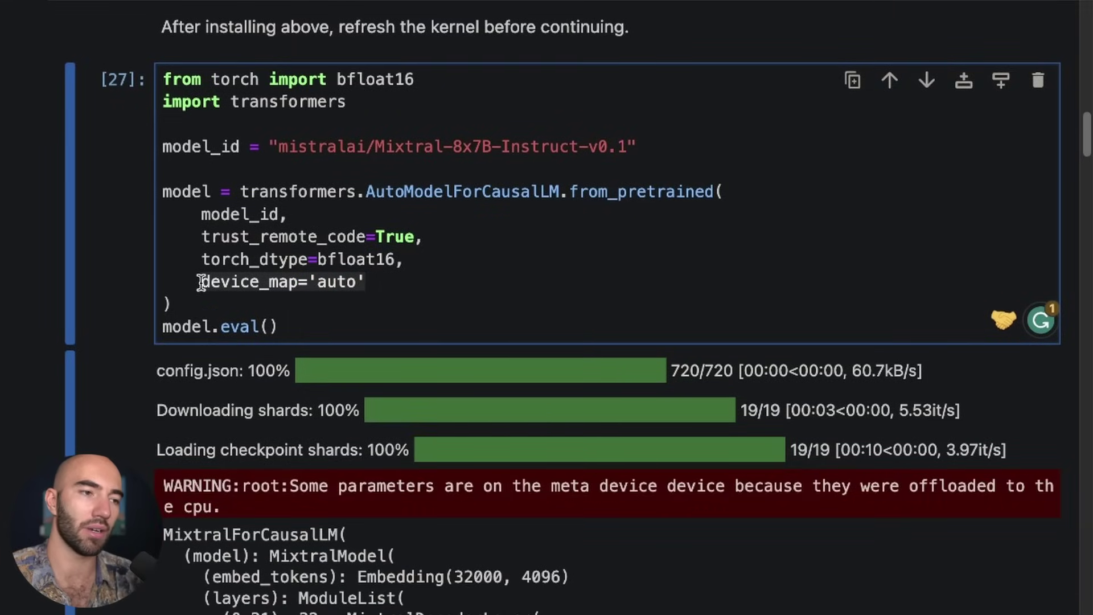
scroll("down", 3)
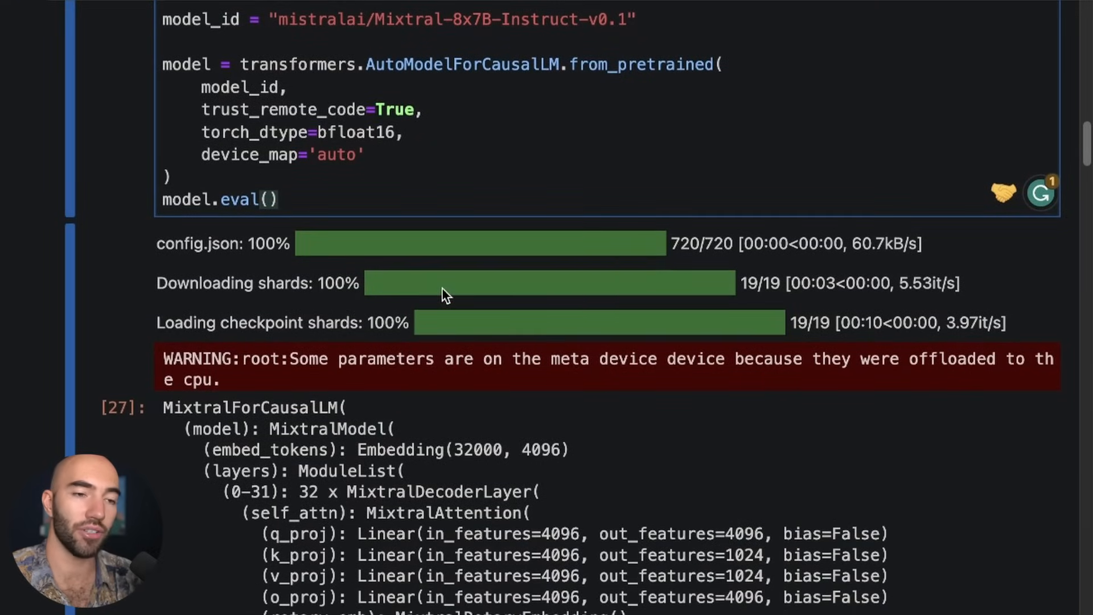
left_click(278, 199)
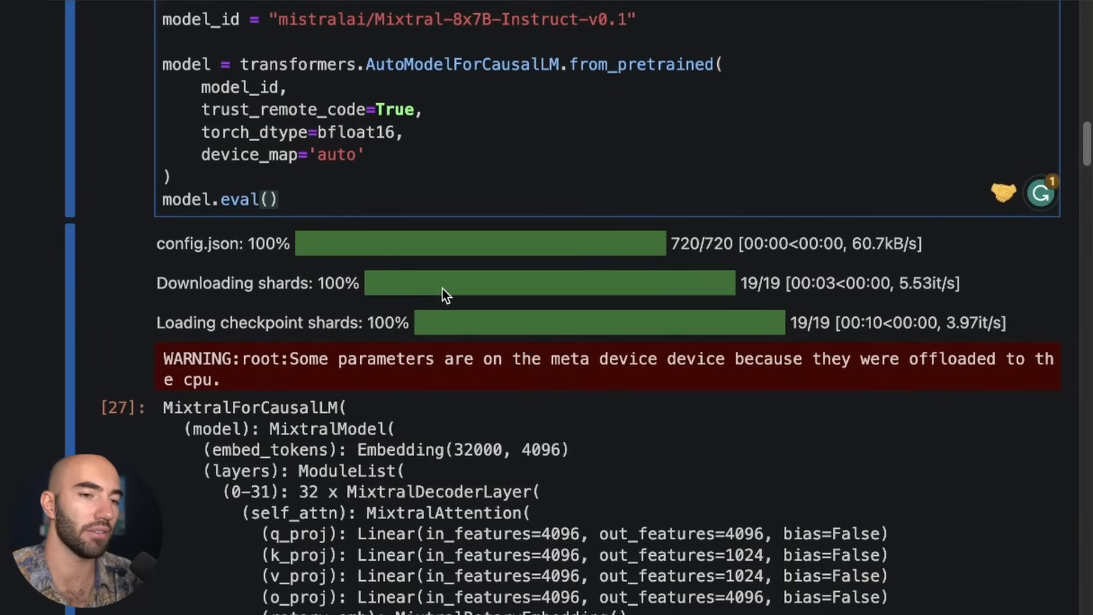
scroll("up", 3)
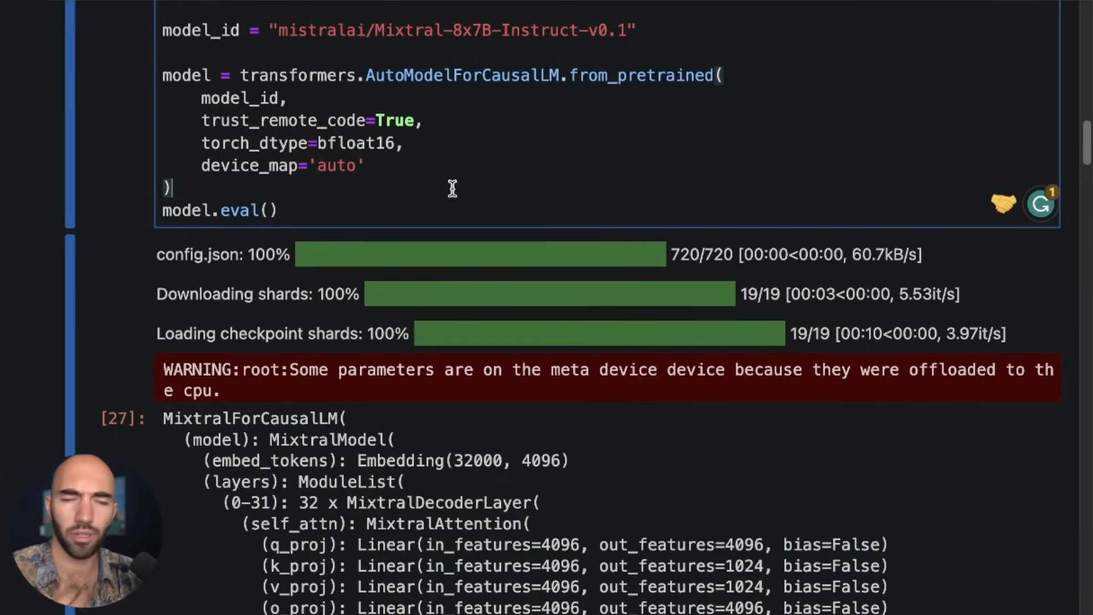
scroll("down", 3)
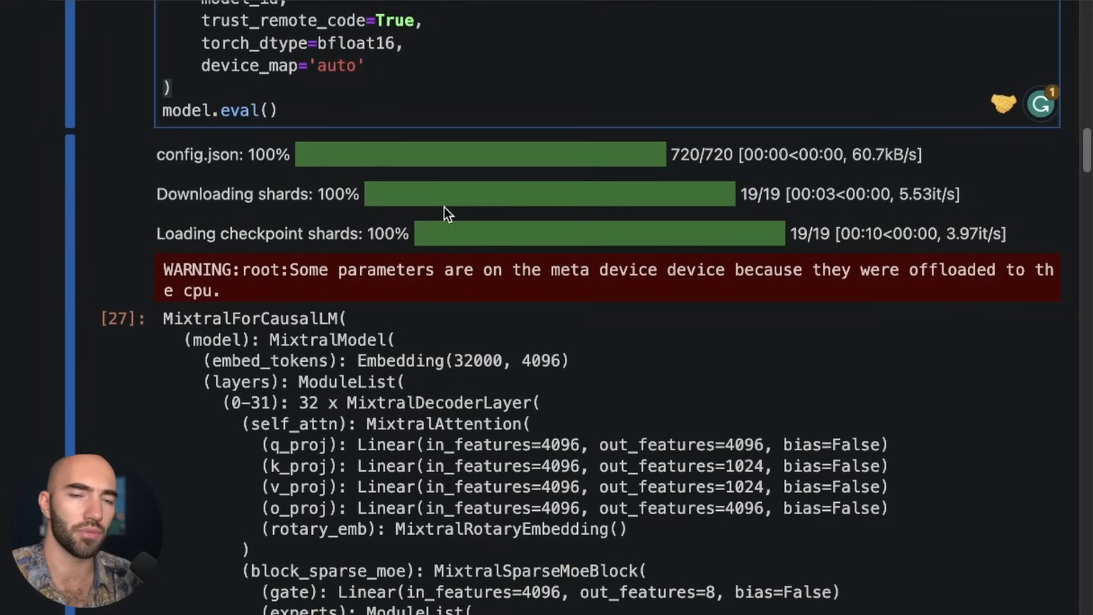
scroll("down", 3)
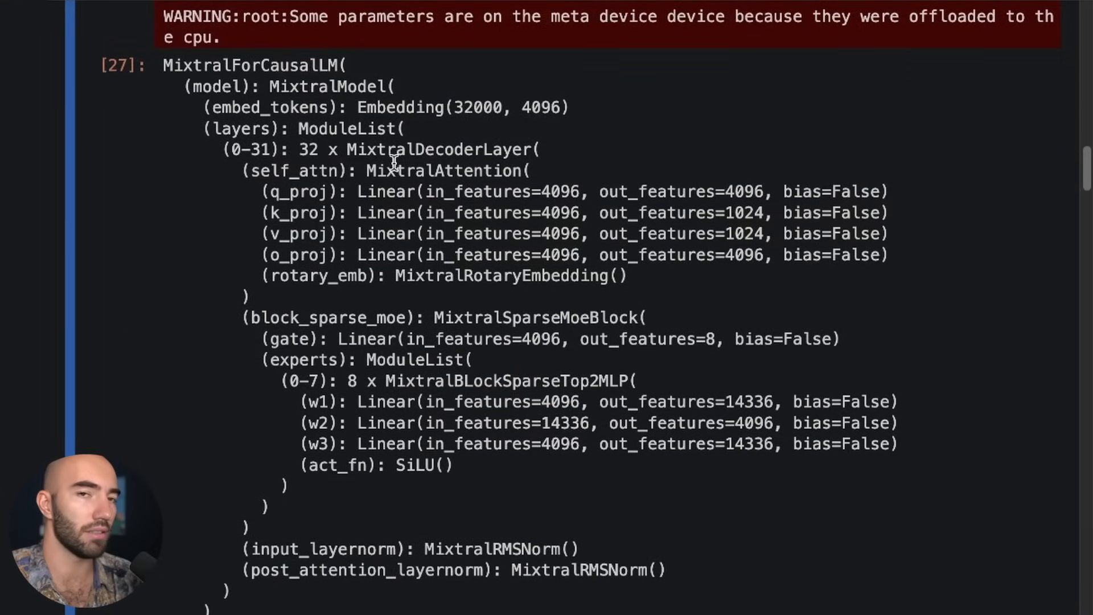
scroll("up", 3)
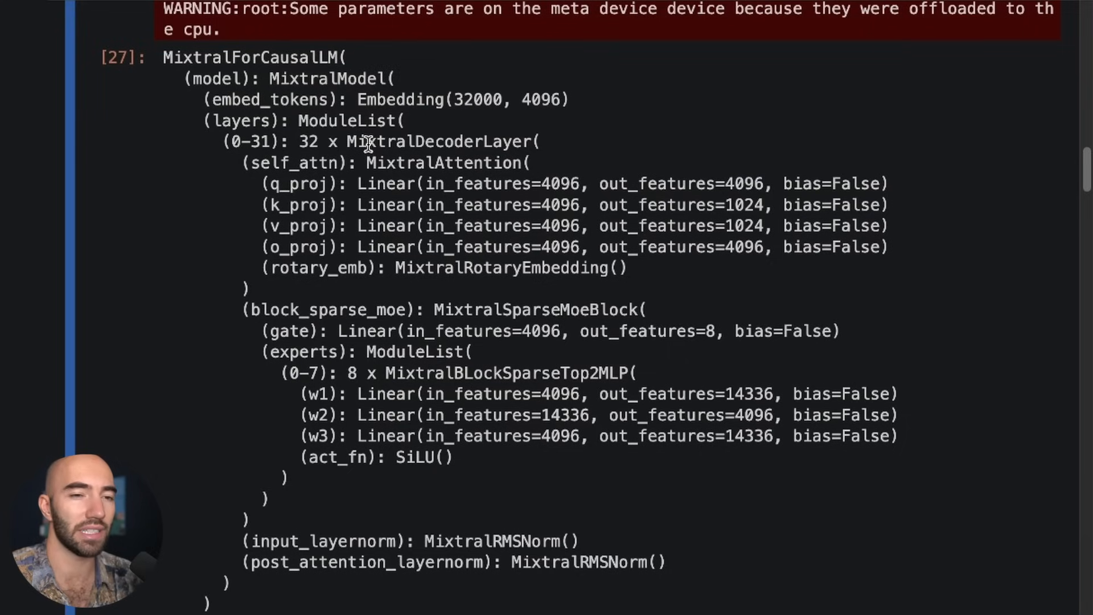
mouse_move(472, 458)
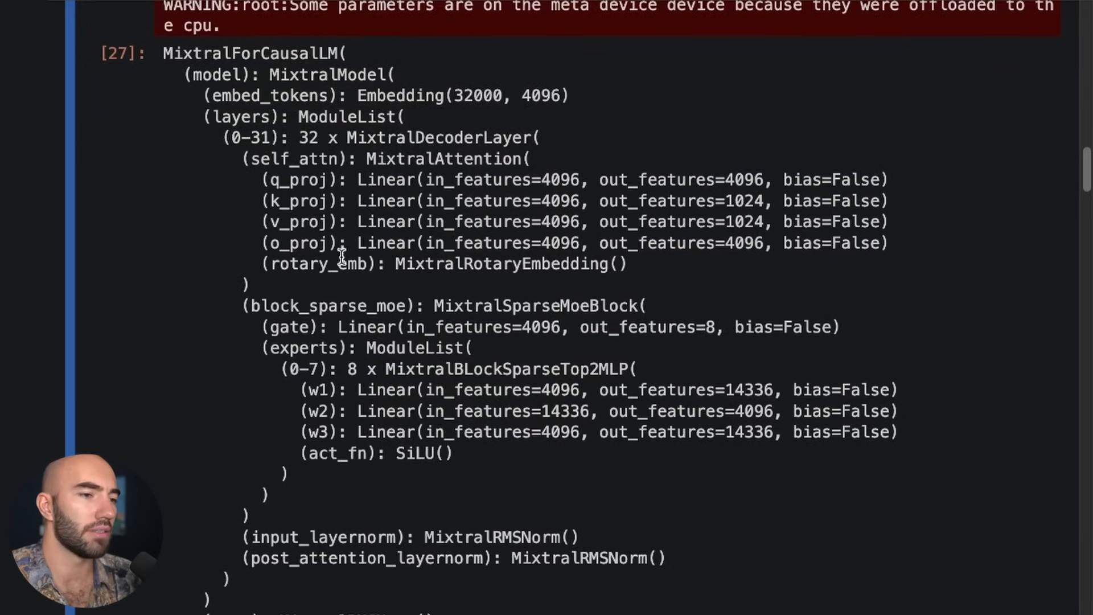
scroll("down", 3)
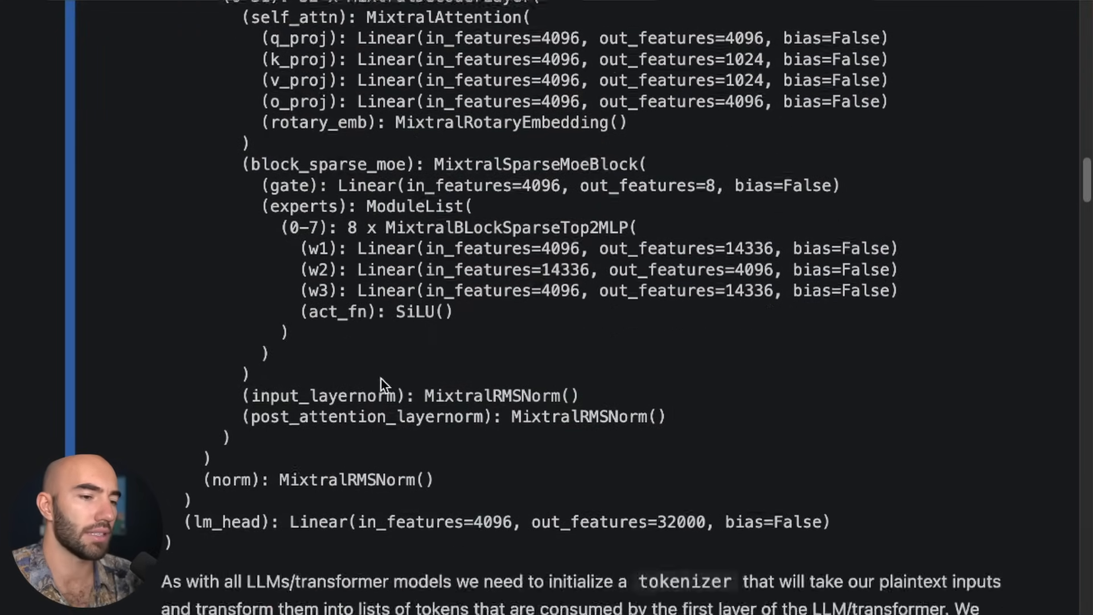
scroll("down", 3)
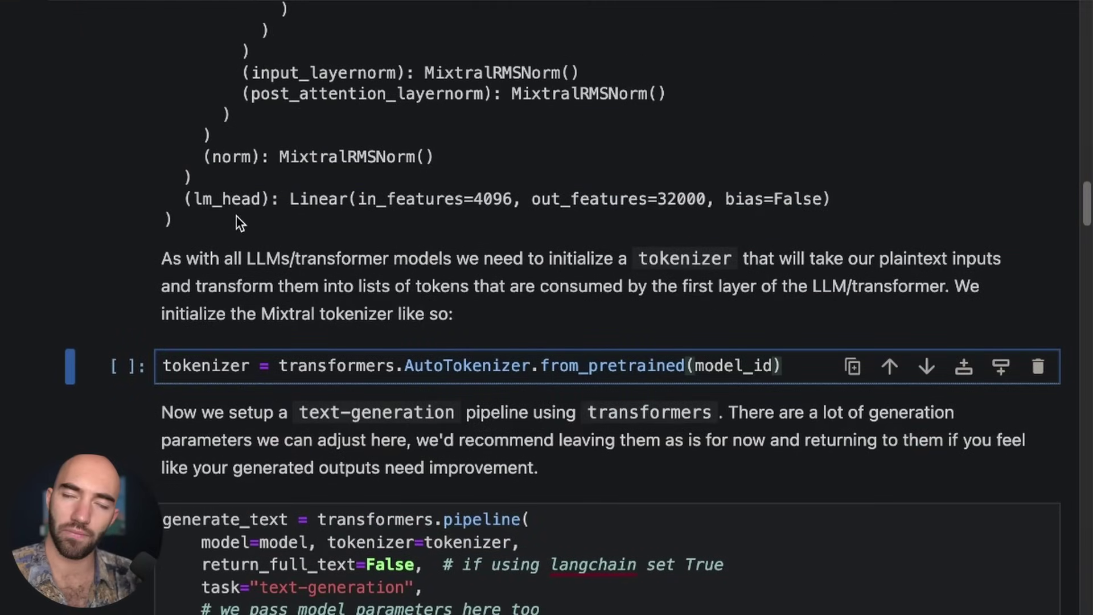
- Run the AutoTokenizer.from_pretrained(model_id) cell to load the Mixtral tokenizer
left_click(782, 365)
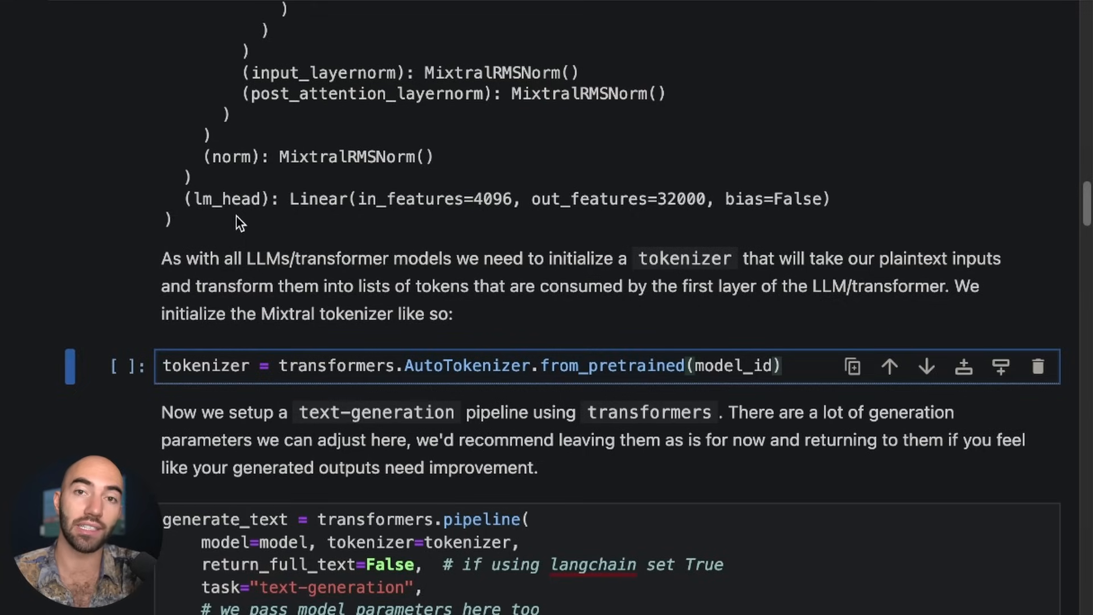
left_click(780, 365)
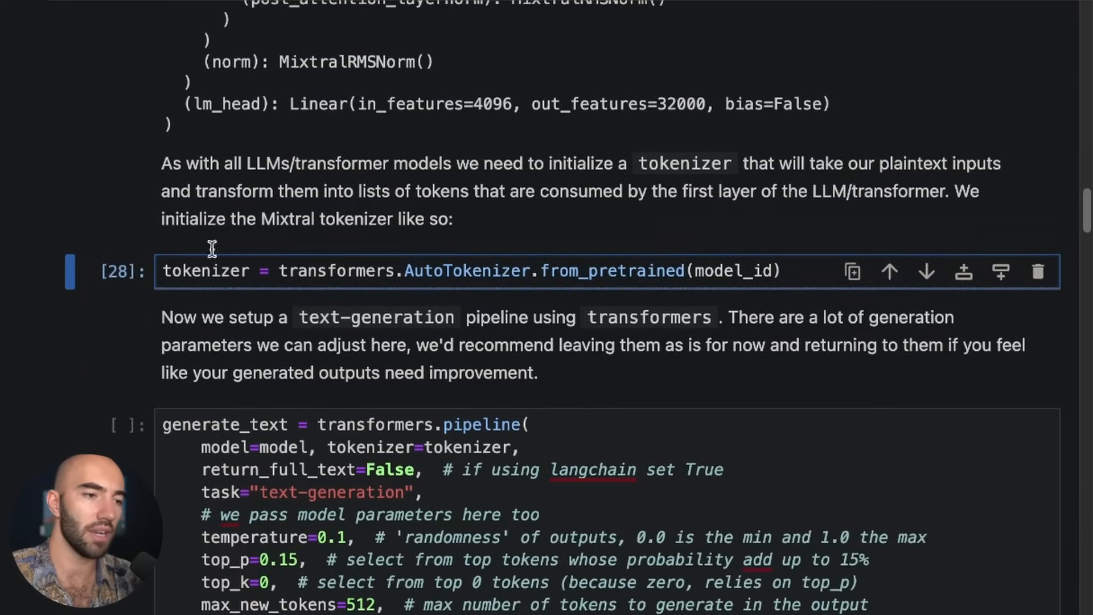
scroll("down", 3)
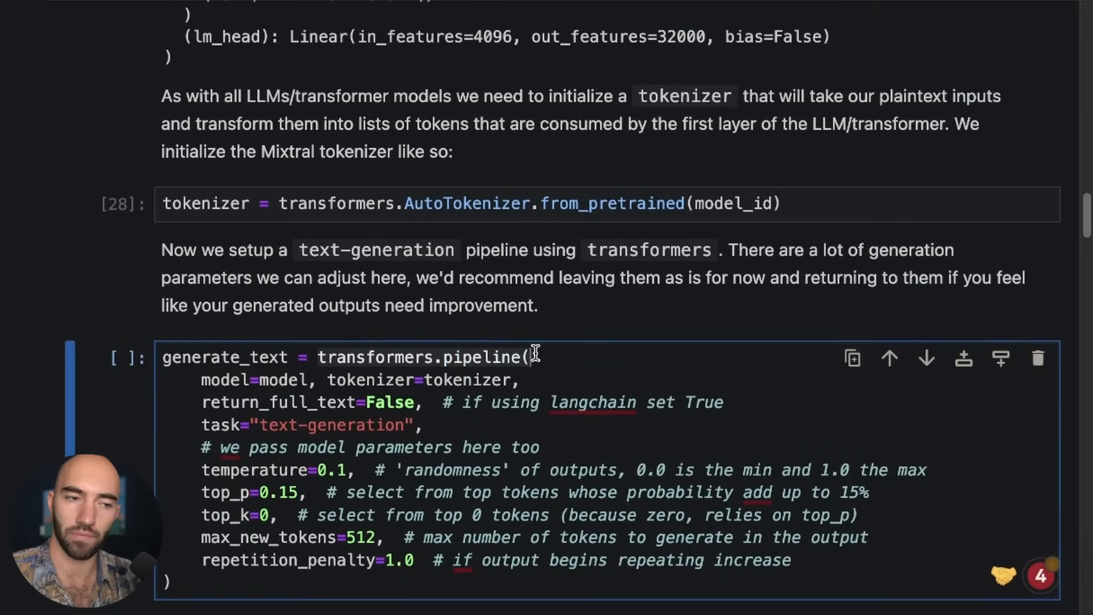
mouse_move(548, 342)
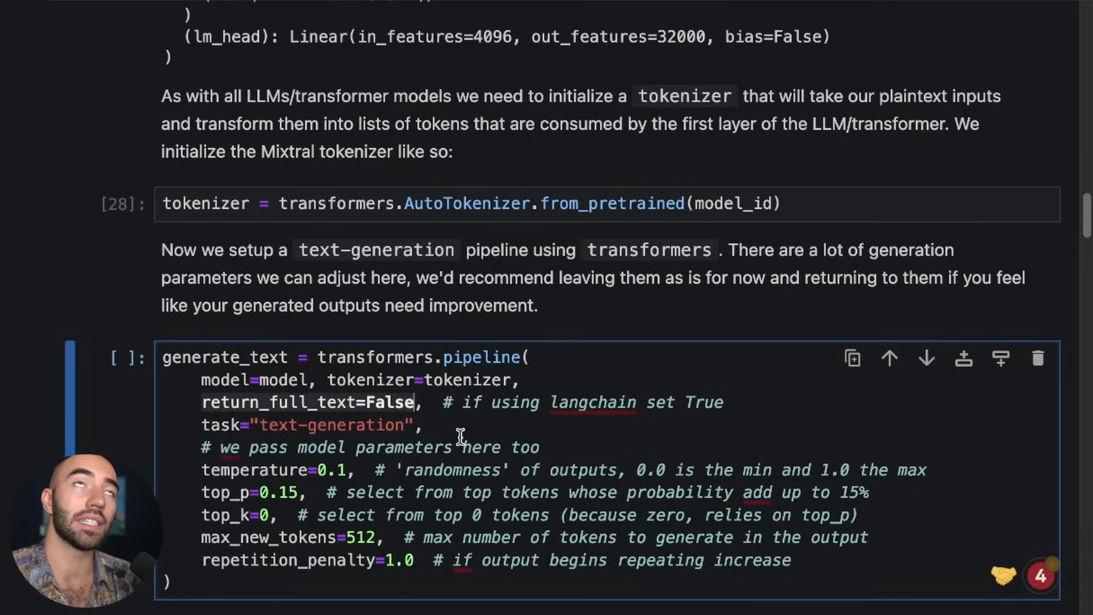
mouse_move(457, 417)
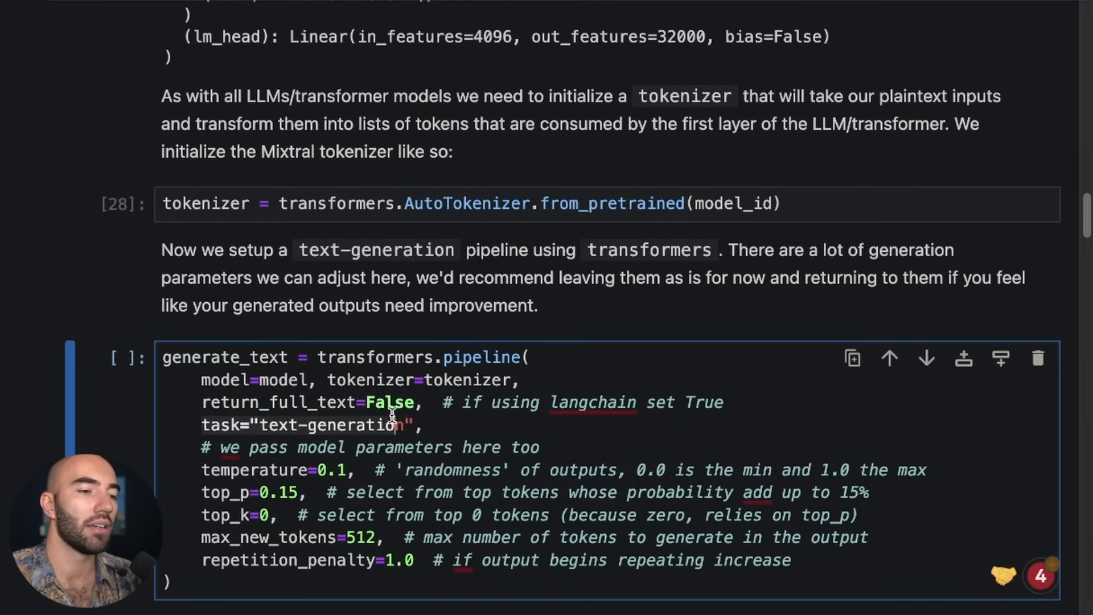
- Change repetition_penalty to 1.1 in the text-generation pipeline cell and run it
scroll("down", 3)
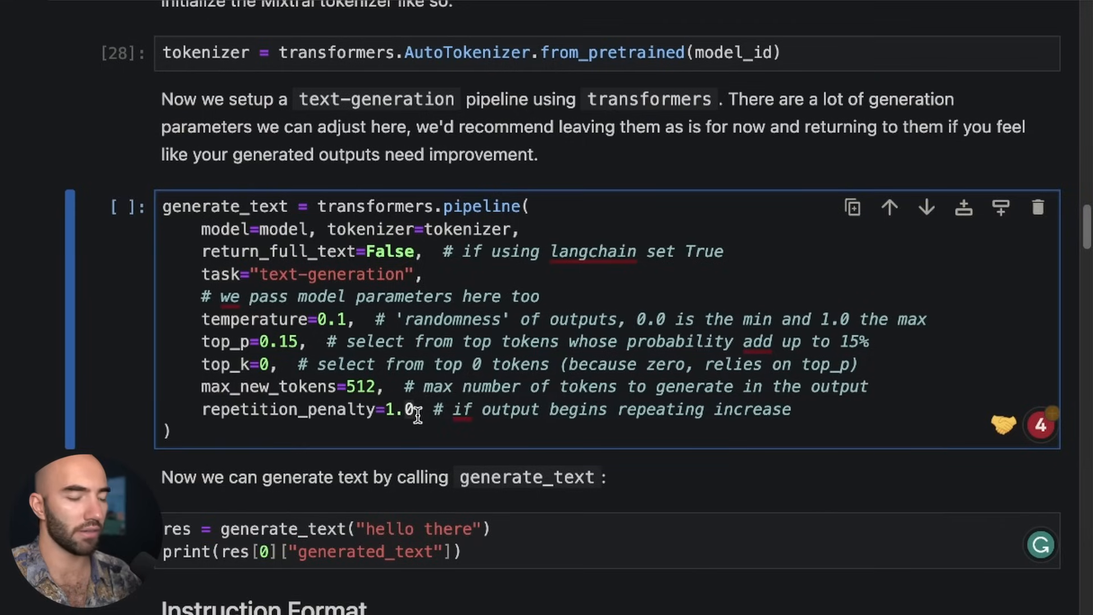
type("1")
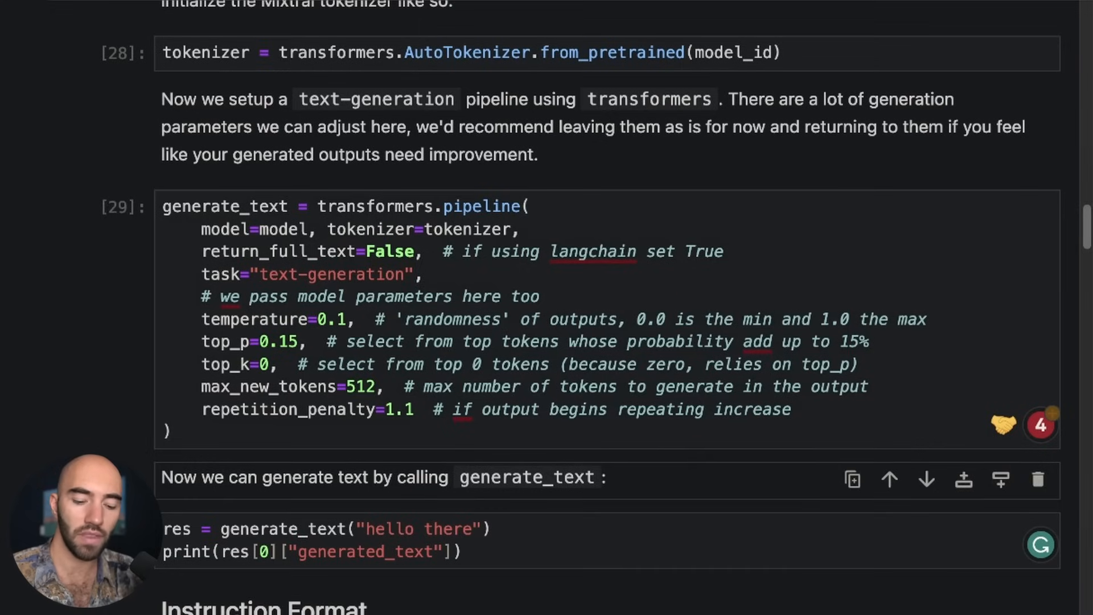
mouse_move(514, 386)
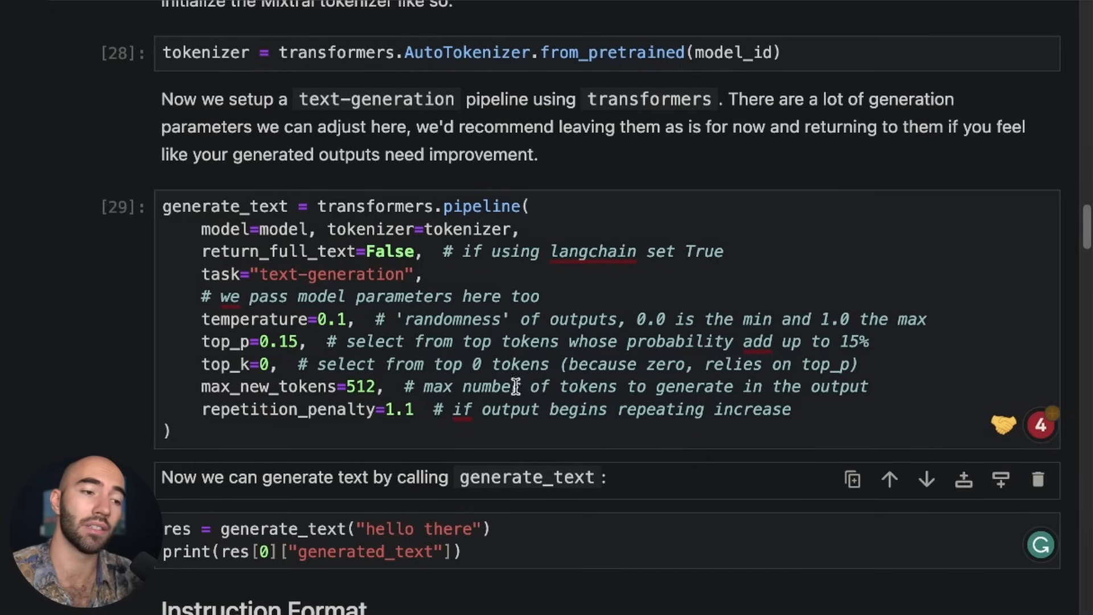
scroll("down", 3)
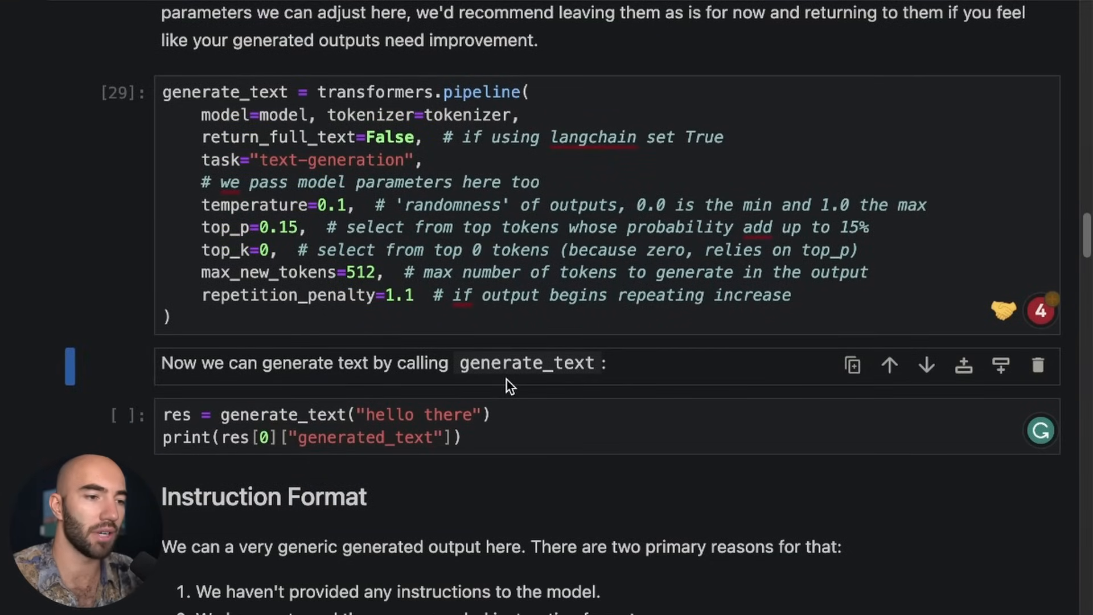
- Run the generate_text("hello there") cell, which prints the pad_token_id to eos_token_id notice
left_click(561, 437)
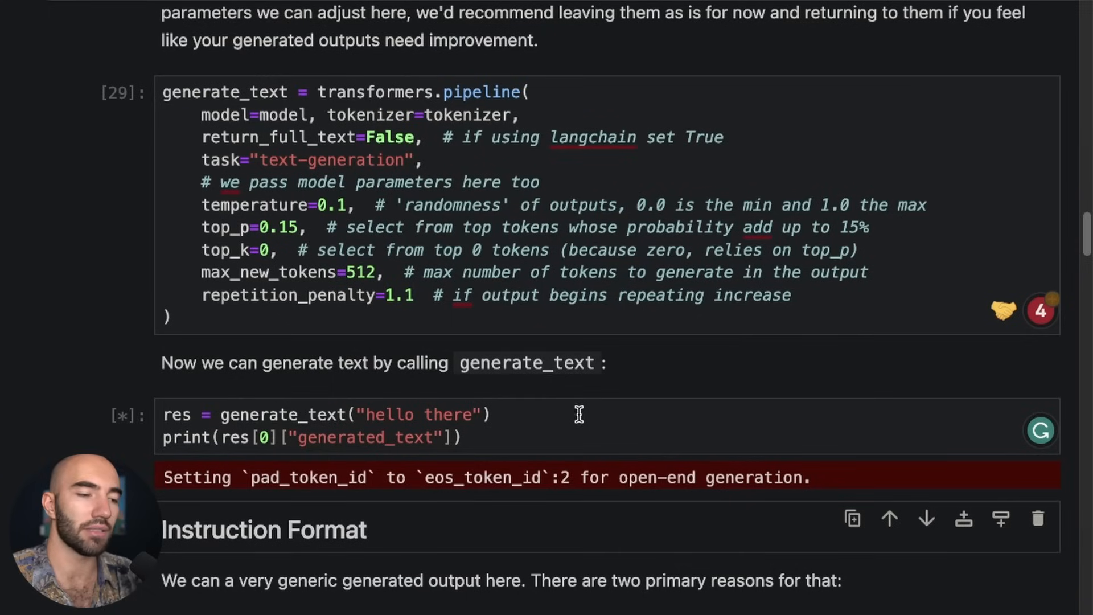
mouse_move(374, 519)
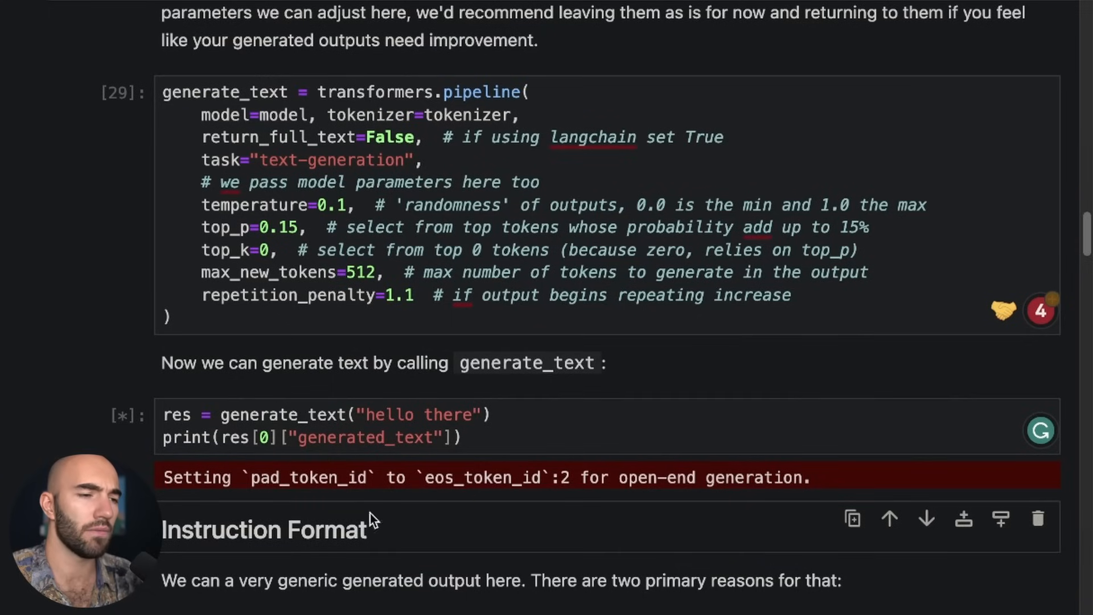
mouse_move(269, 329)
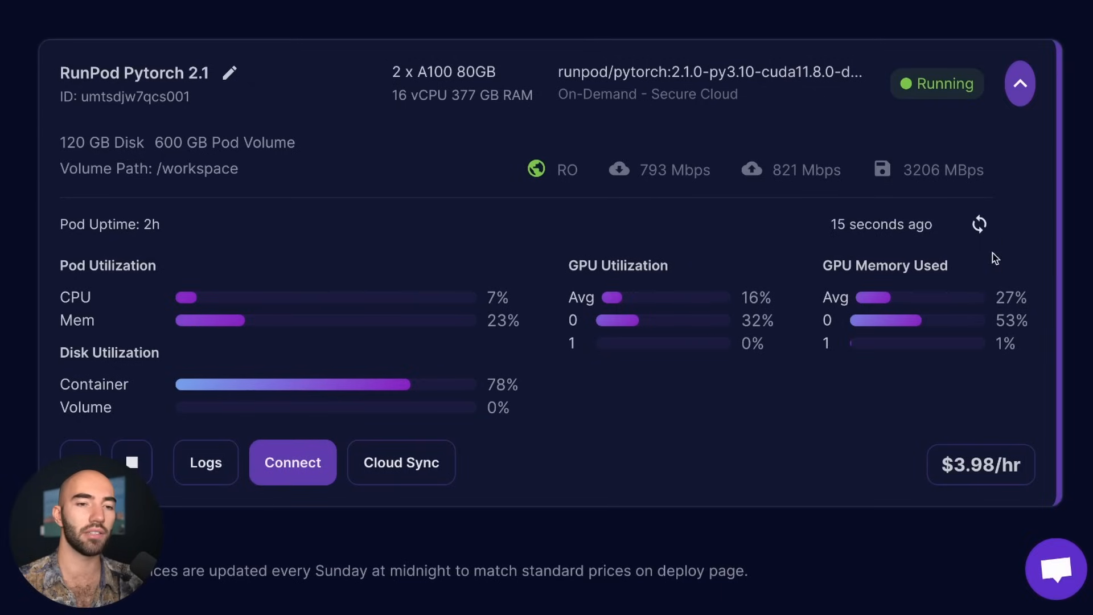
mouse_move(586, 292)
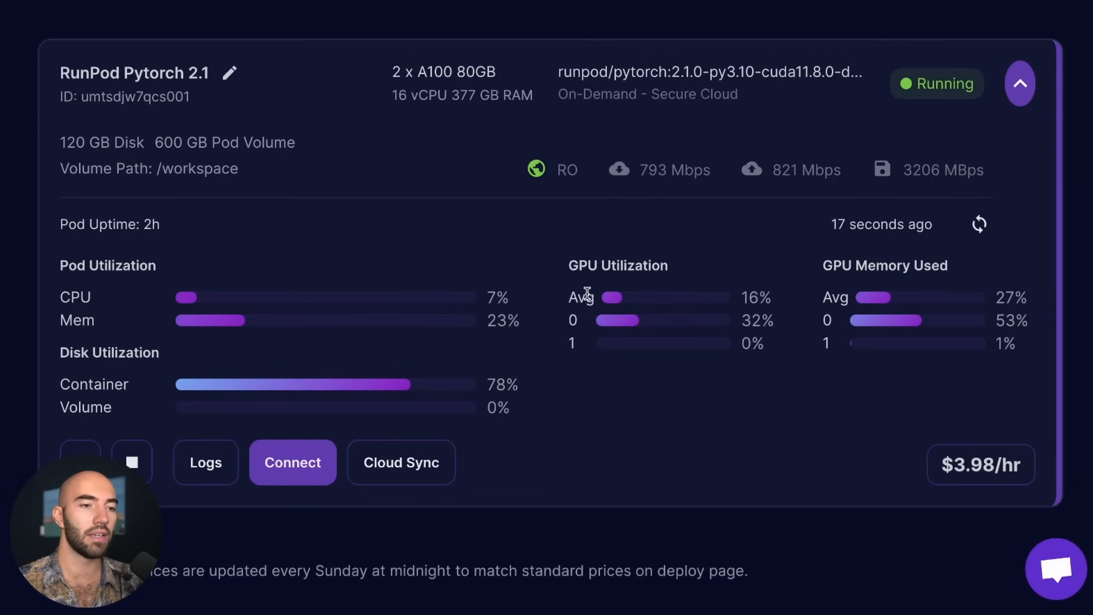
mouse_move(849, 305)
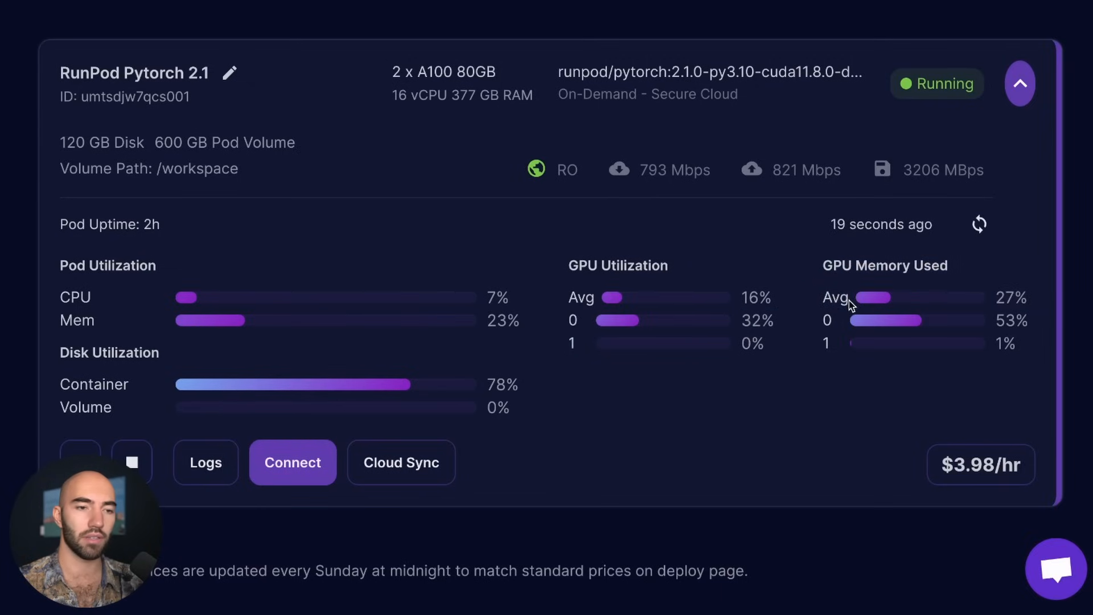
mouse_move(826, 314)
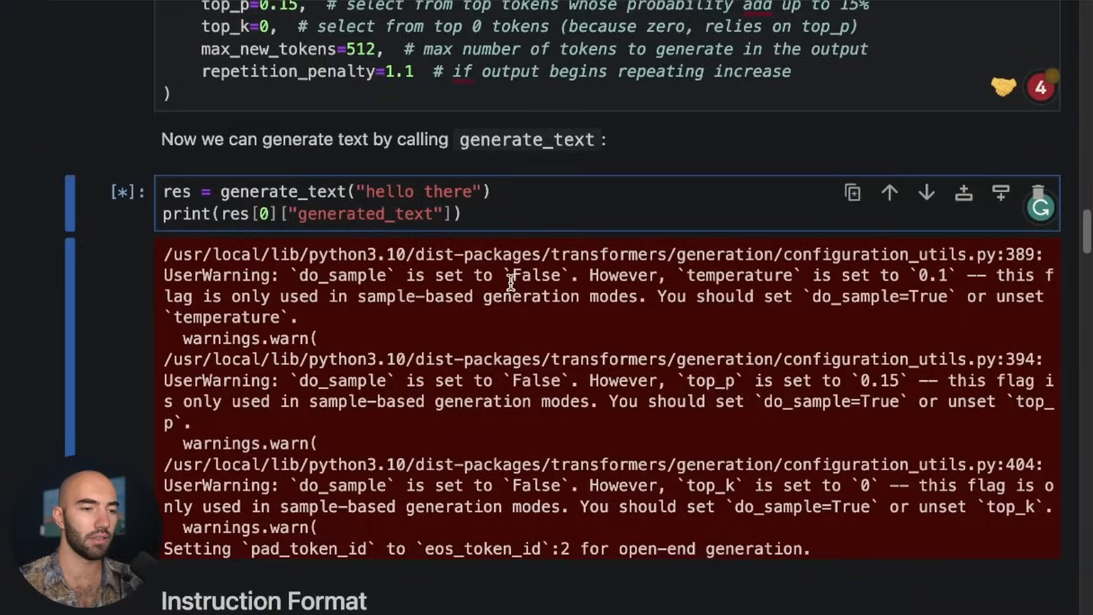
- Scroll the RunPod pod dashboard to check both A100 GPUs at 56% memory during generation
scroll("down", 3)
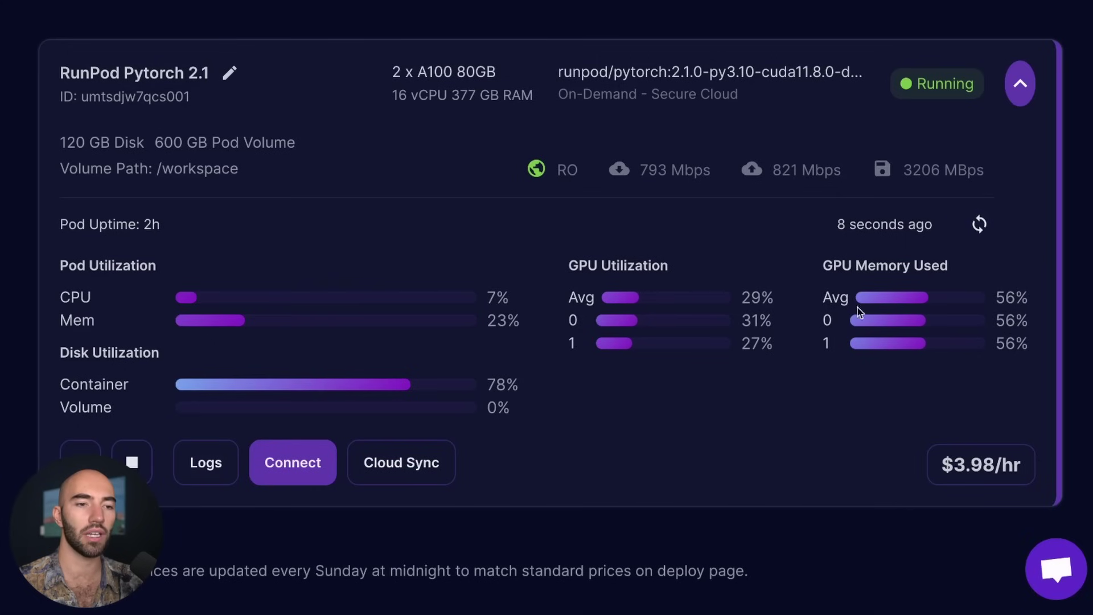
mouse_move(889, 348)
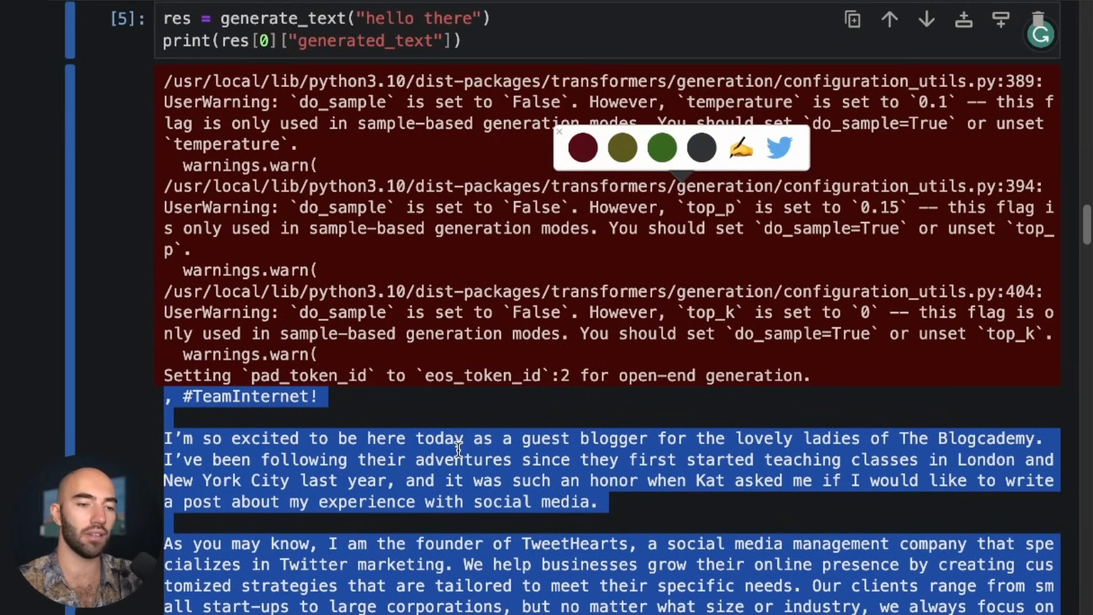
scroll("down", 3)
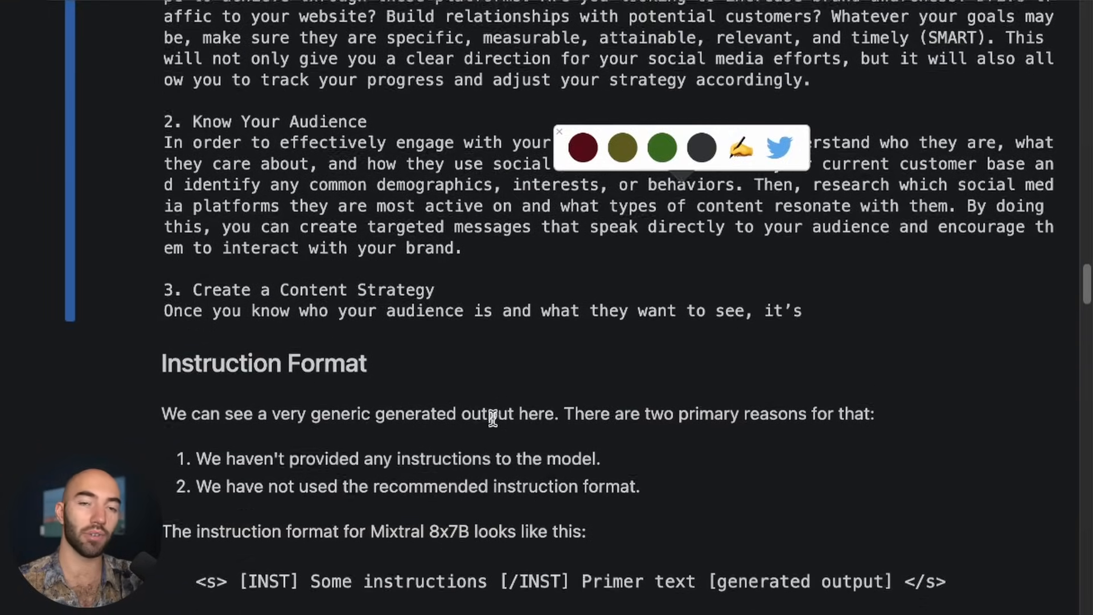
scroll("up", 3)
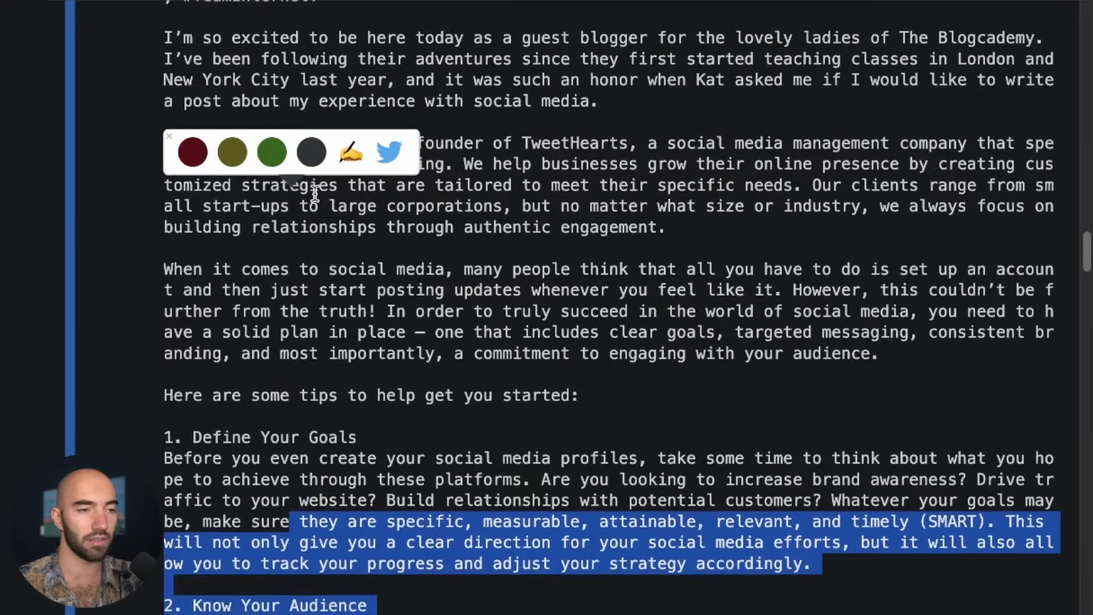
scroll("down", 3)
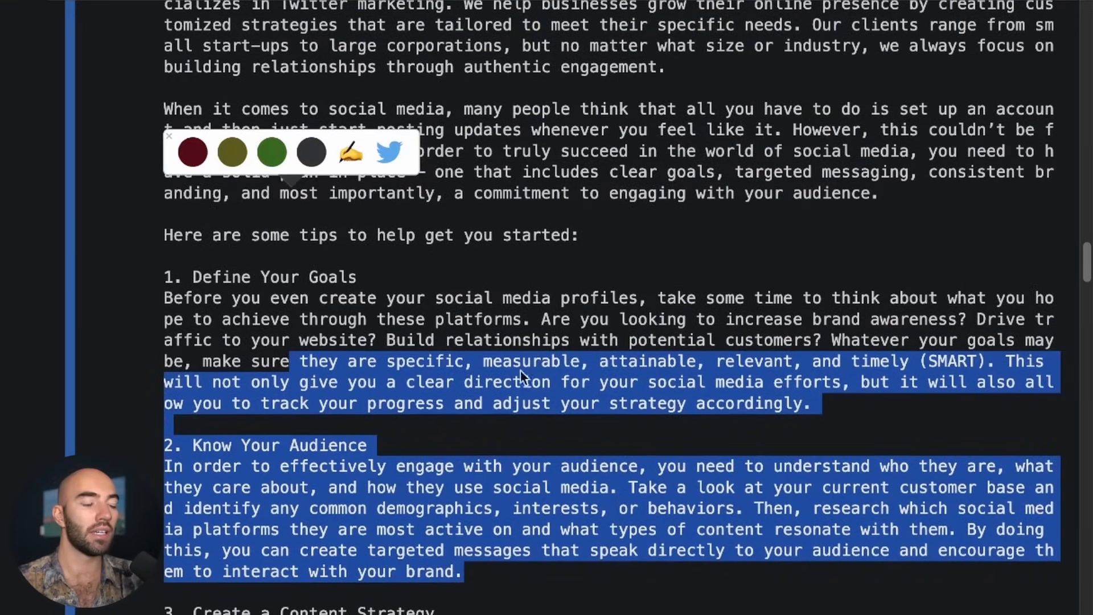
scroll("down", 3)
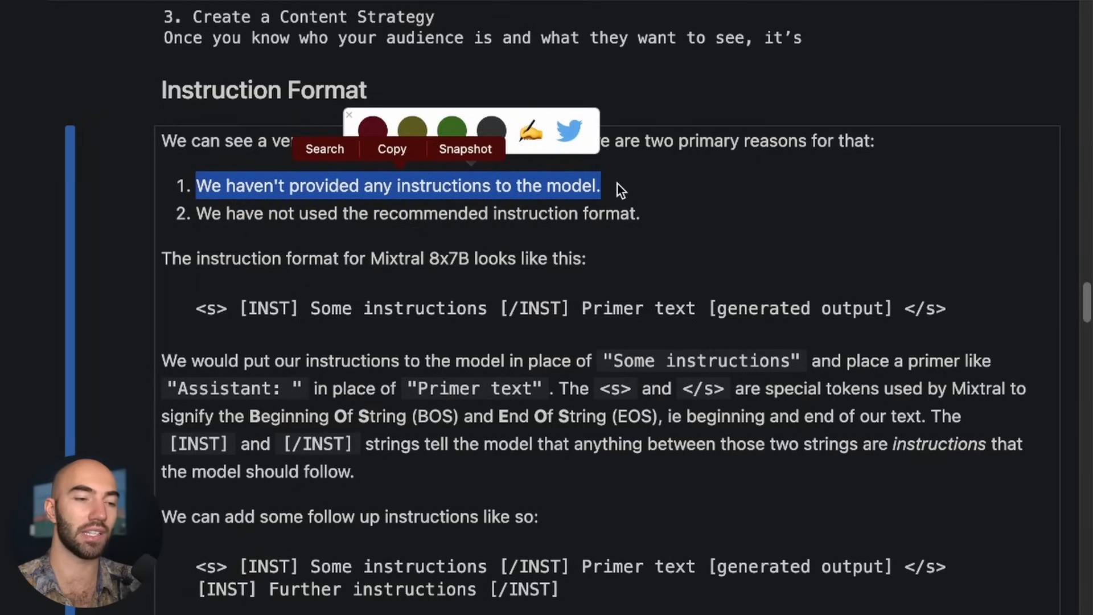
scroll("down", 3)
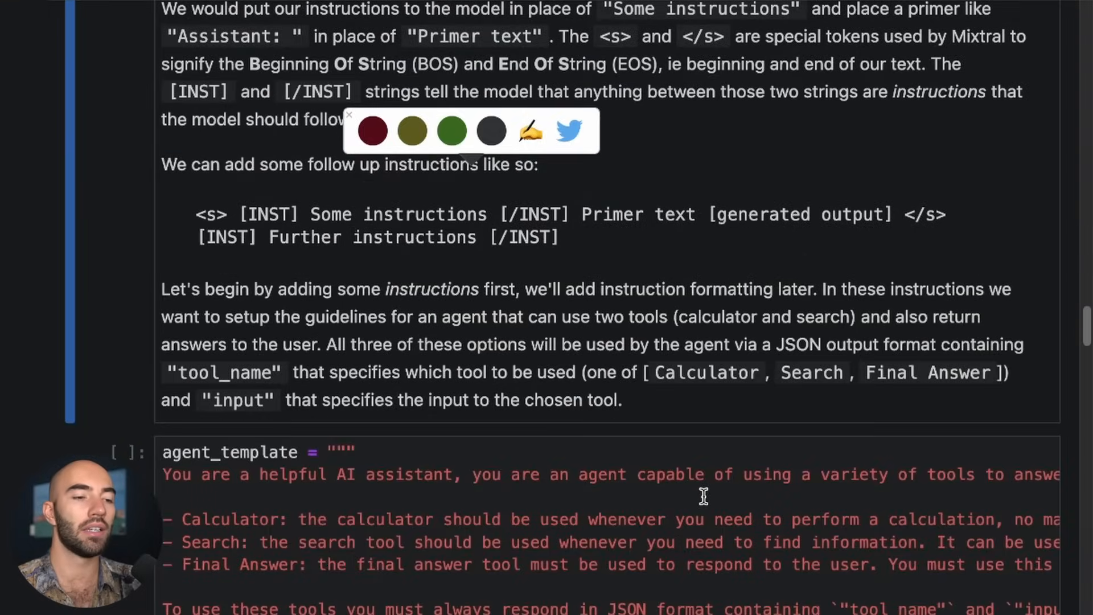
scroll("down", 3)
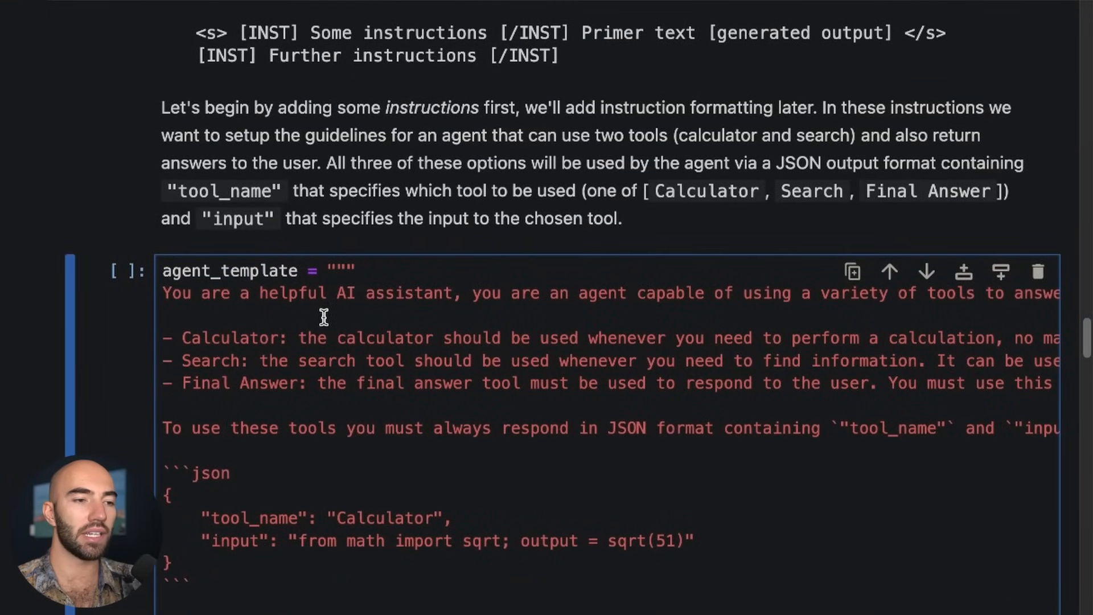
scroll("down", 3)
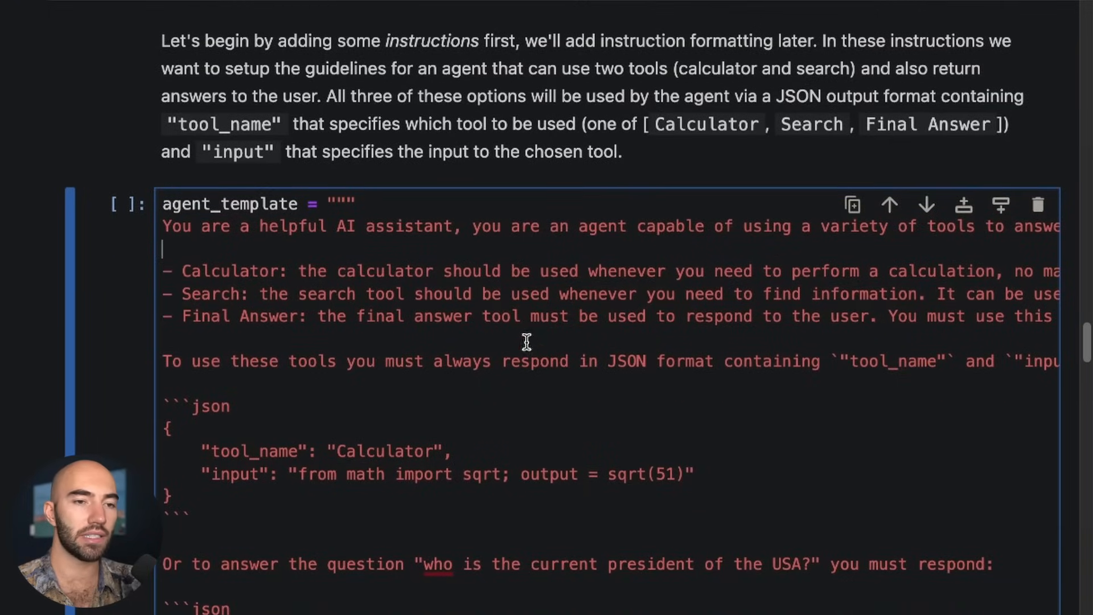
scroll("right", 3)
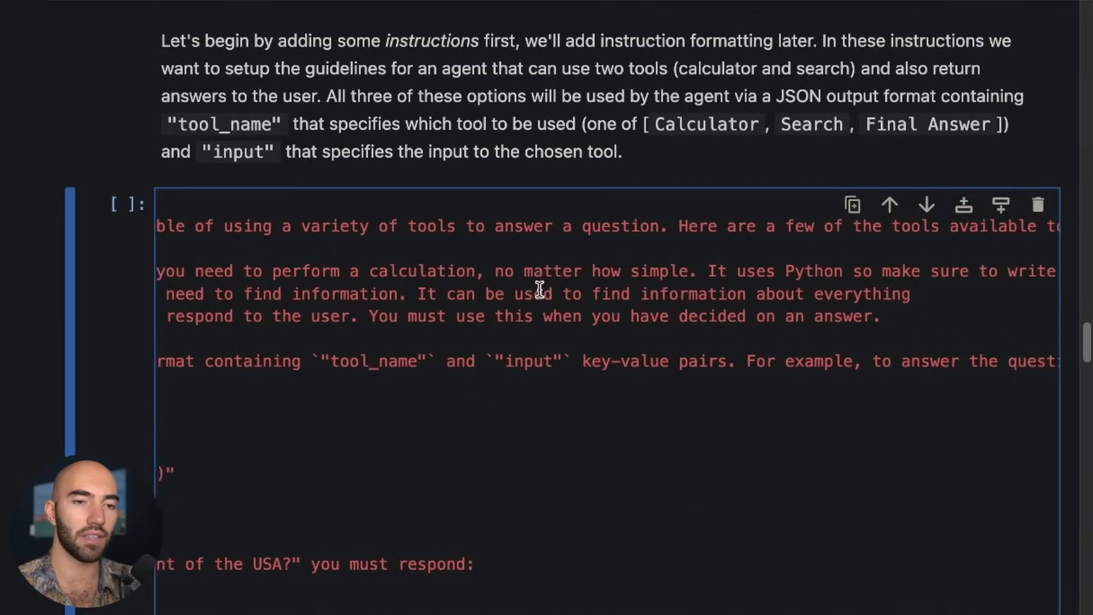
scroll("right", 3)
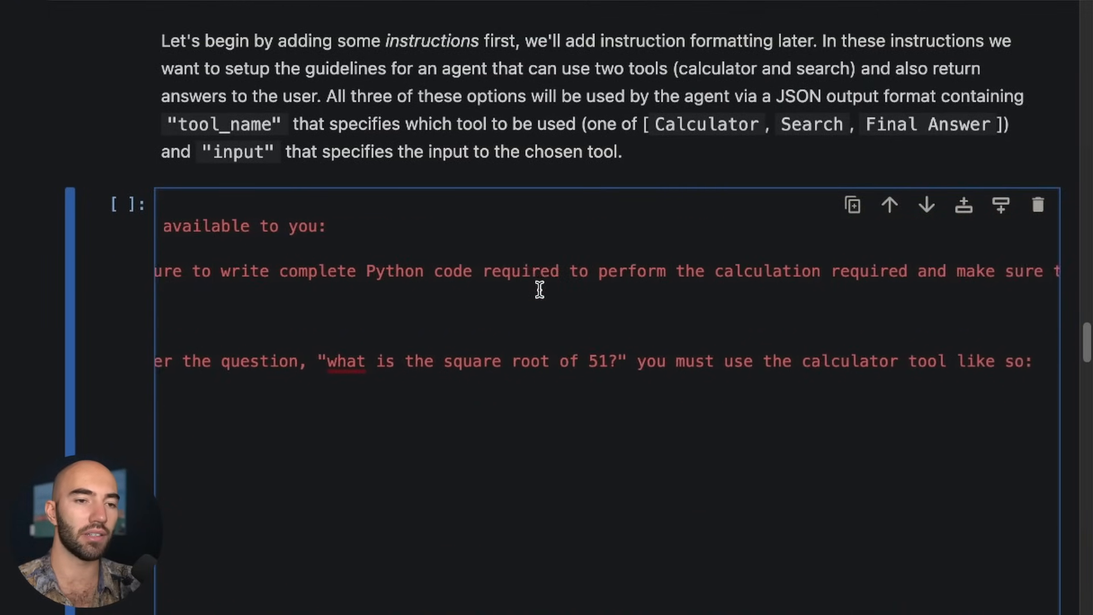
scroll("right", 3)
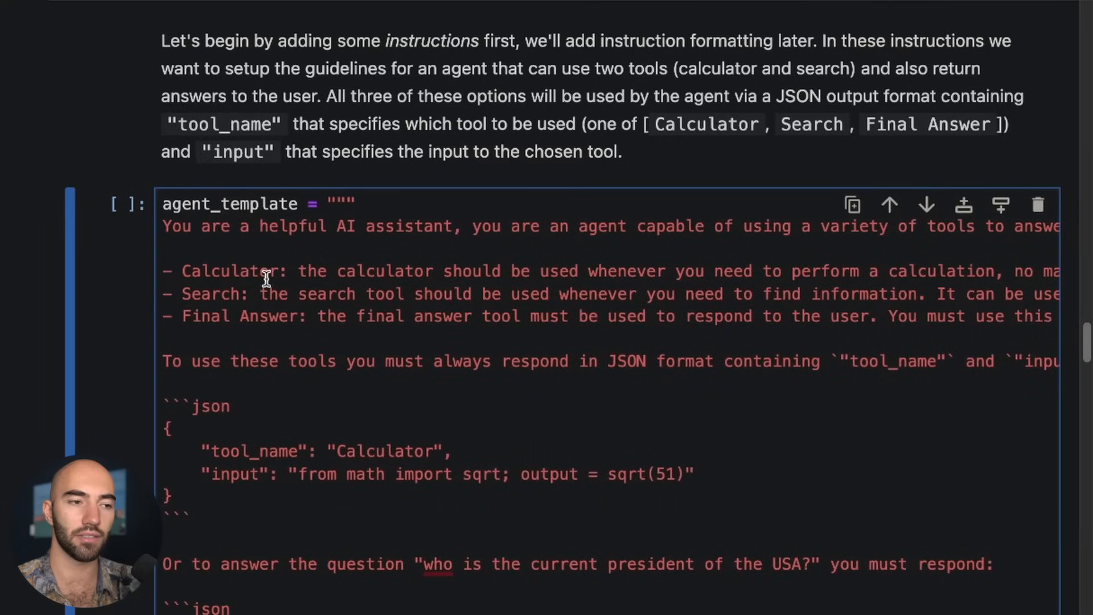
mouse_move(223, 302)
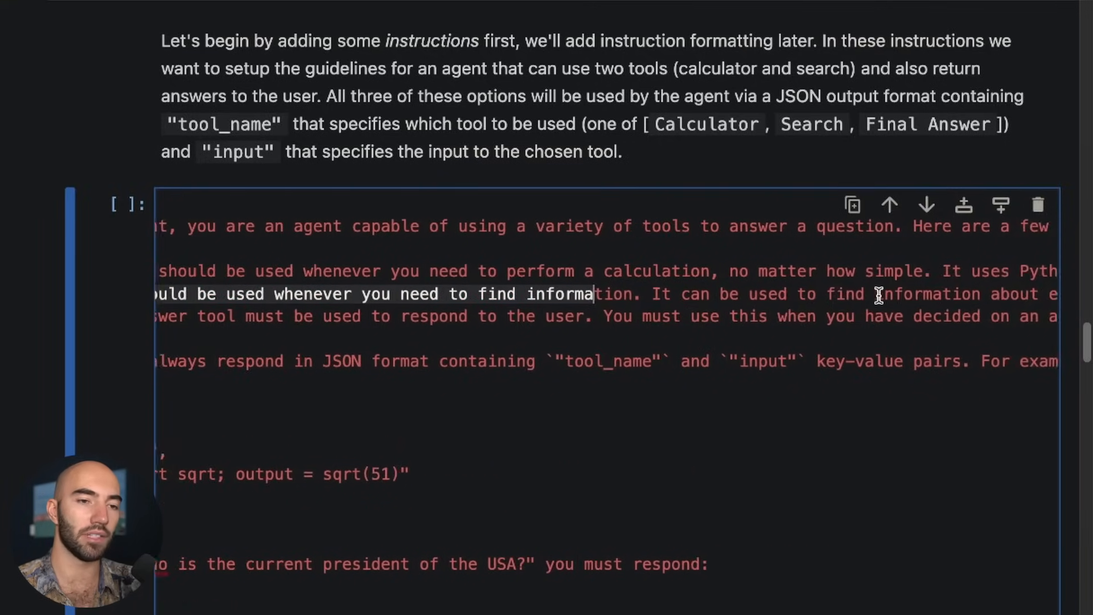
scroll("left", 3)
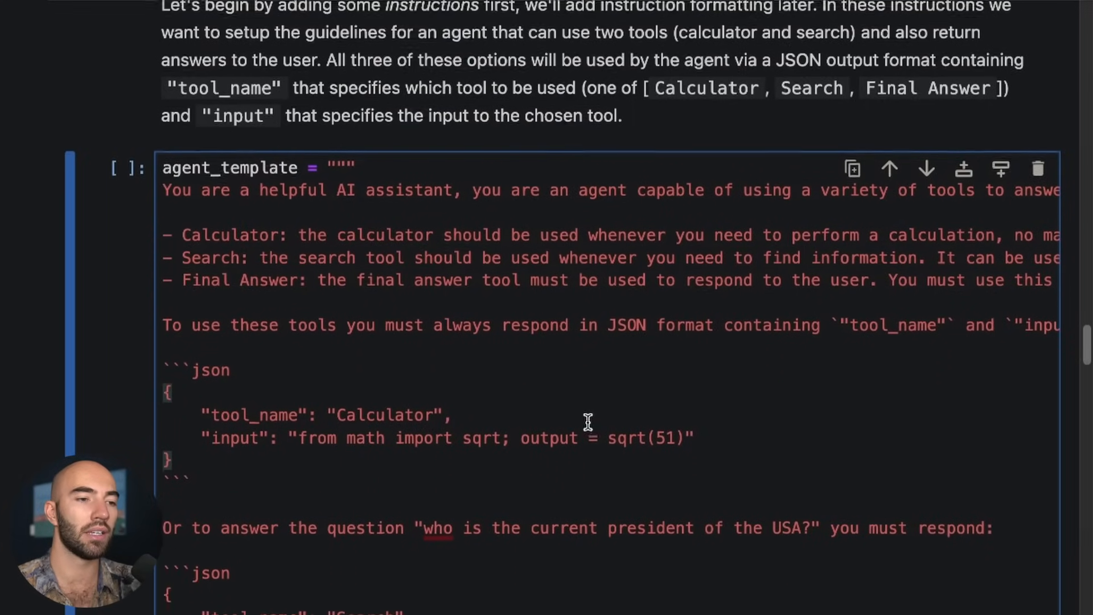
scroll("down", 3)
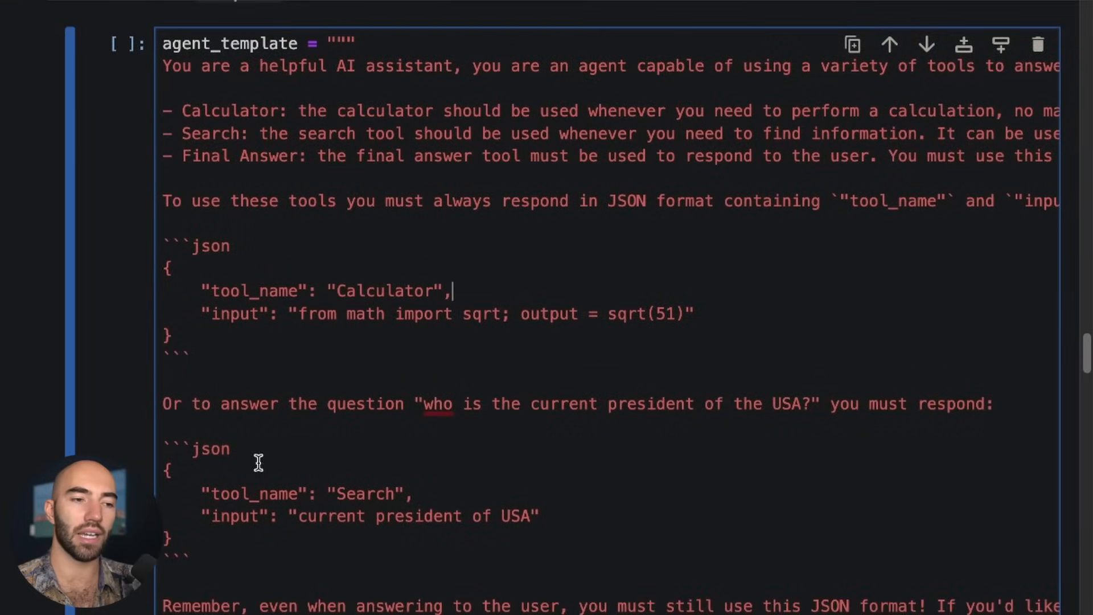
scroll("down", 3)
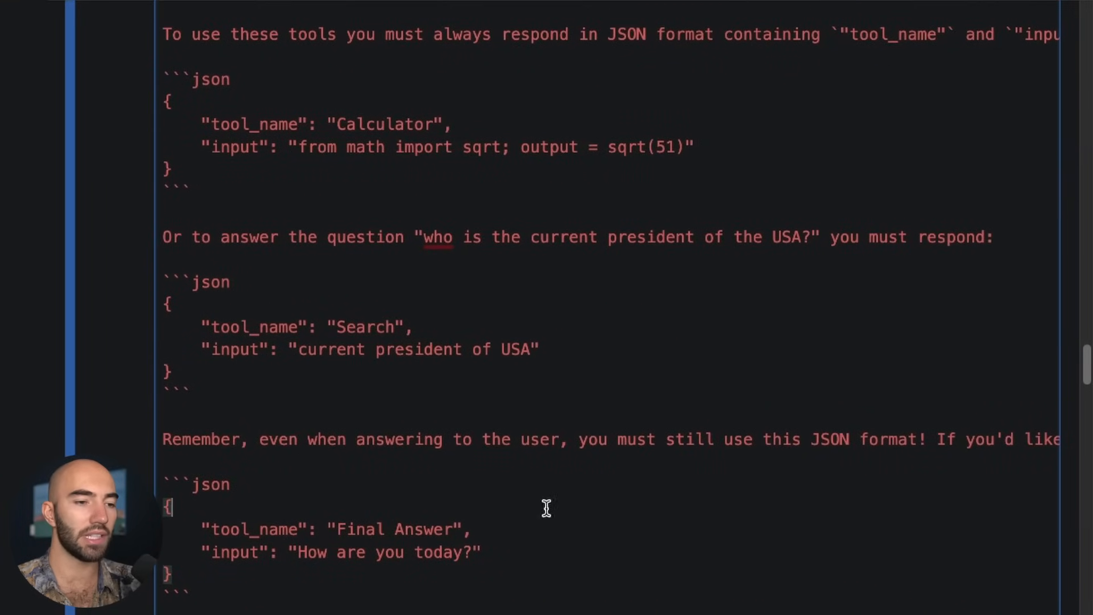
scroll("down", 3)
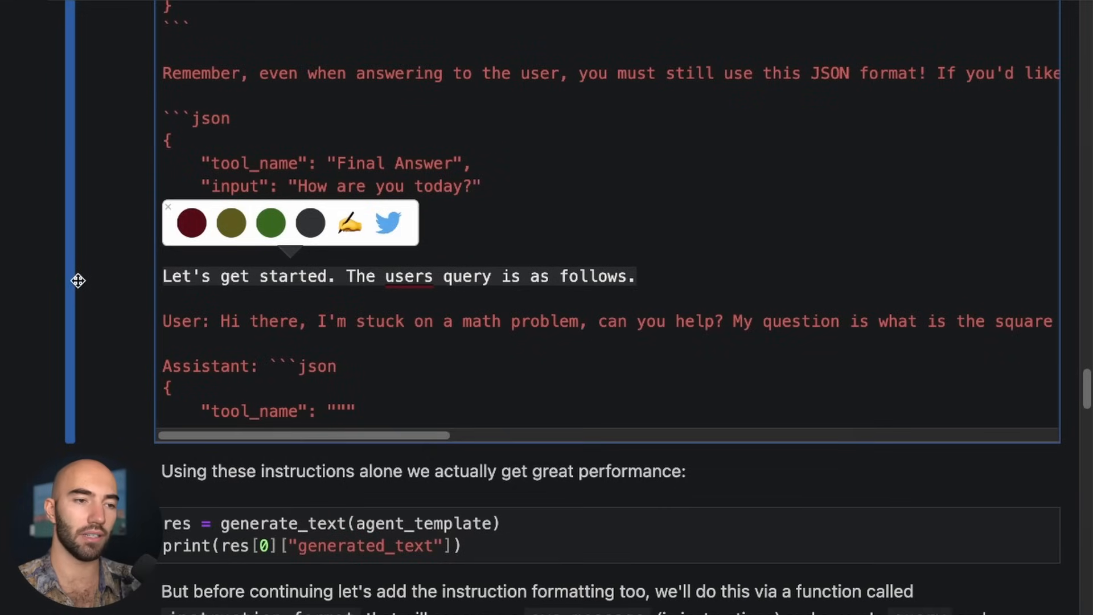
mouse_move(221, 324)
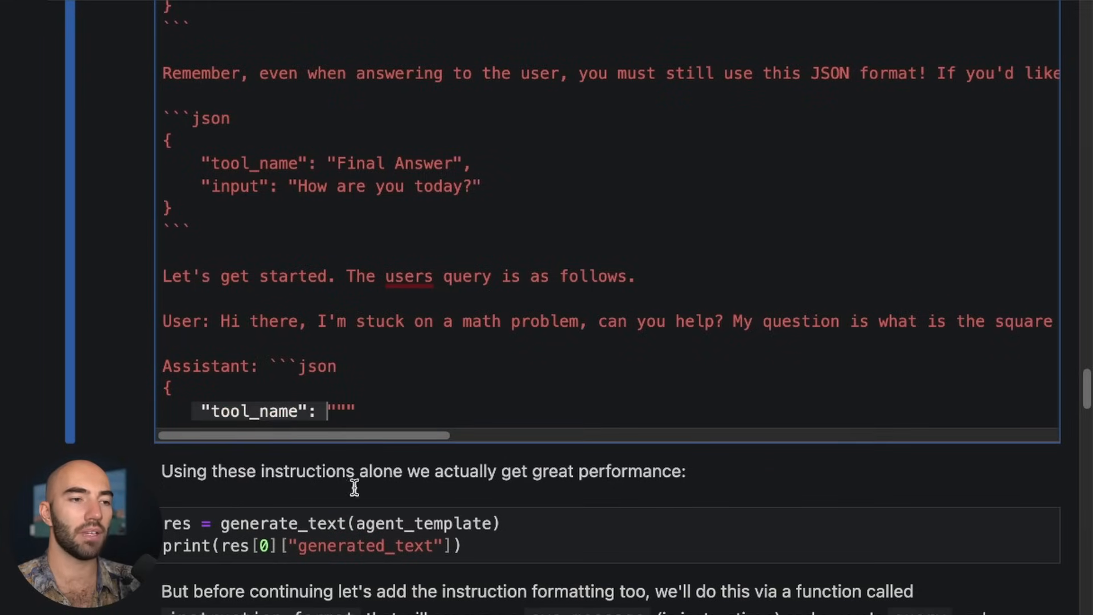
scroll("up", 3)
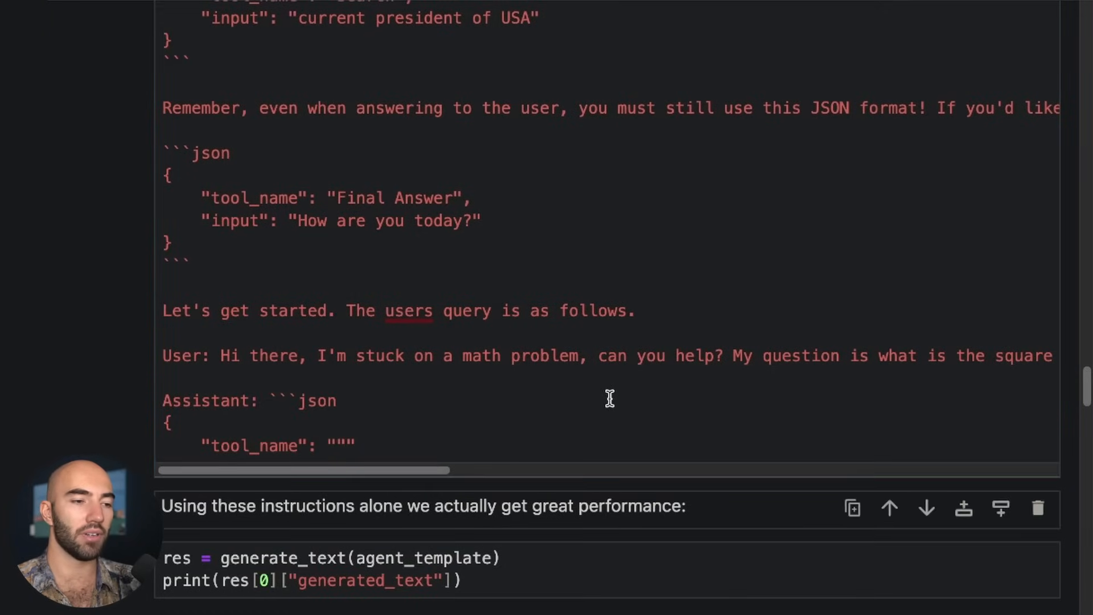
- Scroll to the agent_template generation output showing a Calculator call for sqrt(512) * 7
scroll("down", 3)
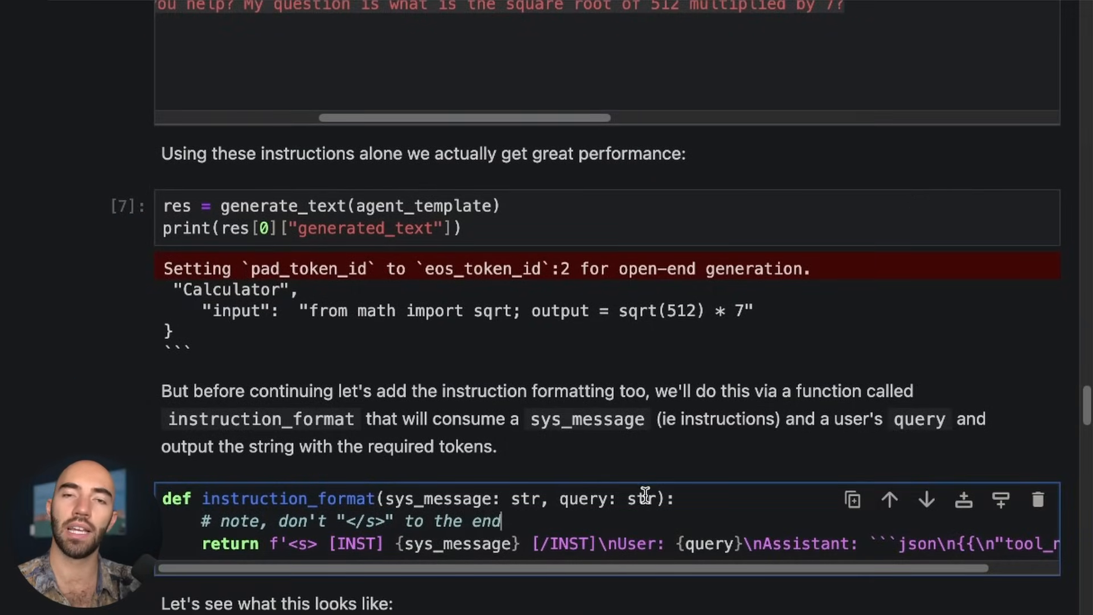
scroll("up", 3)
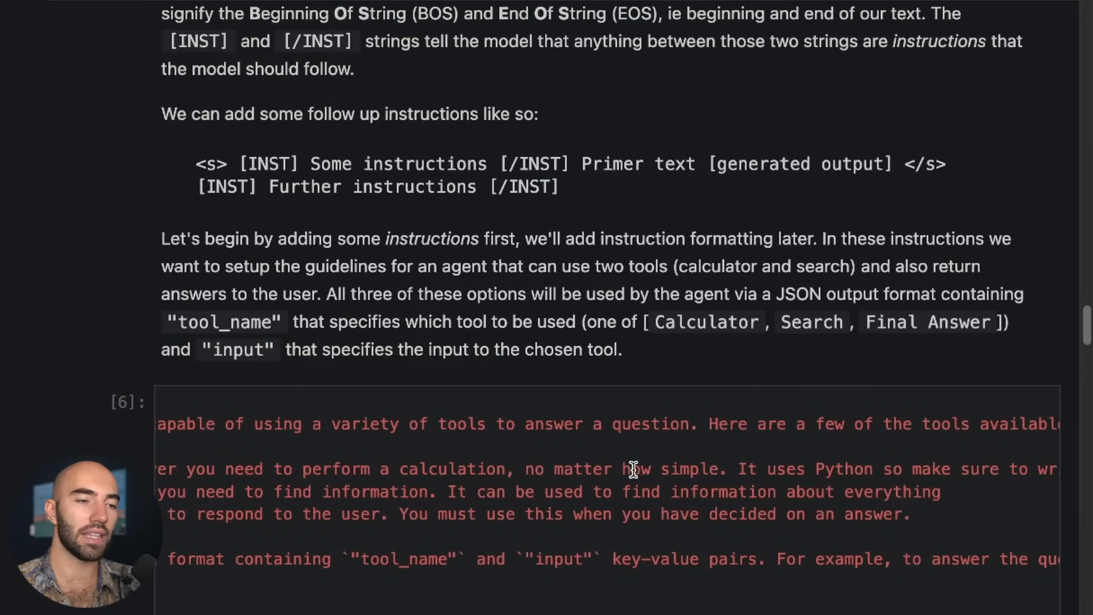
scroll("up", 3)
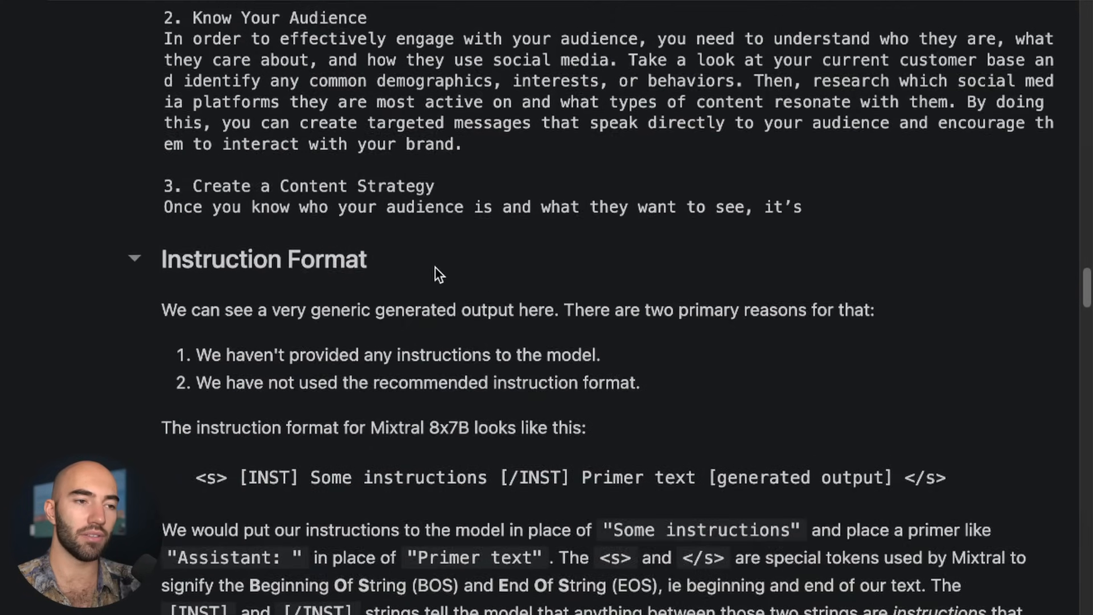
scroll("up", 3)
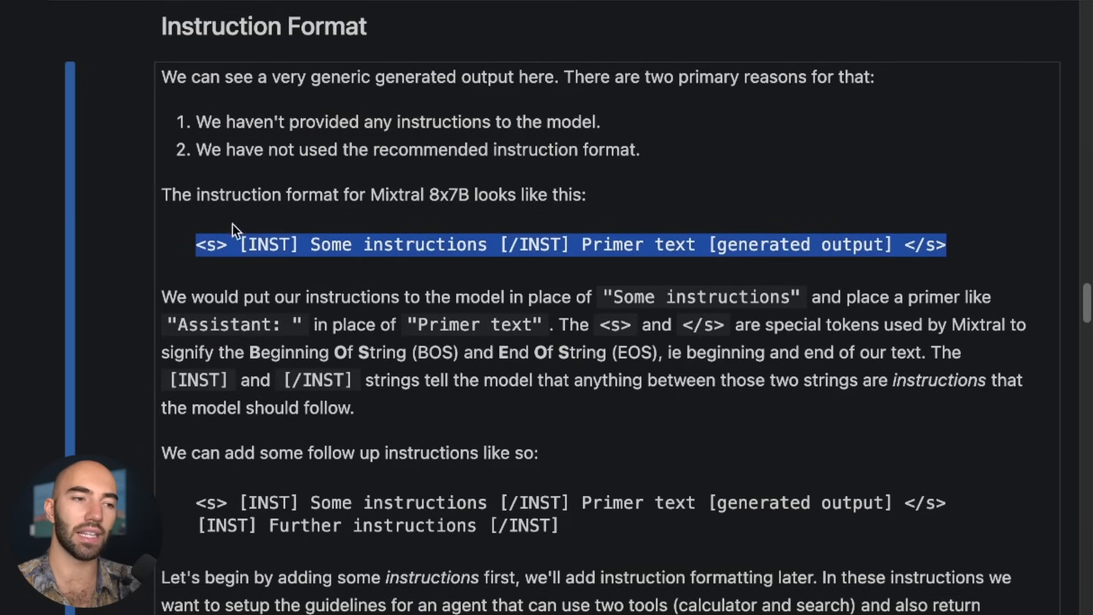
left_click(332, 285)
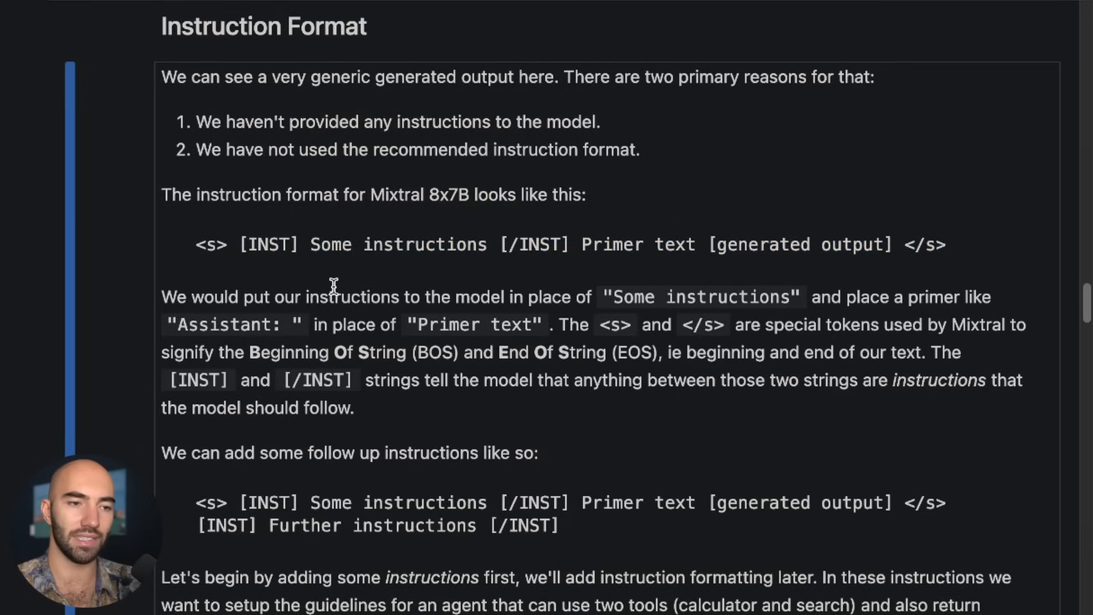
scroll("down", 3)
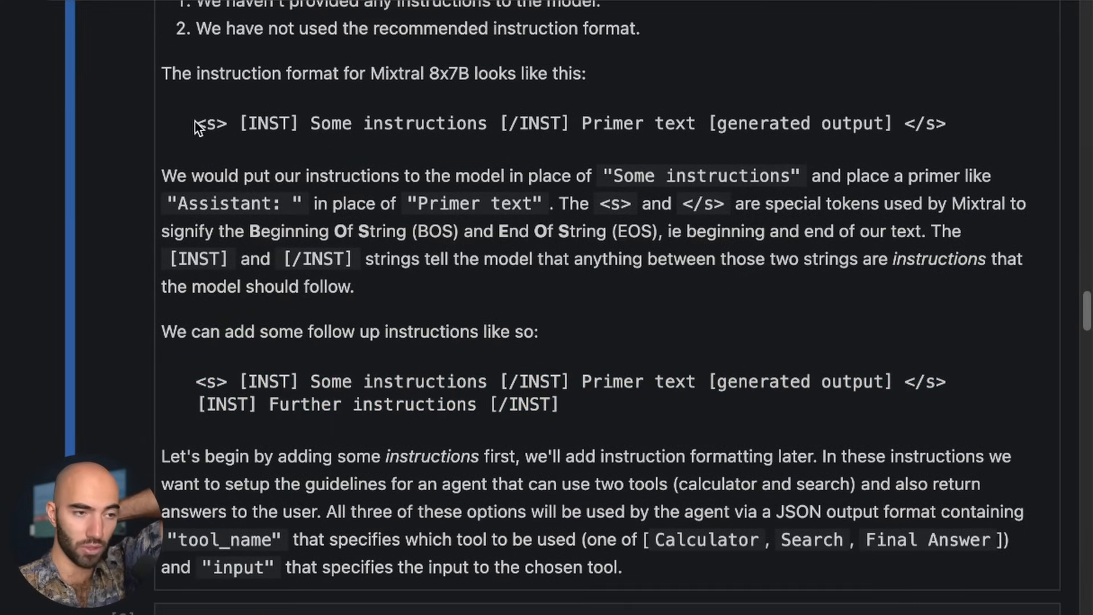
double_click(210, 123)
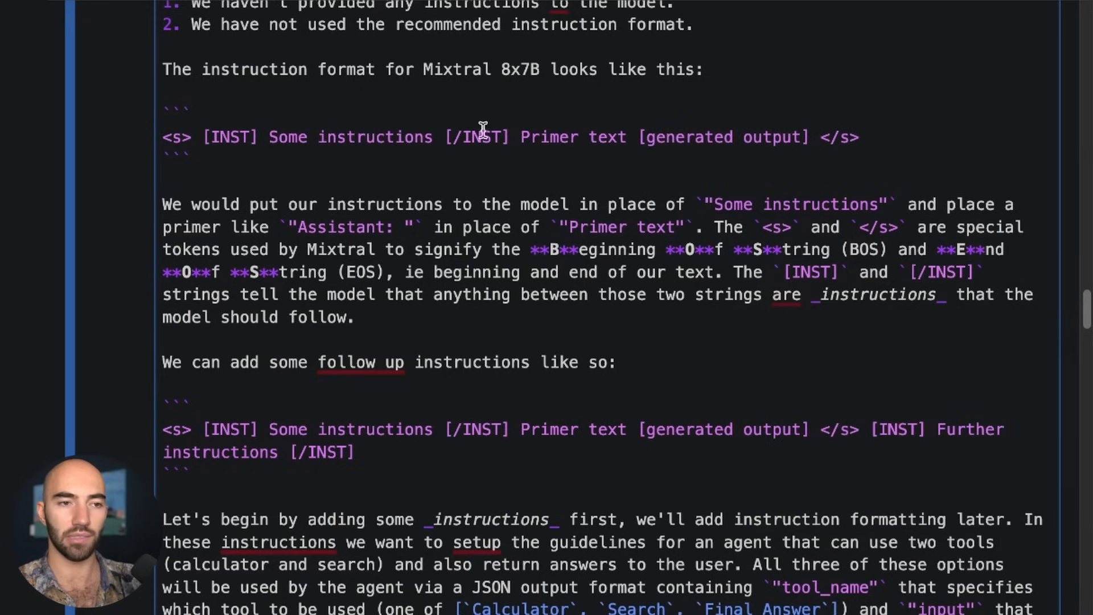
scroll("down", 3)
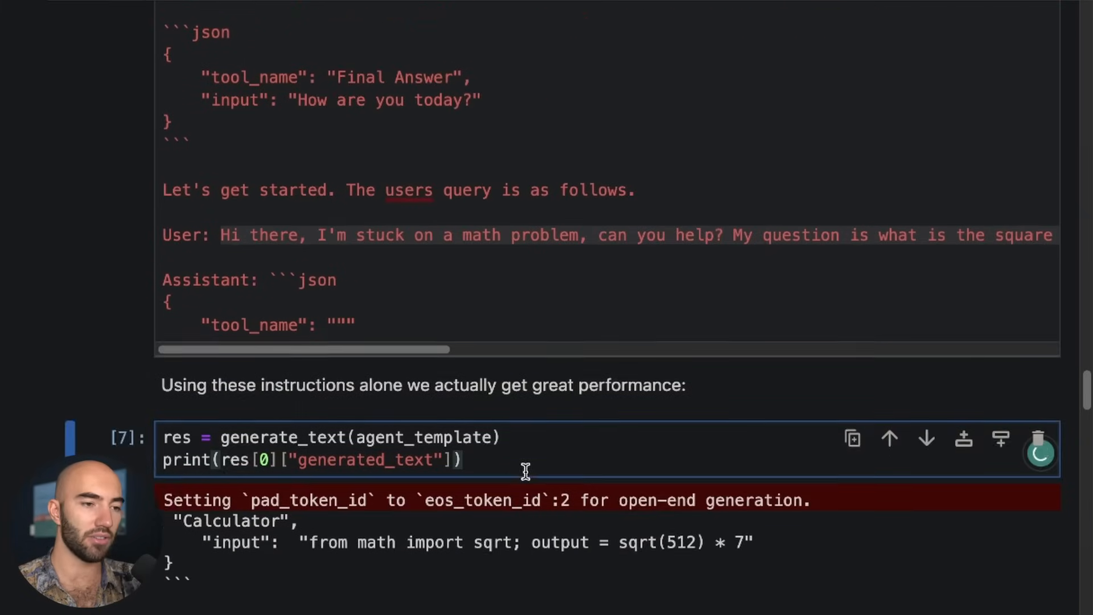
- Read through the instruction_format function definition after running it as cell 8
scroll("down", 3)
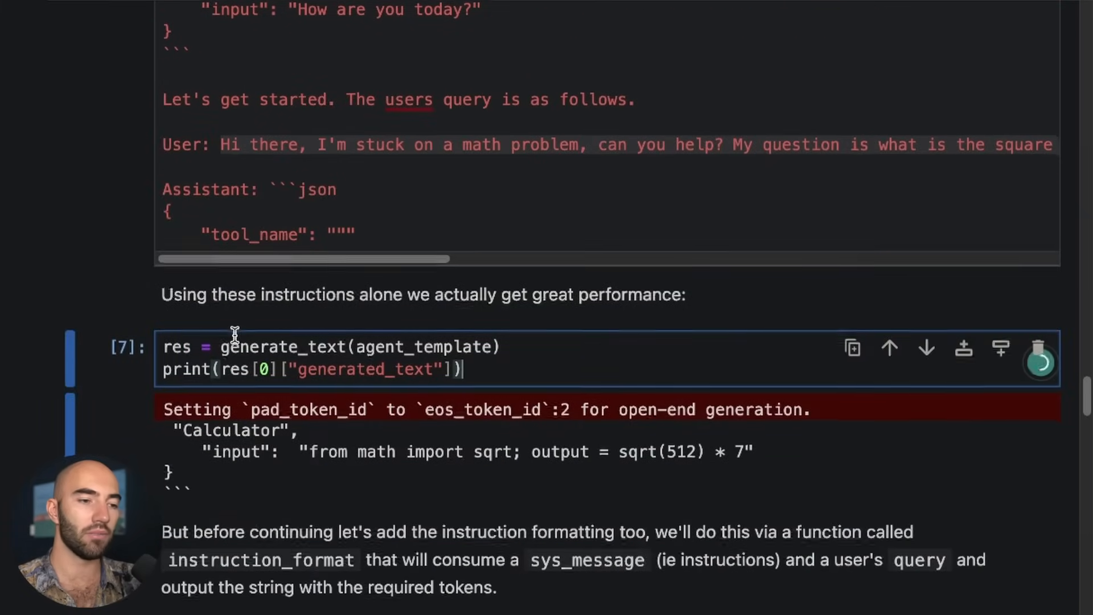
scroll("down", 3)
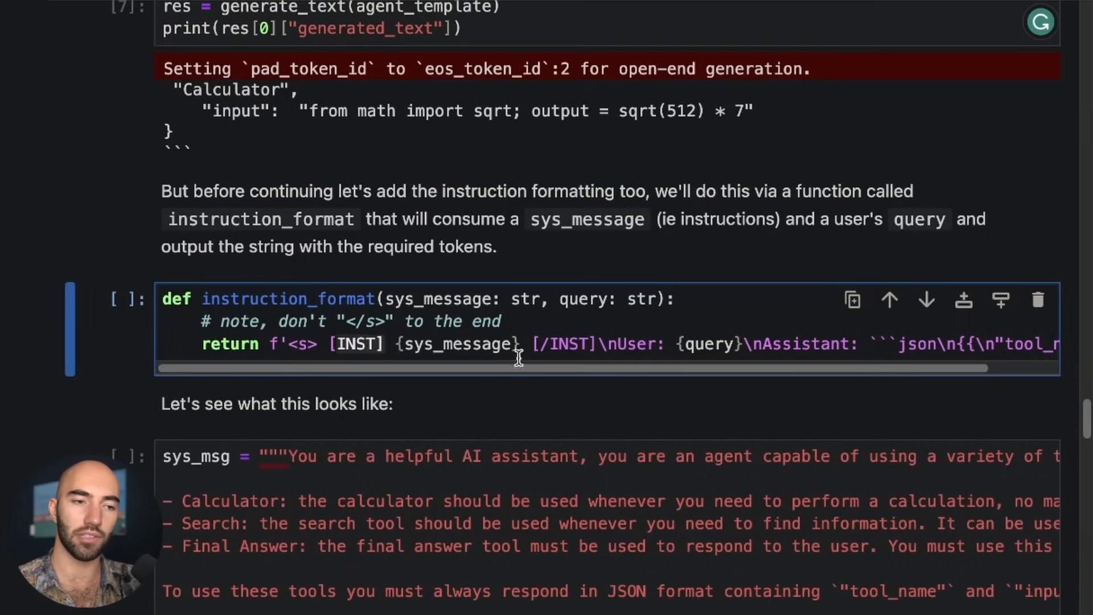
scroll("right", 3)
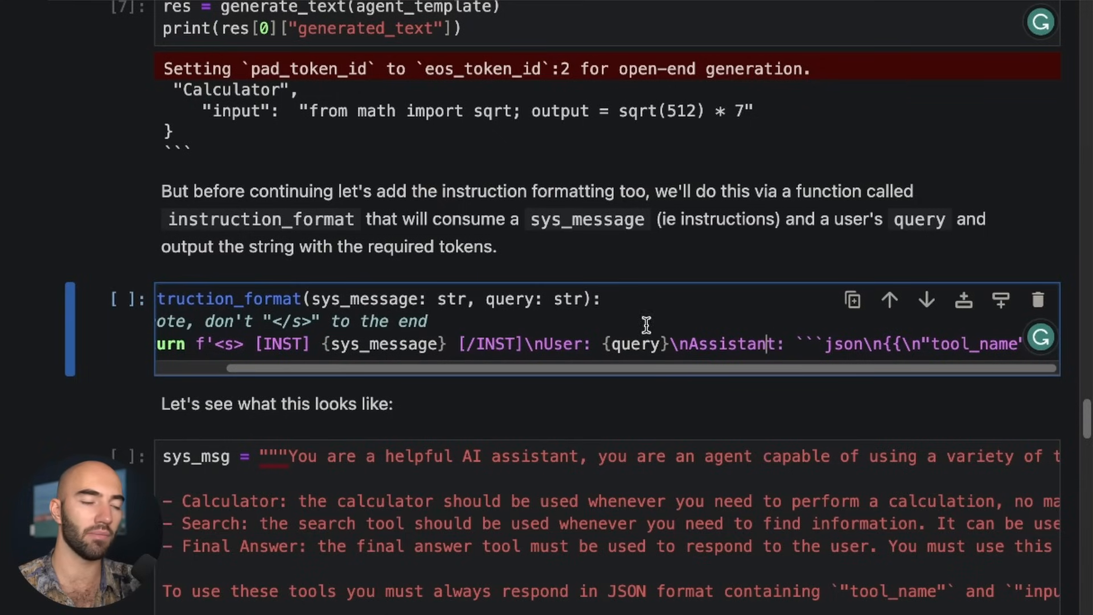
scroll("left", 3)
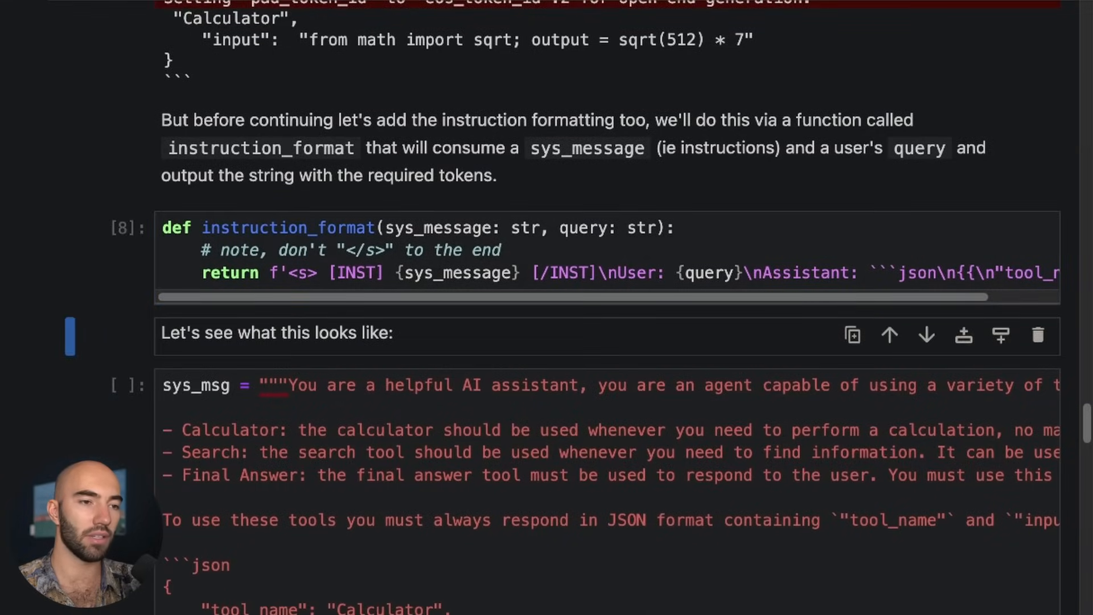
scroll("down", 3)
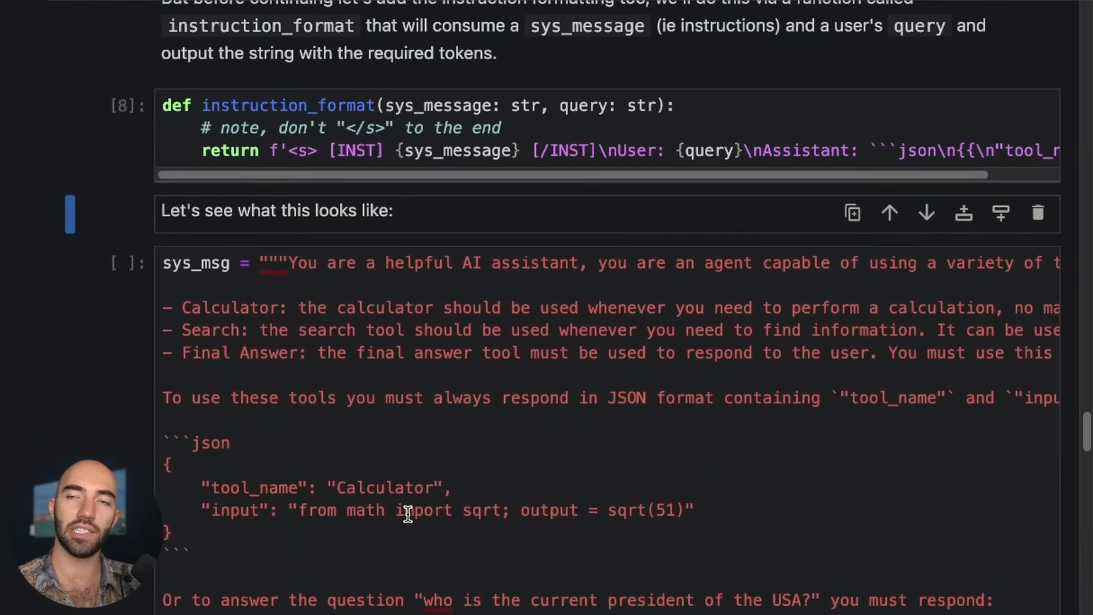
- Scroll through the sys_msg and query prompt cell to review the system message
scroll("down", 3)
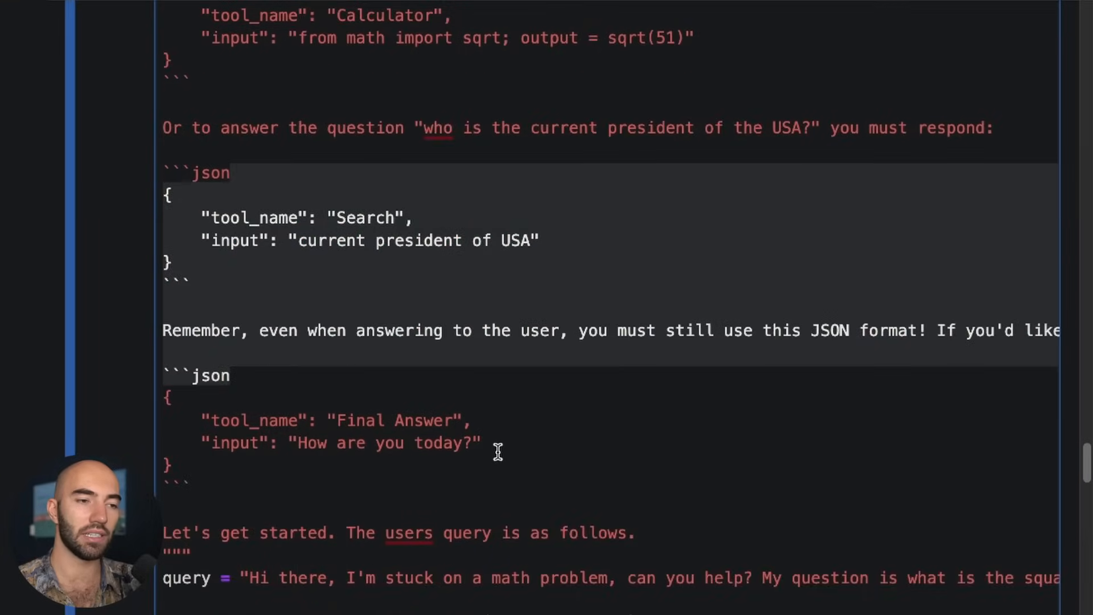
scroll("down", 3)
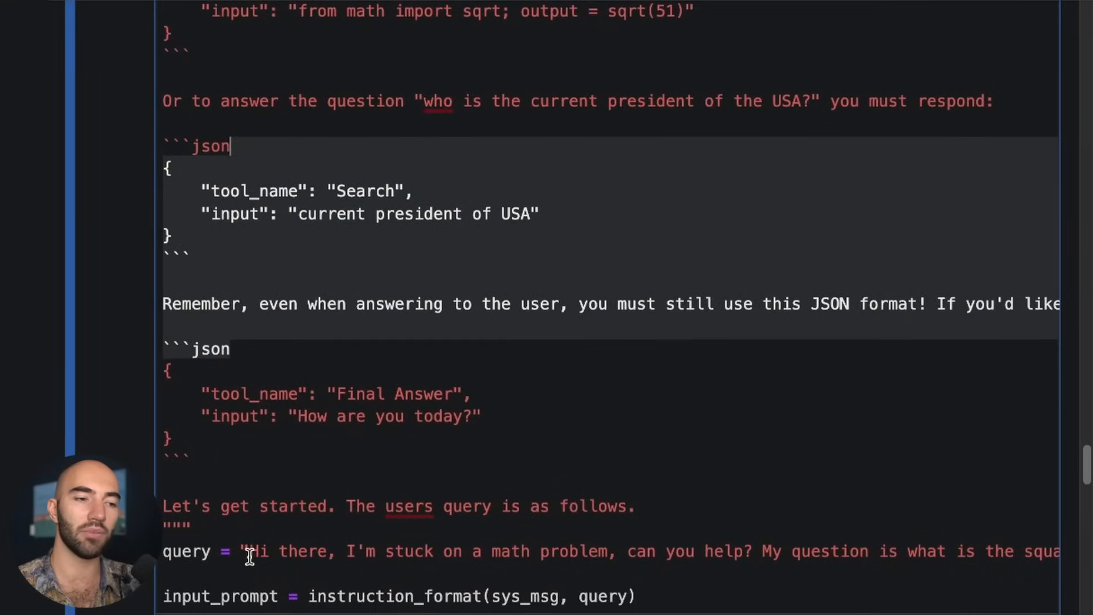
scroll("right", 3)
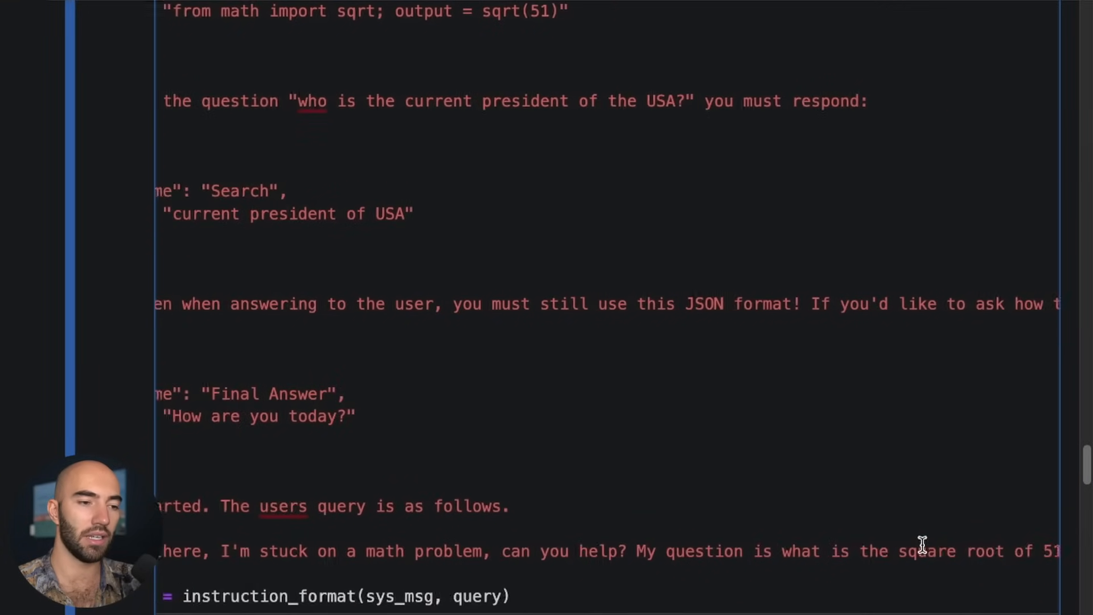
scroll("up", 3)
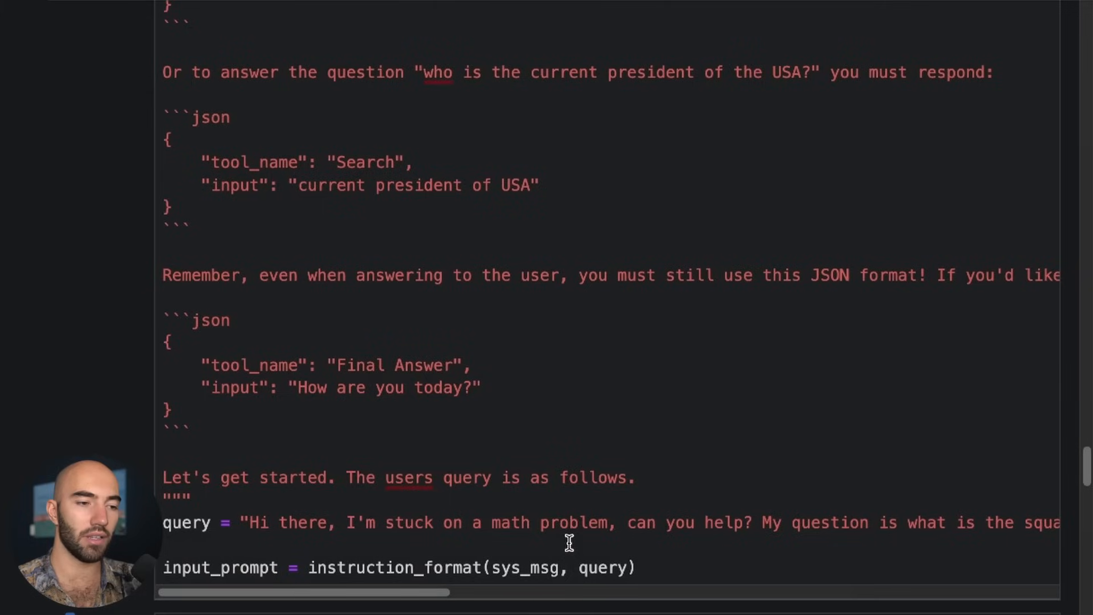
scroll("down", 3)
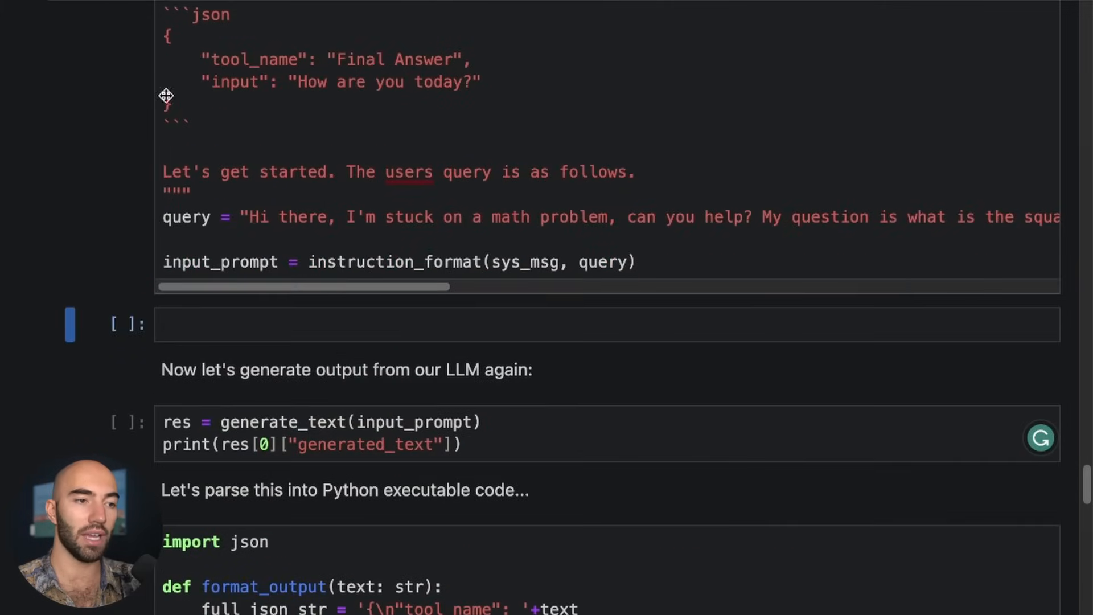
- Add a print of the formatted input prompt and view its output
type("print")
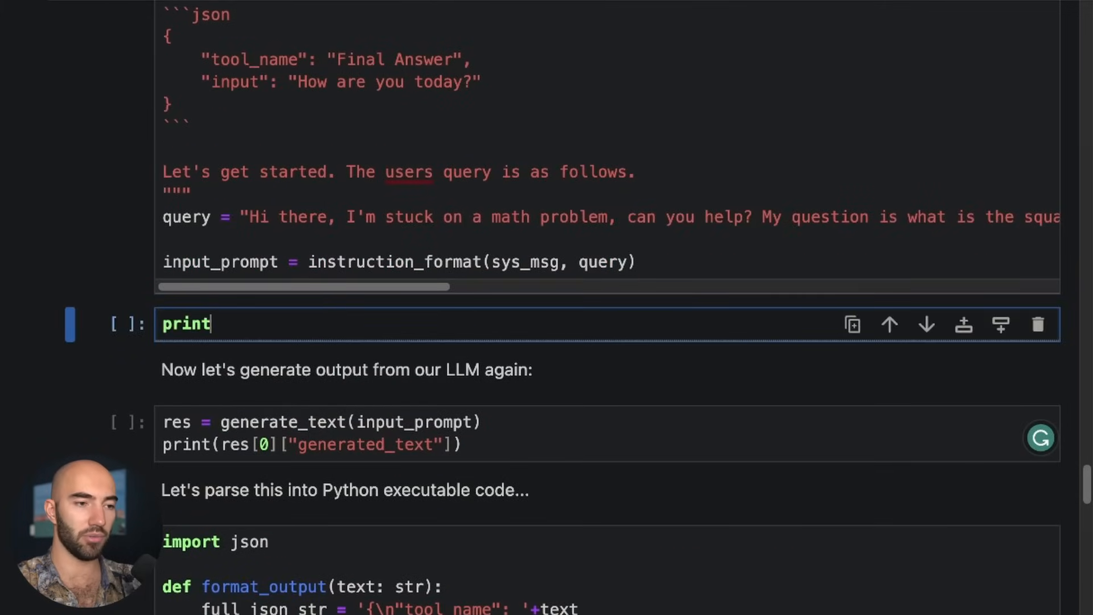
type("(input_fo")
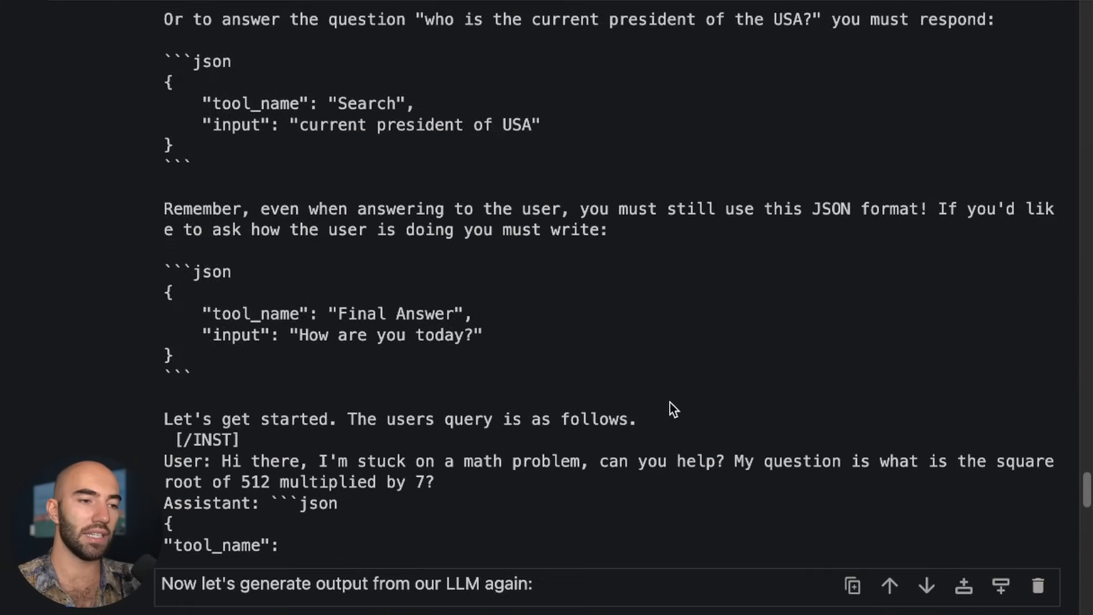
scroll("down", 3)
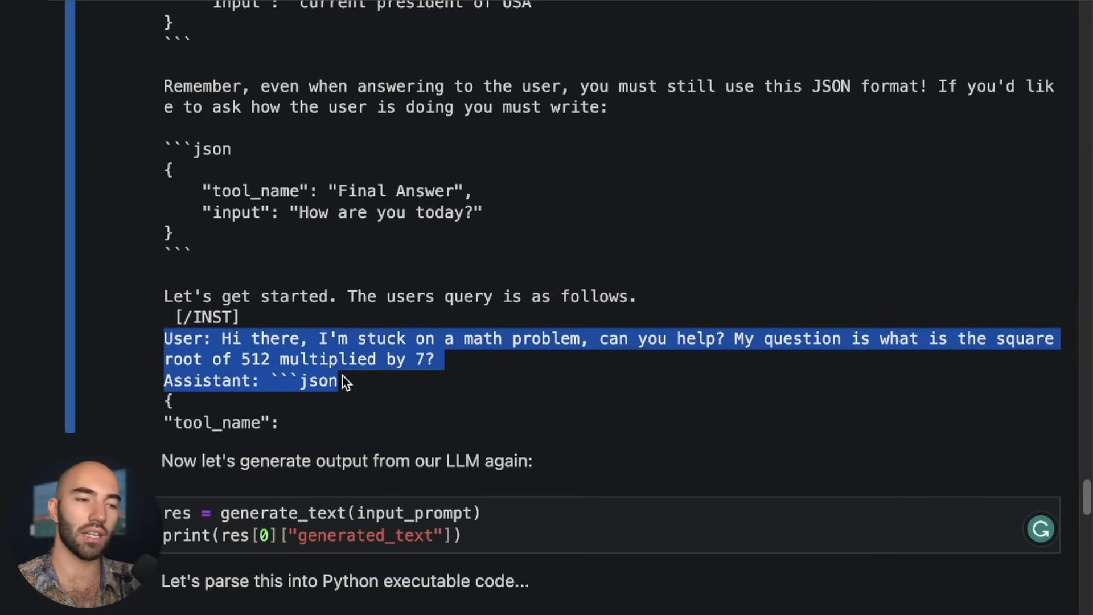
mouse_move(387, 393)
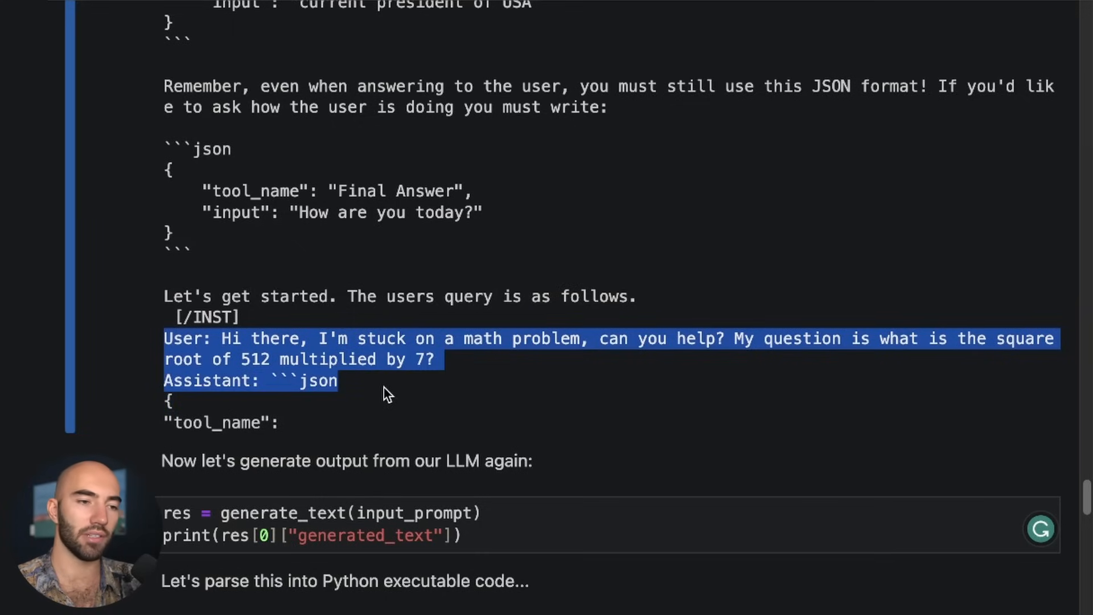
- Highlight the user's math question in the prompt and review the Calculator call for sqrt(512) * 7
left_click(195, 380)
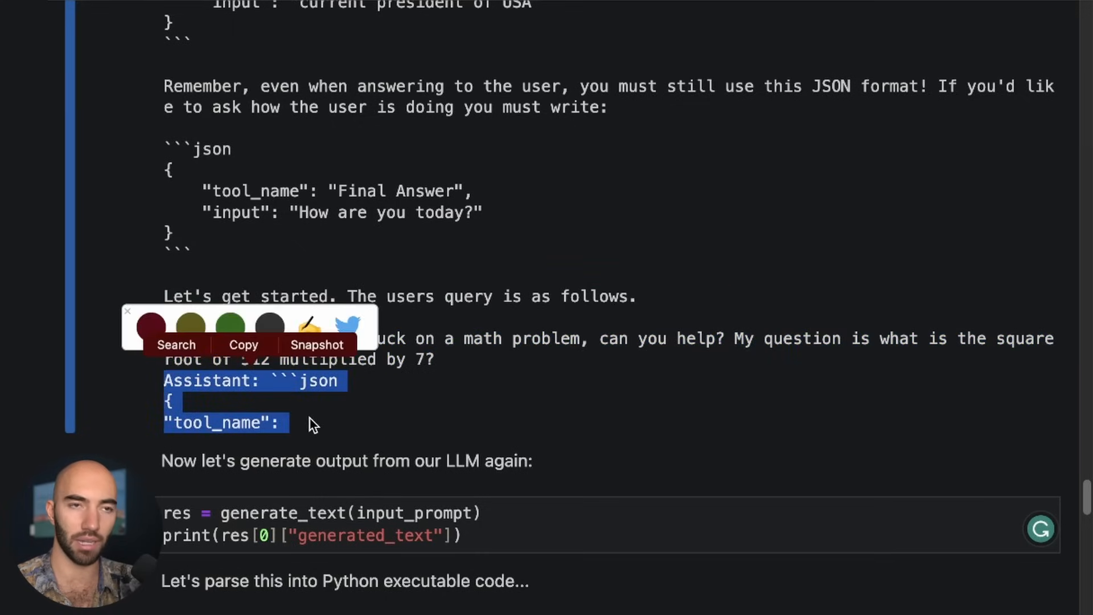
scroll("down", 3)
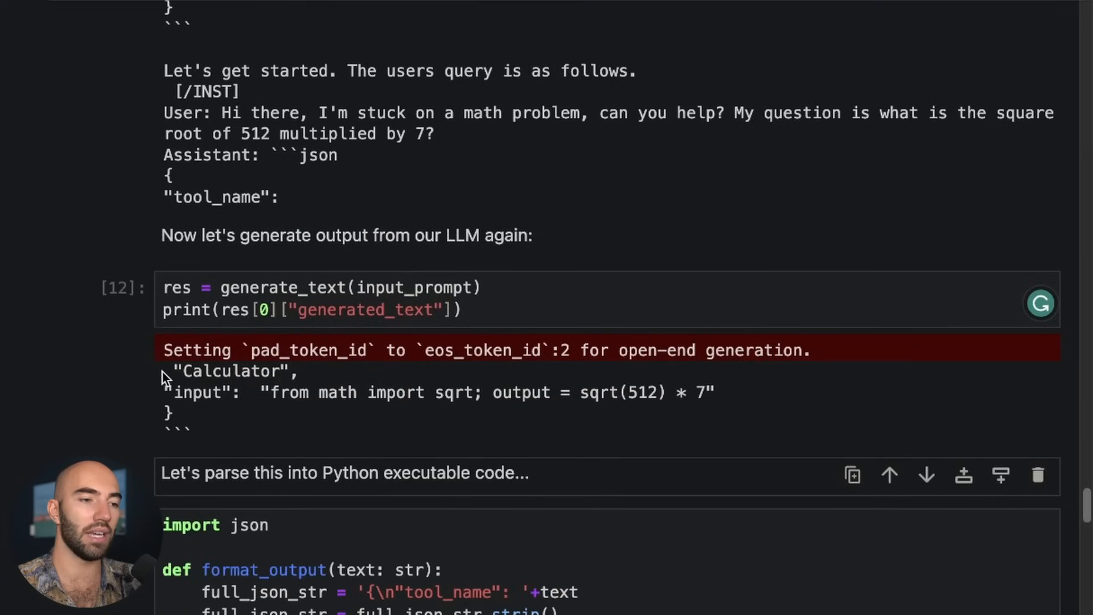
scroll("up", 3)
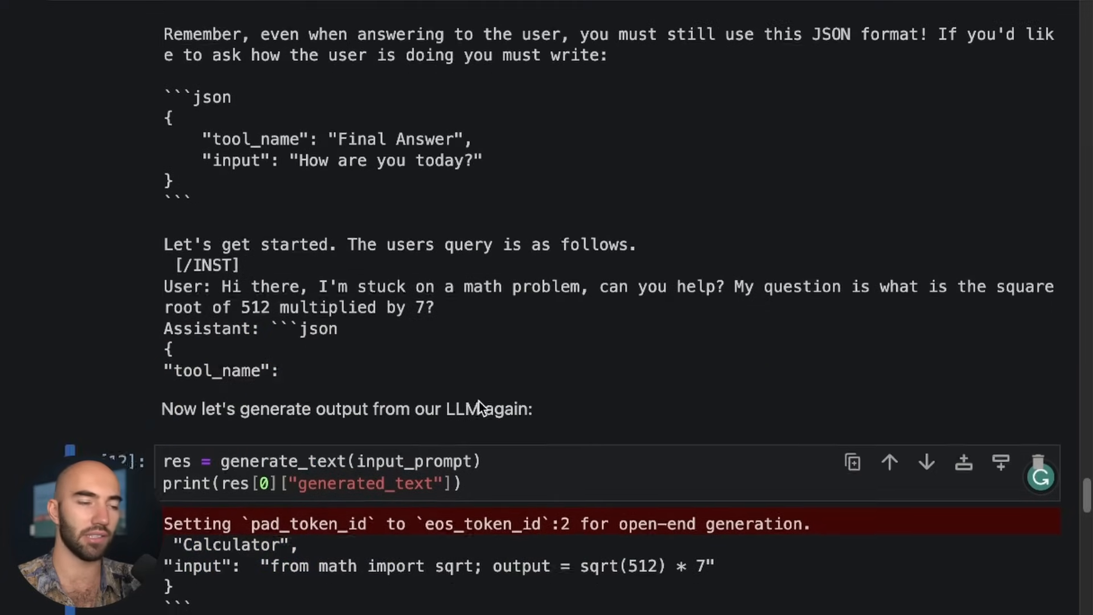
scroll("down", 3)
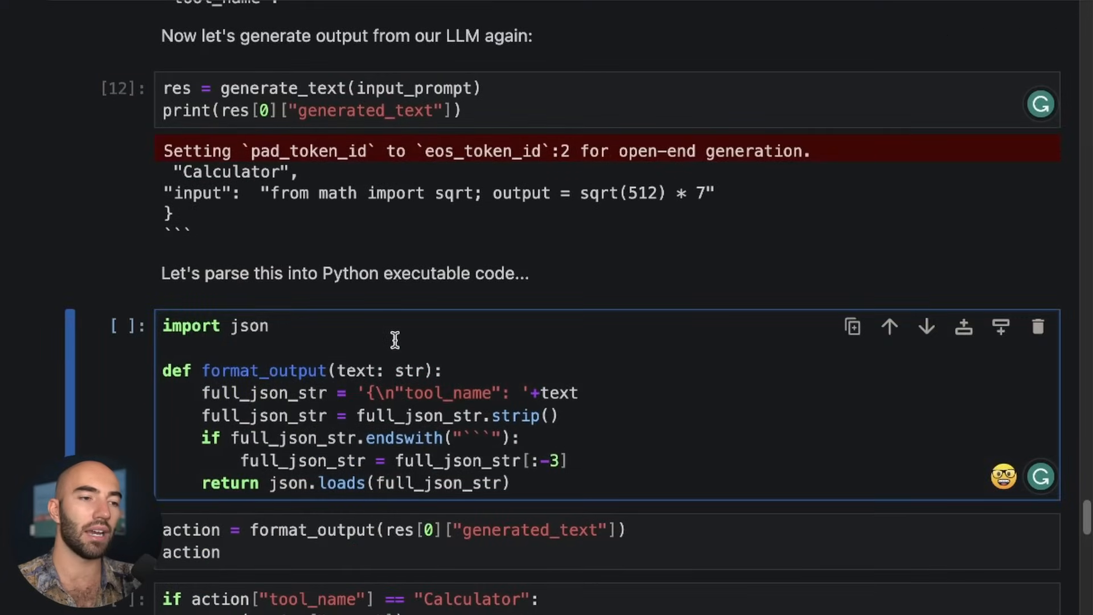
- Run the format_output JSON parsing function definition
left_click(164, 348)
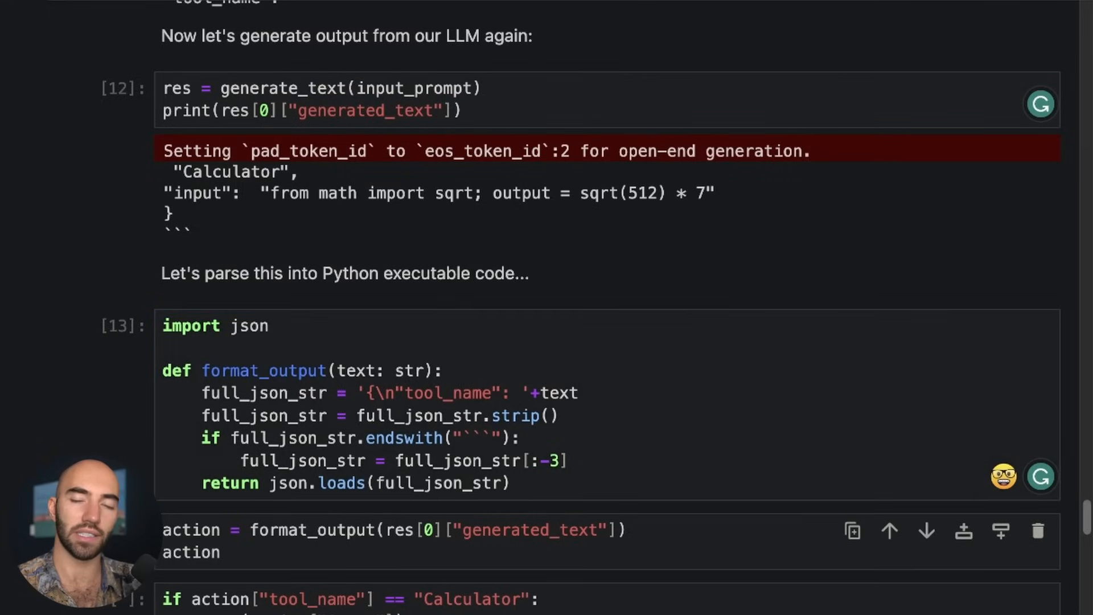
scroll("down", 3)
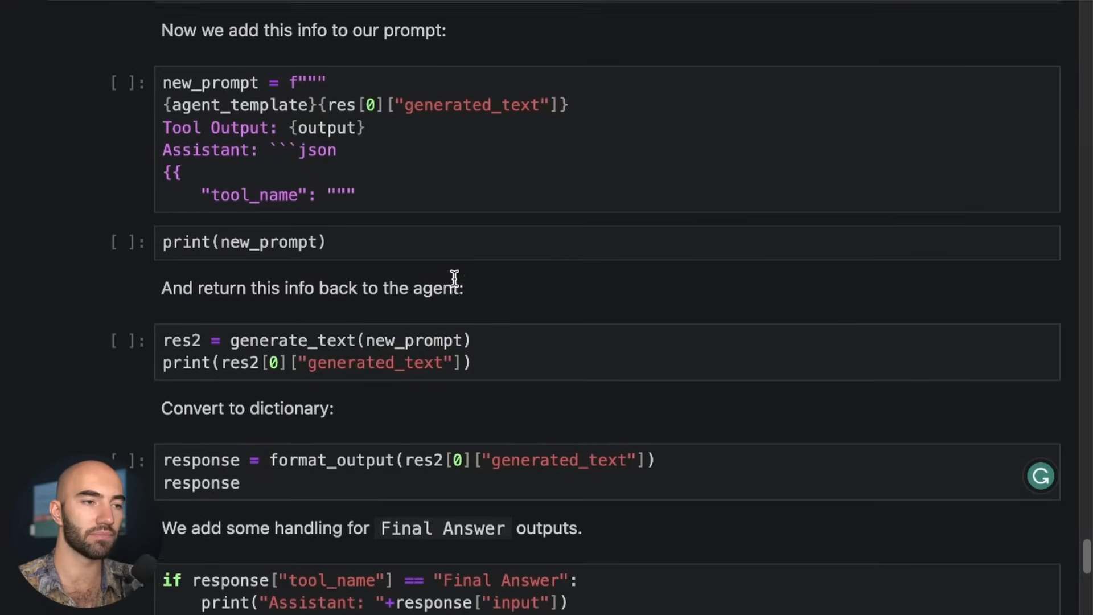
scroll("up", 3)
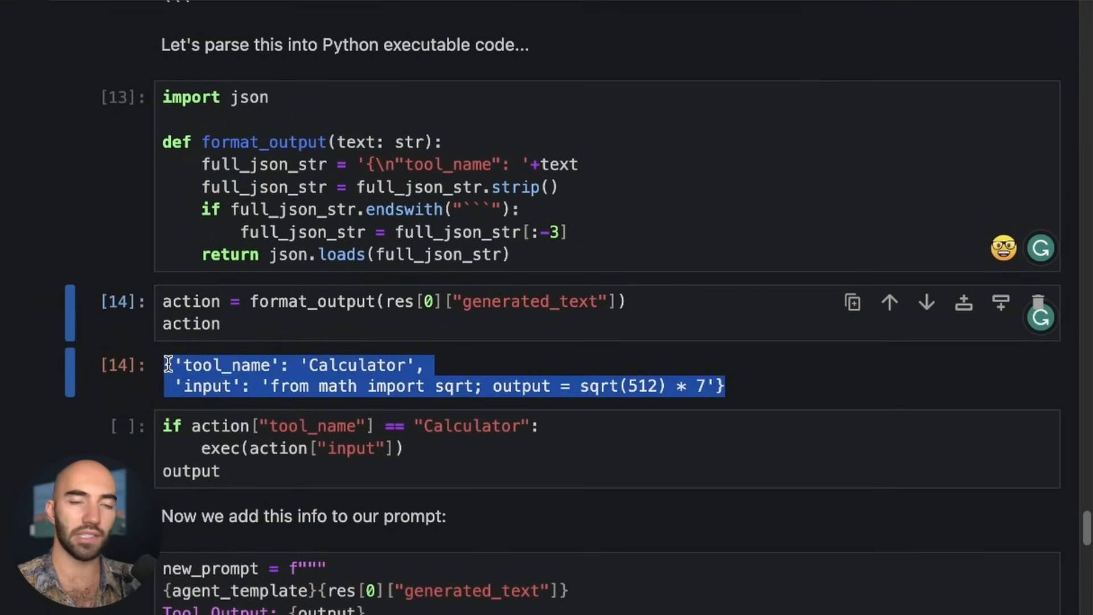
- Execute the parsed Calculator action, printing 158.39191898578665
left_click(542, 434)
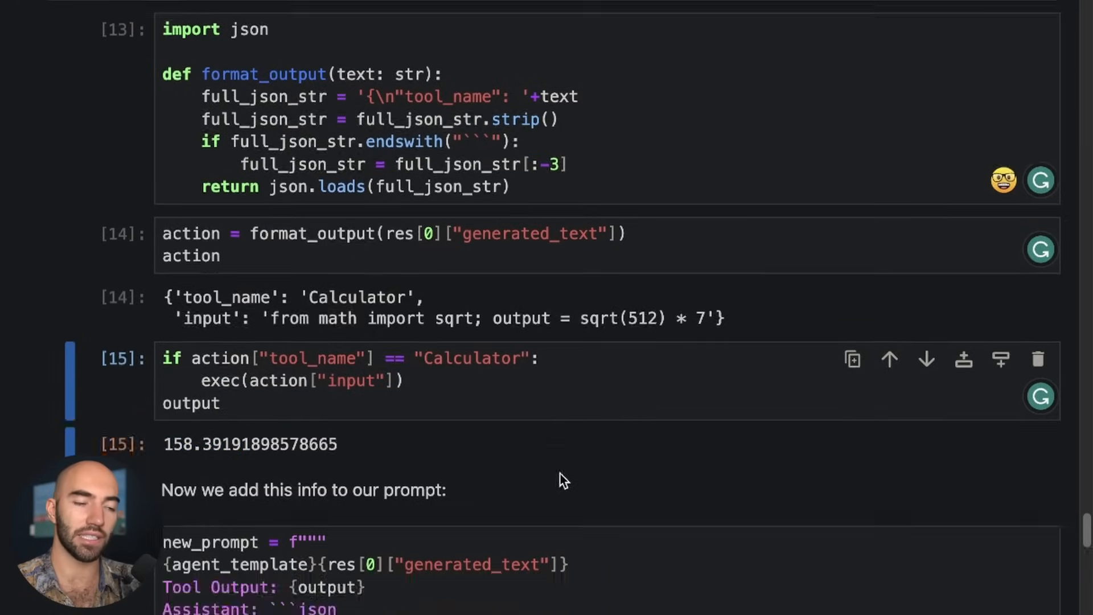
scroll("down", 3)
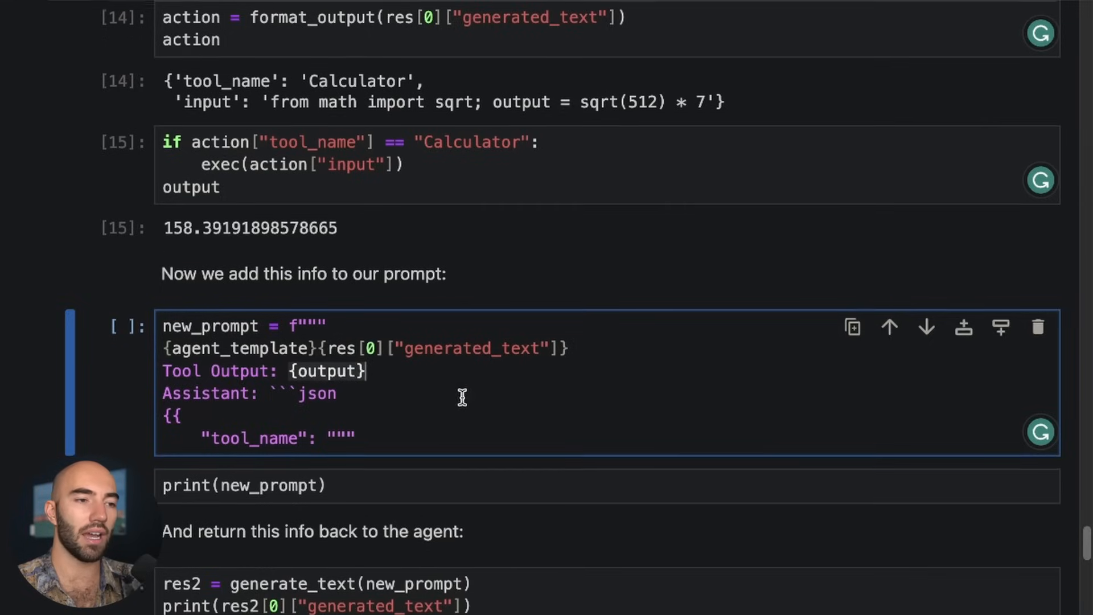
- View the printed new_prompt and highlight the appended Tool Output: 158.39191898578665 line
scroll("down", 3)
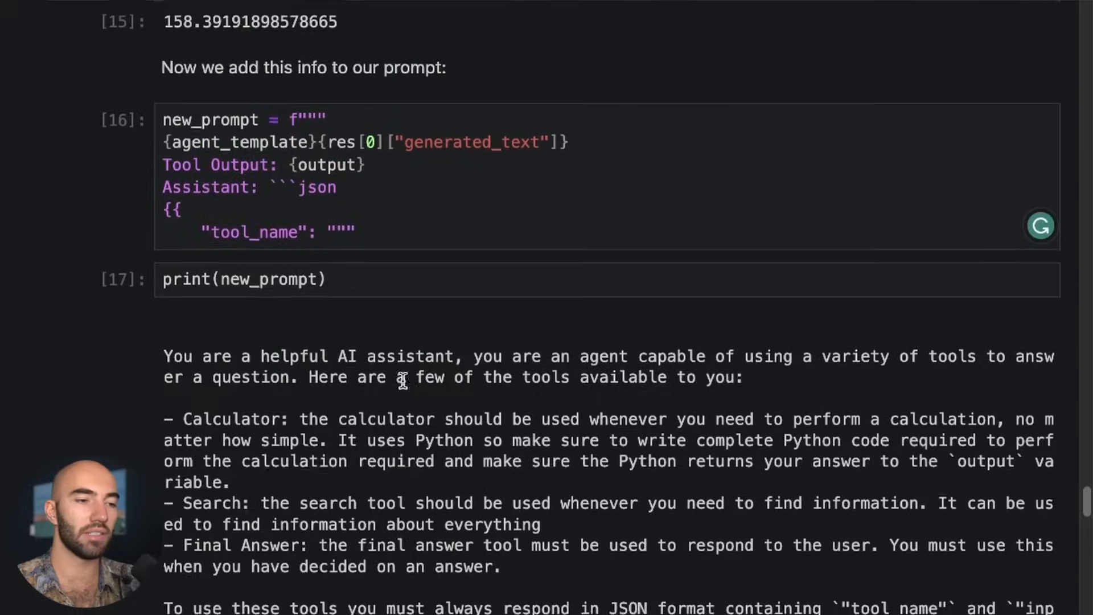
scroll("down", 3)
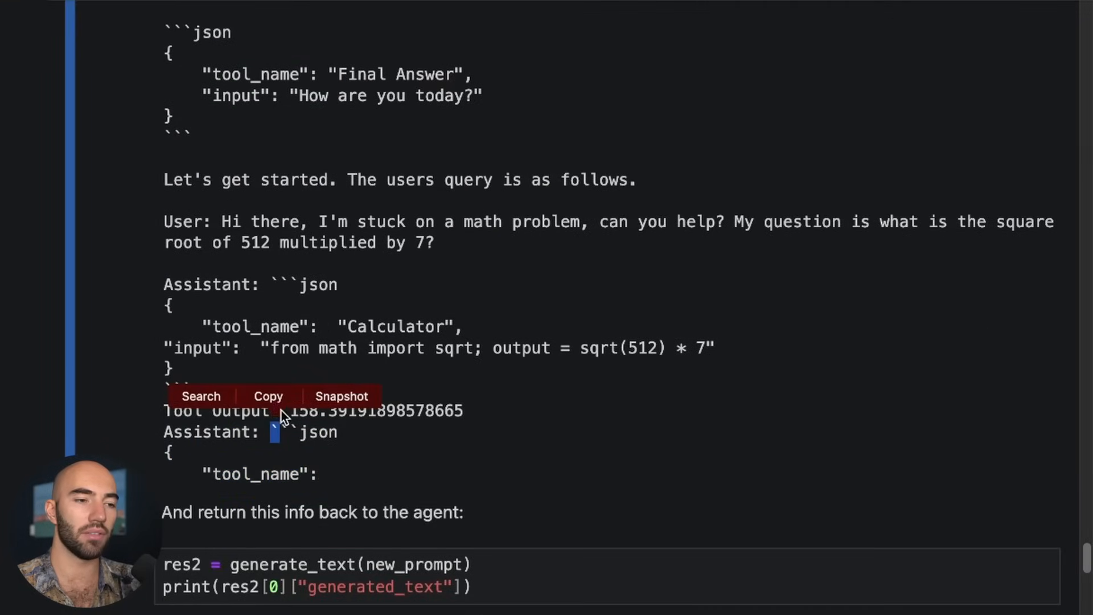
double_click(312, 410)
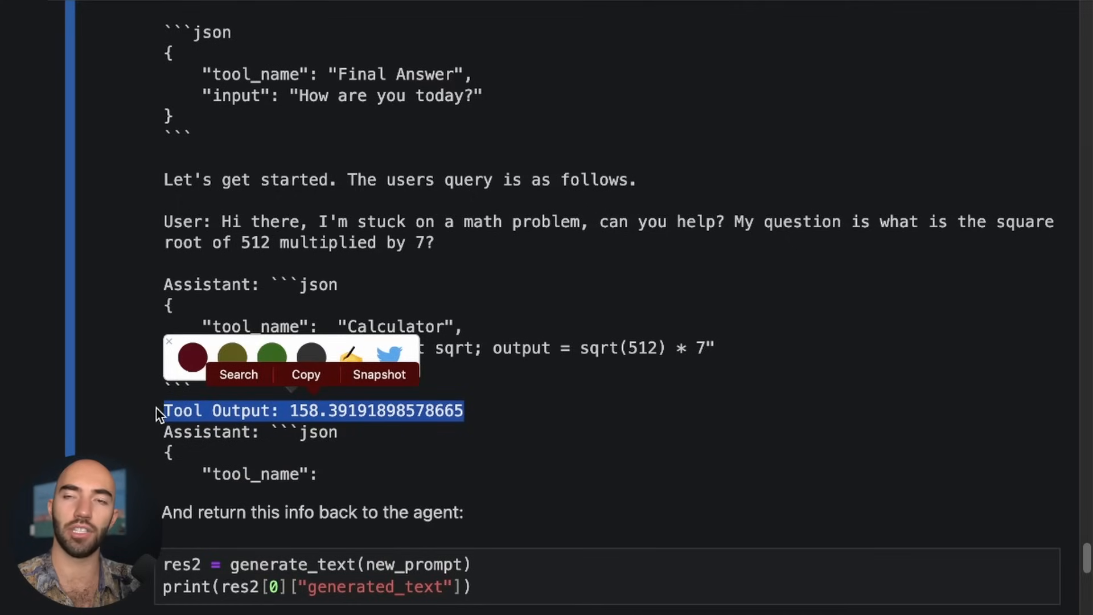
- Review res2's Final Answer of approximately 158.4 and focus the Final Answer handling code
scroll("down", 3)
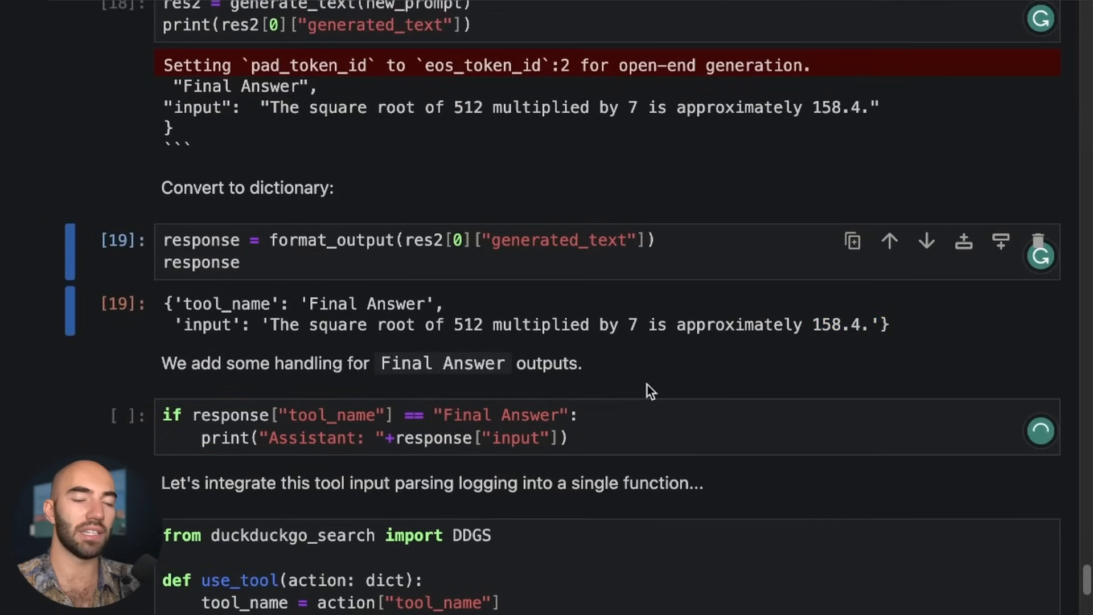
mouse_move(492, 355)
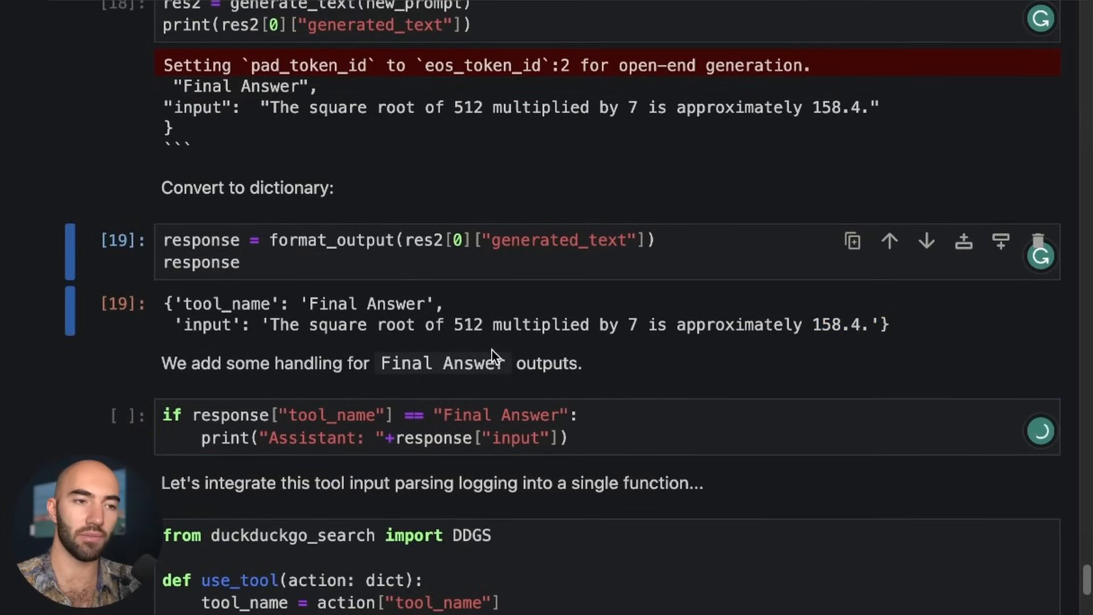
scroll("up", 3)
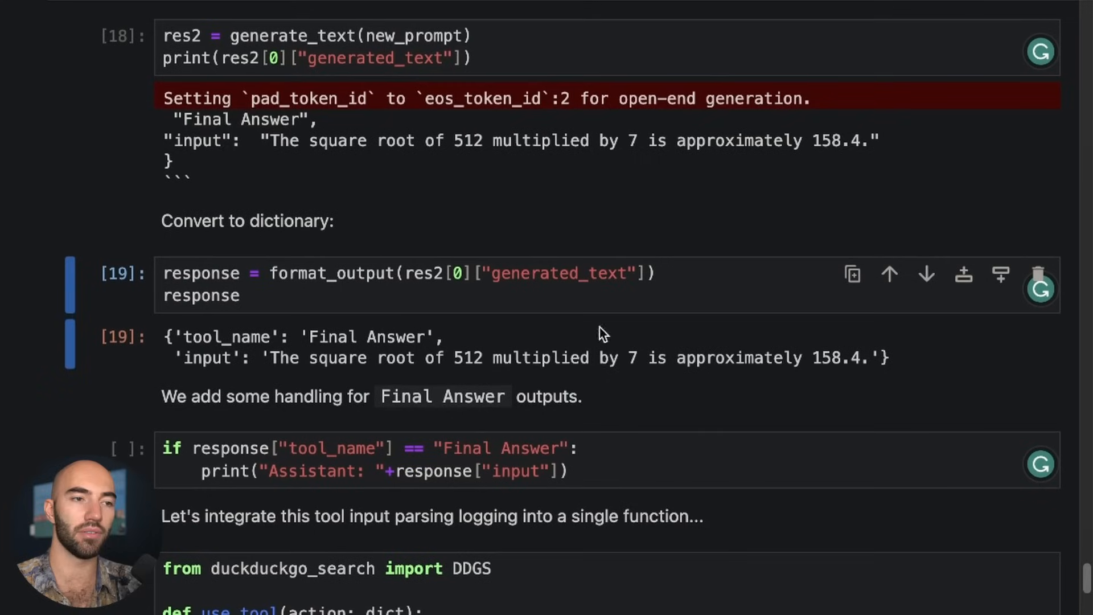
mouse_move(60, 368)
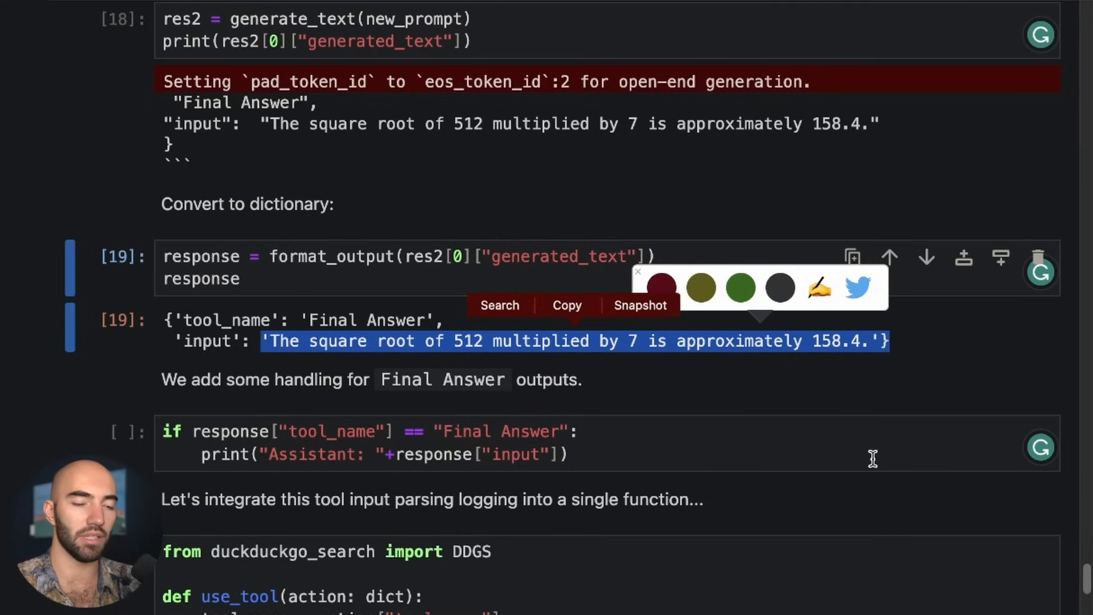
left_click(557, 430)
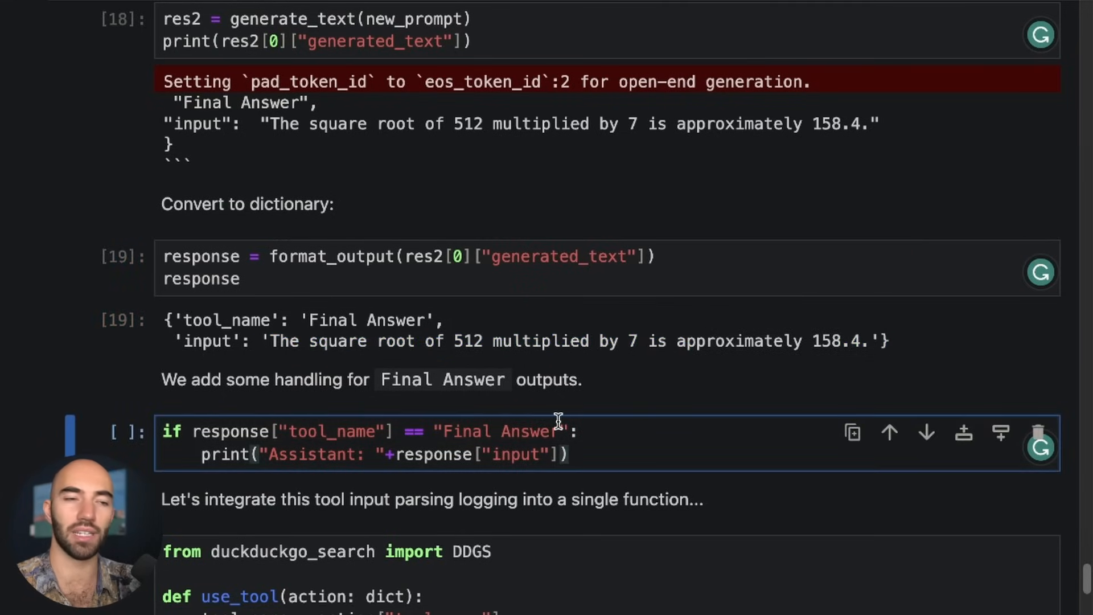
- Scroll through the use_tool definition handling Final Answer, Calculator and DuckDuckGo Search
scroll("down", 3)
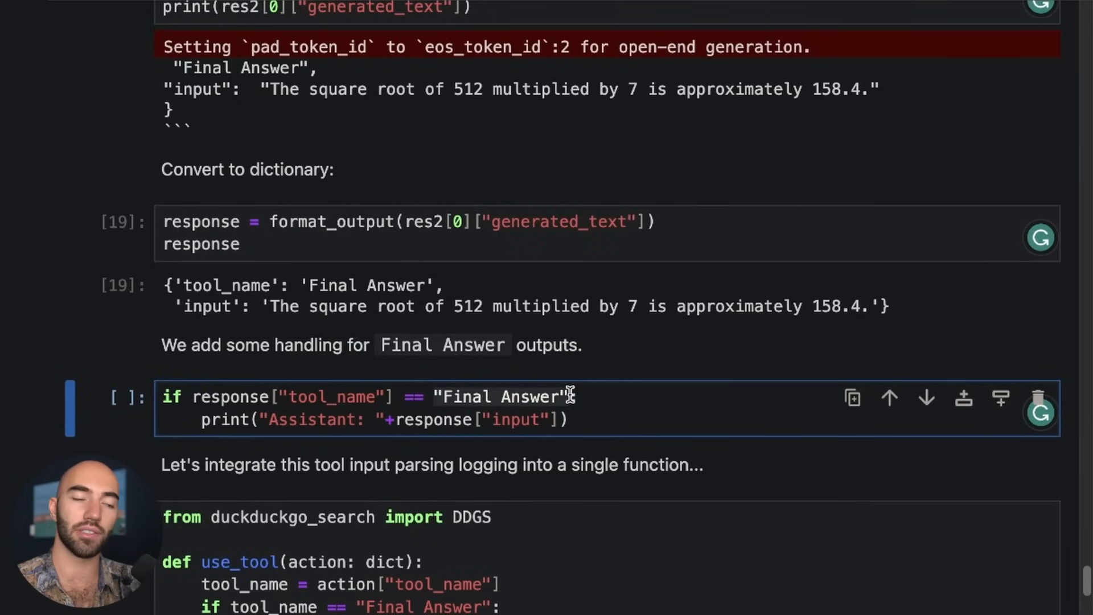
scroll("down", 3)
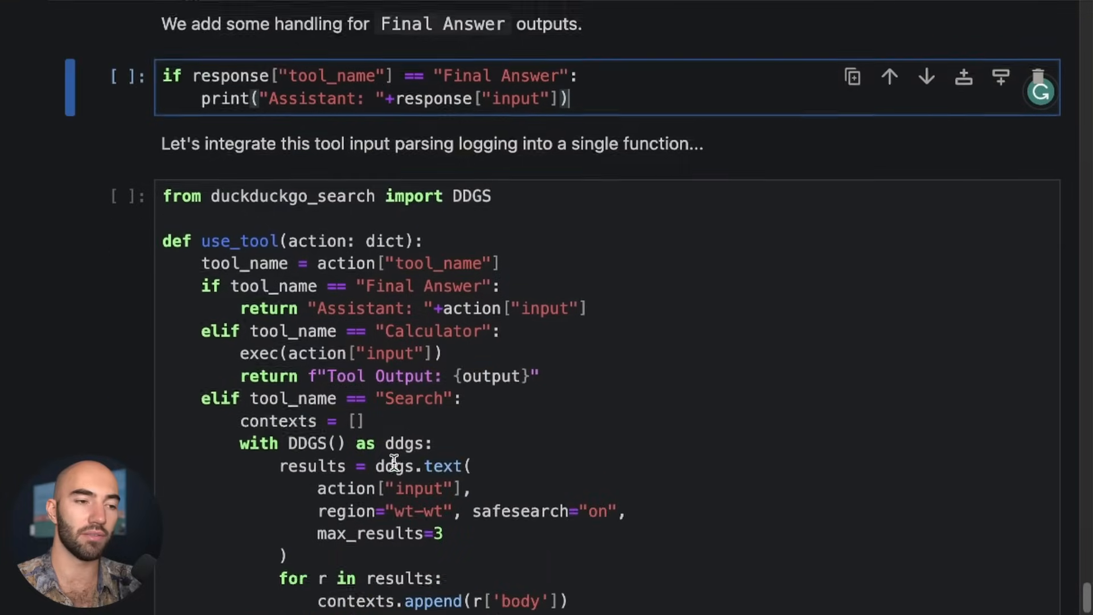
scroll("down", 3)
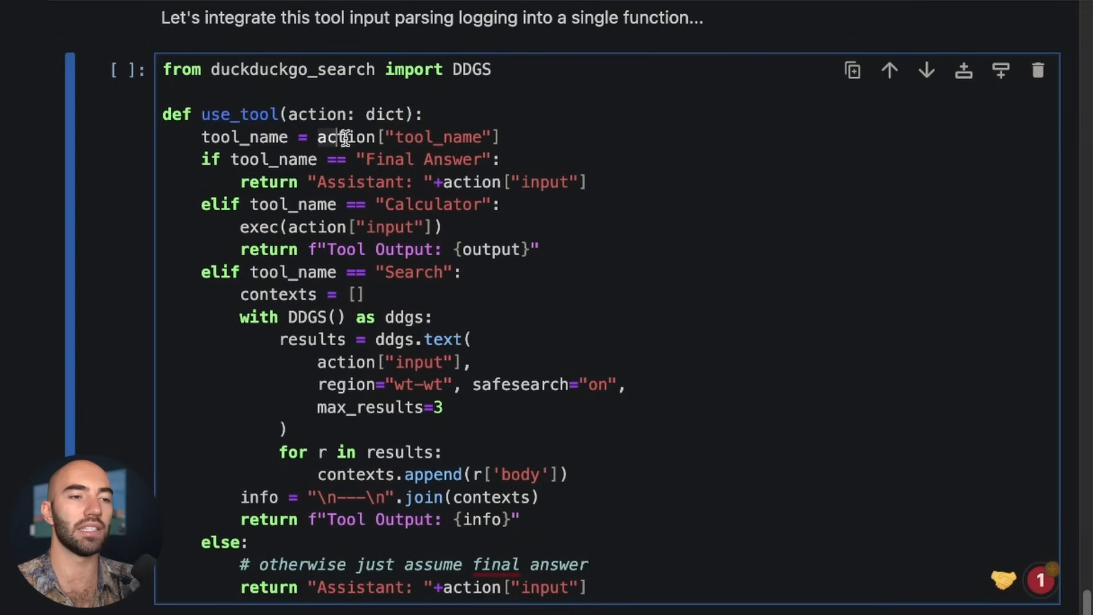
mouse_move(580, 125)
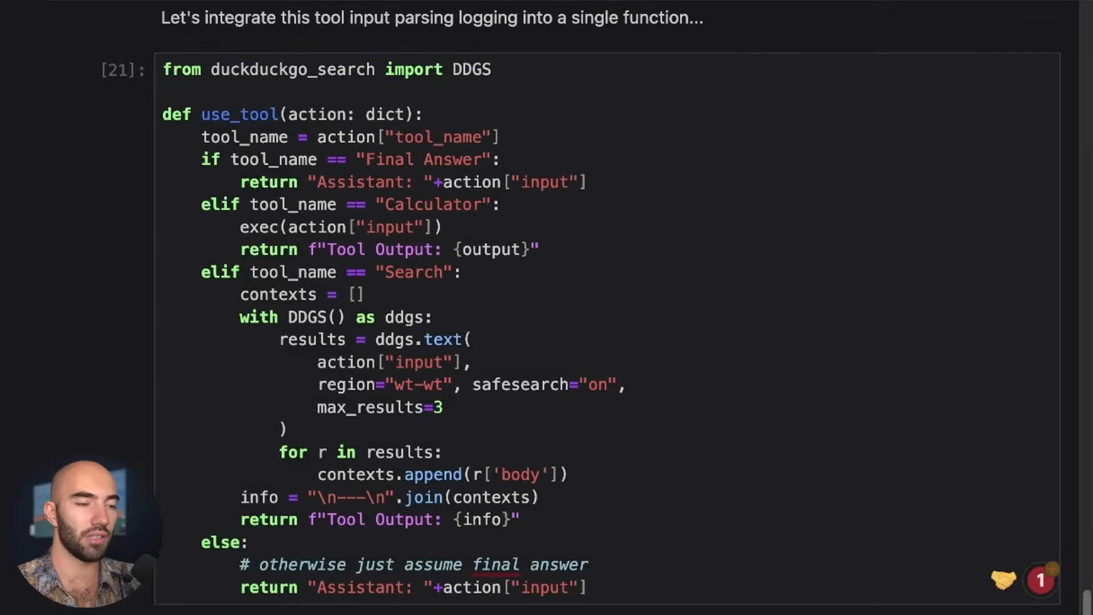
scroll("down", 3)
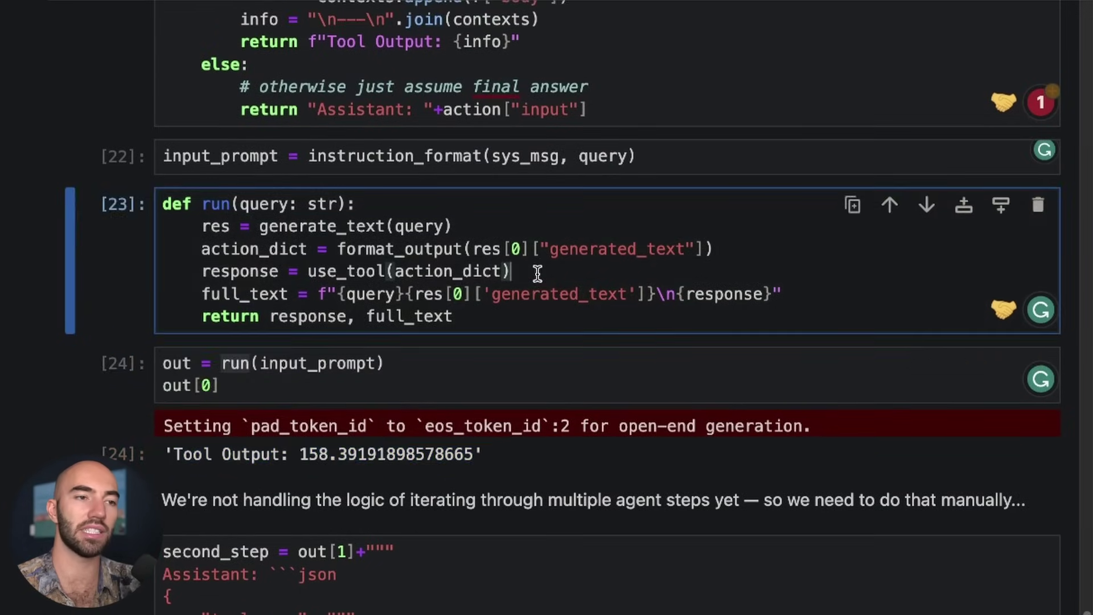
- Review run()'s tool output and the manual second step returning approximately 158.4
scroll("up", 3)
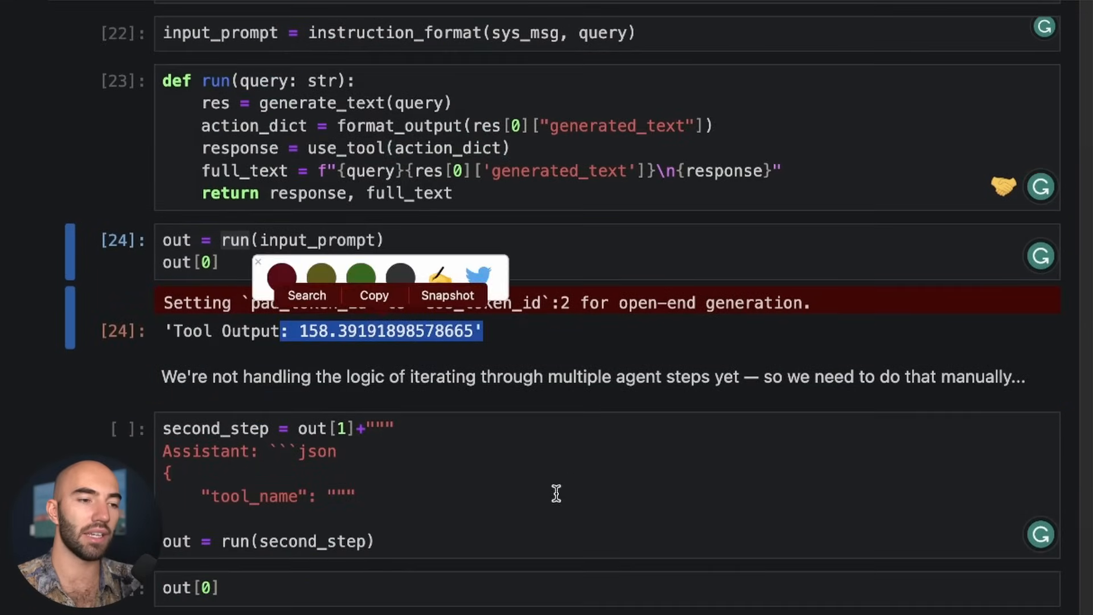
left_click(400, 505)
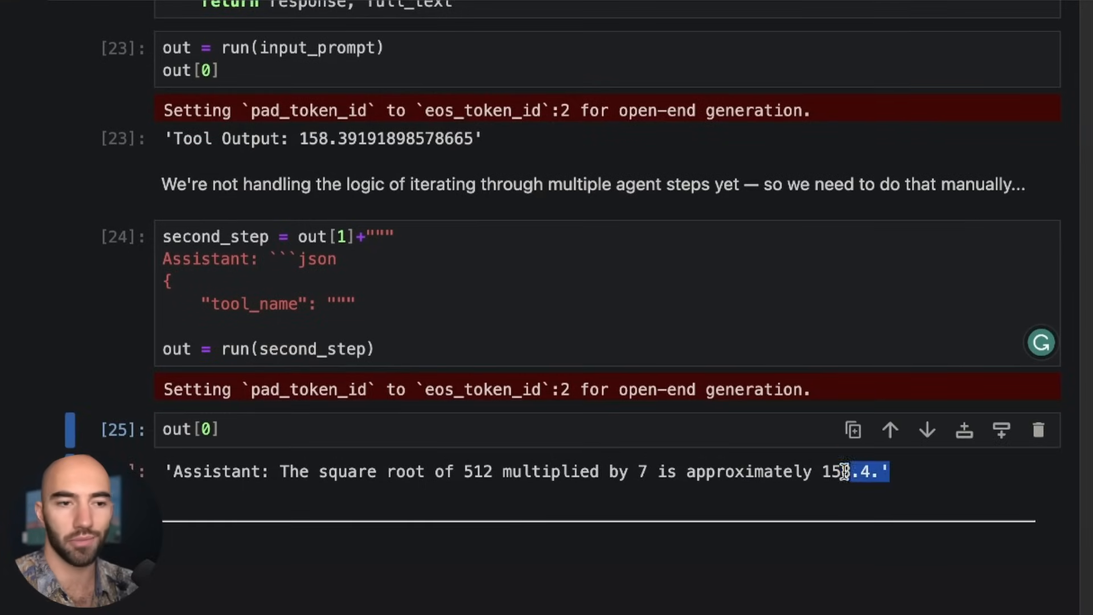
scroll("up", 3)
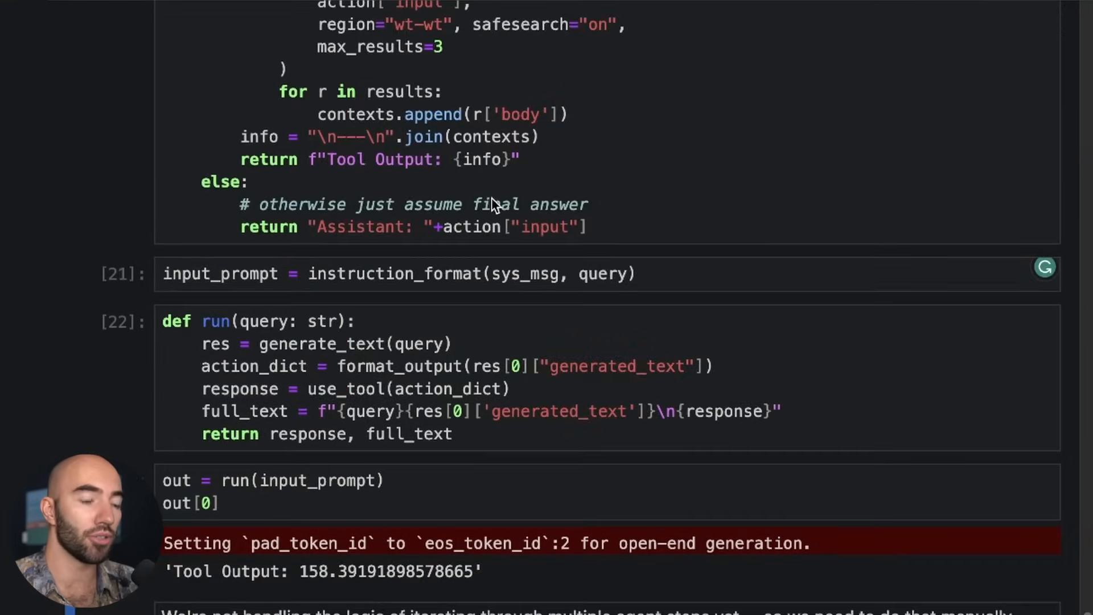
- Scroll through the use_tool function and add a blank first line in the input_prompt cell
scroll("up", 3)
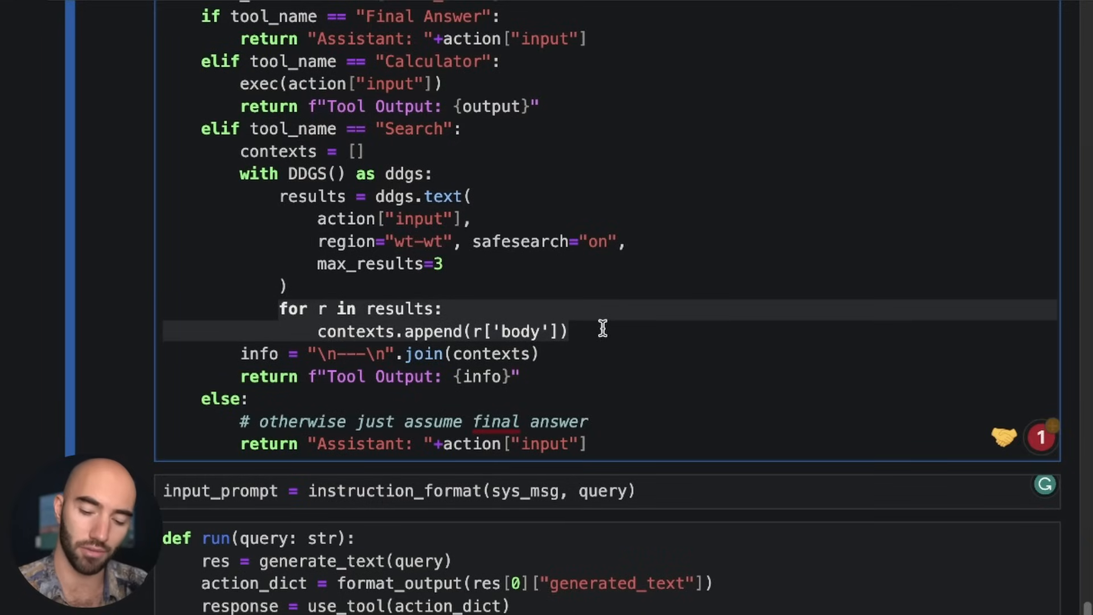
mouse_move(225, 348)
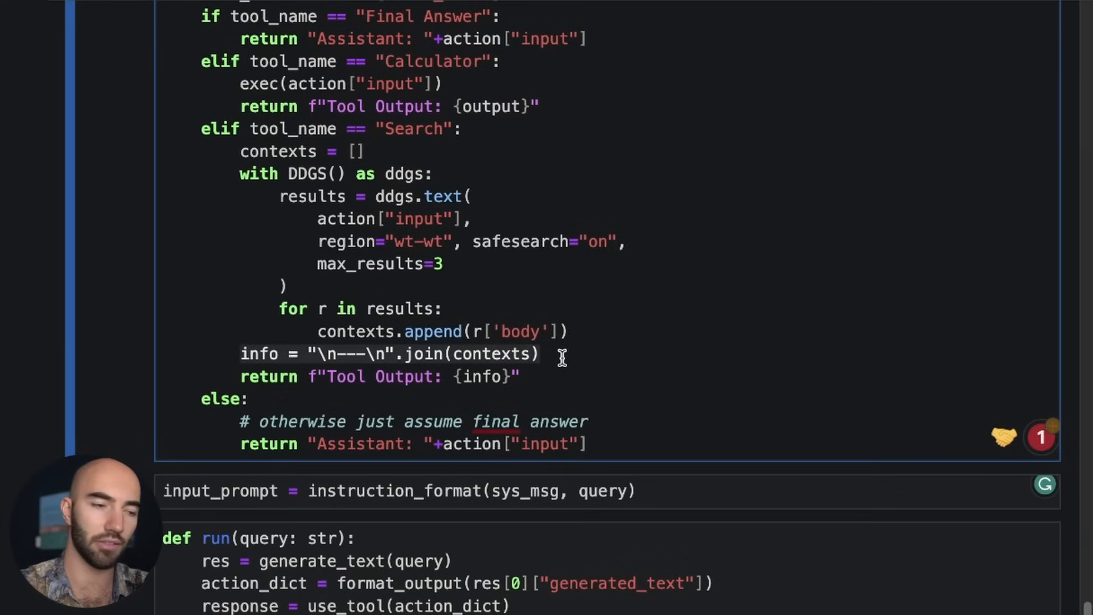
mouse_move(335, 376)
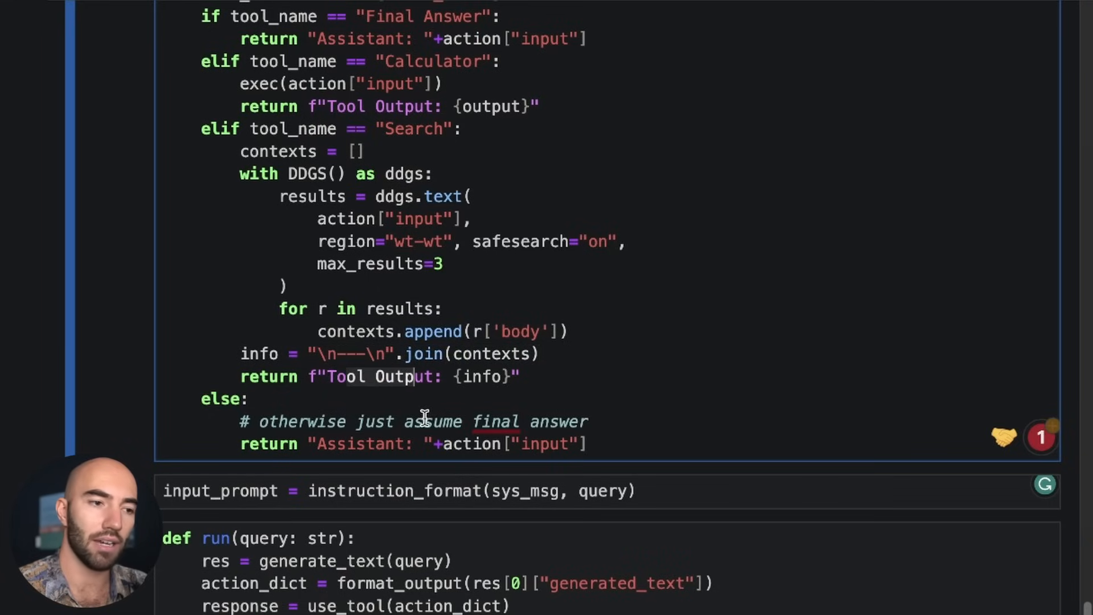
scroll("down", 3)
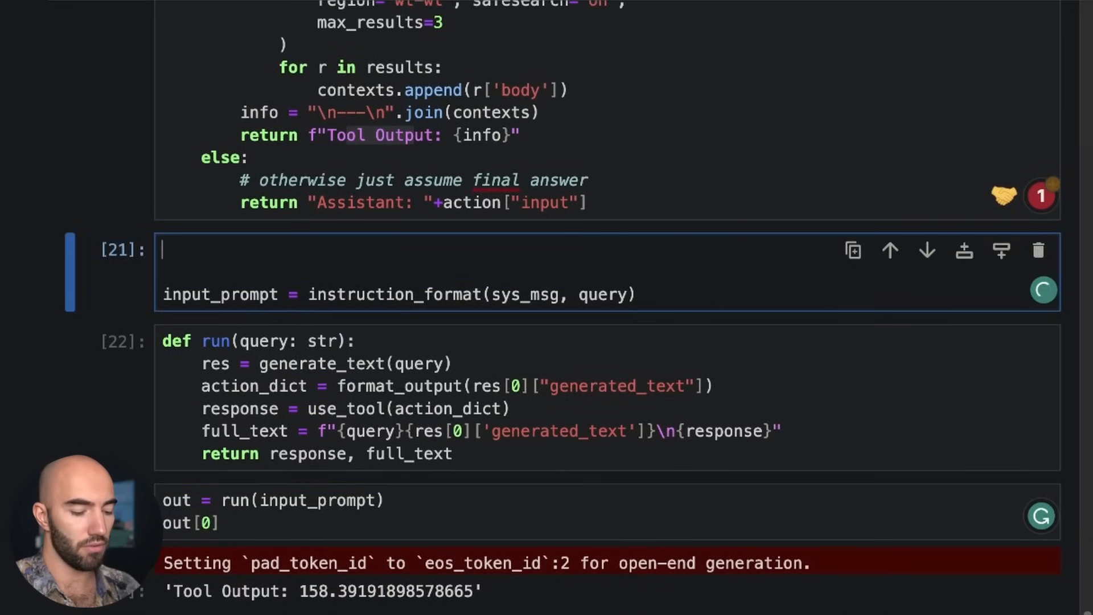
- Set query = "who is the current prime minister of the UK?" and rerun the agent on it
type("query = \"who is")
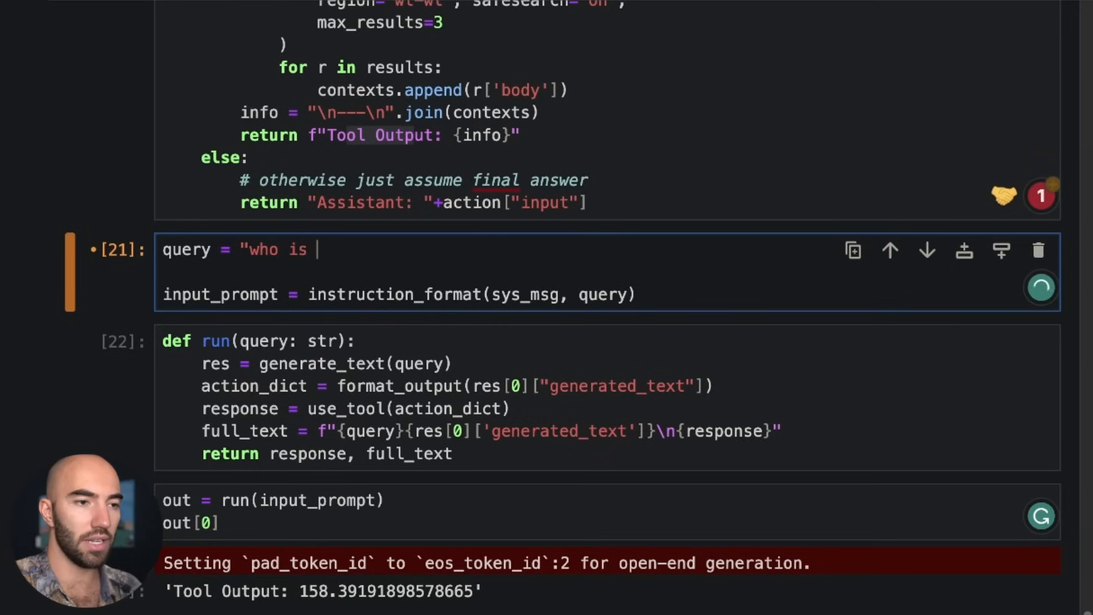
type("the curren")
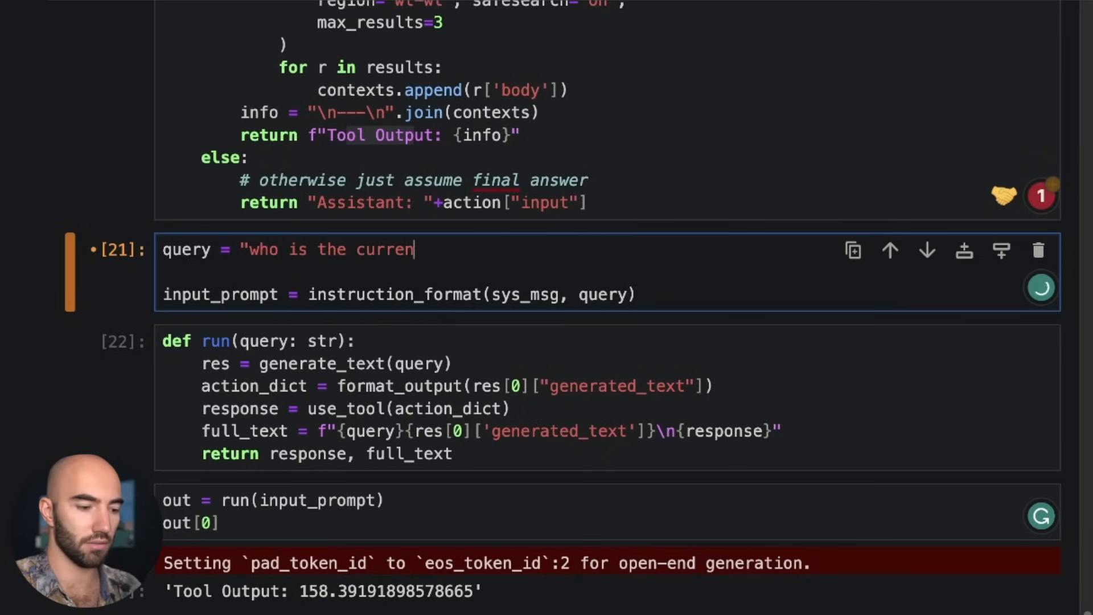
type("t prime minister of")
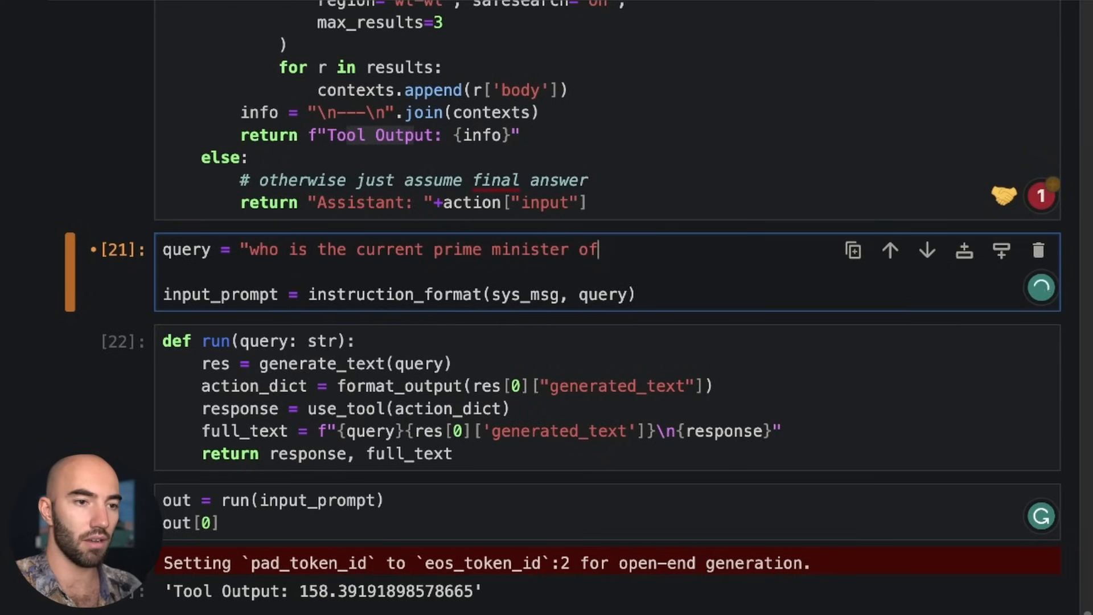
type("the UK?")
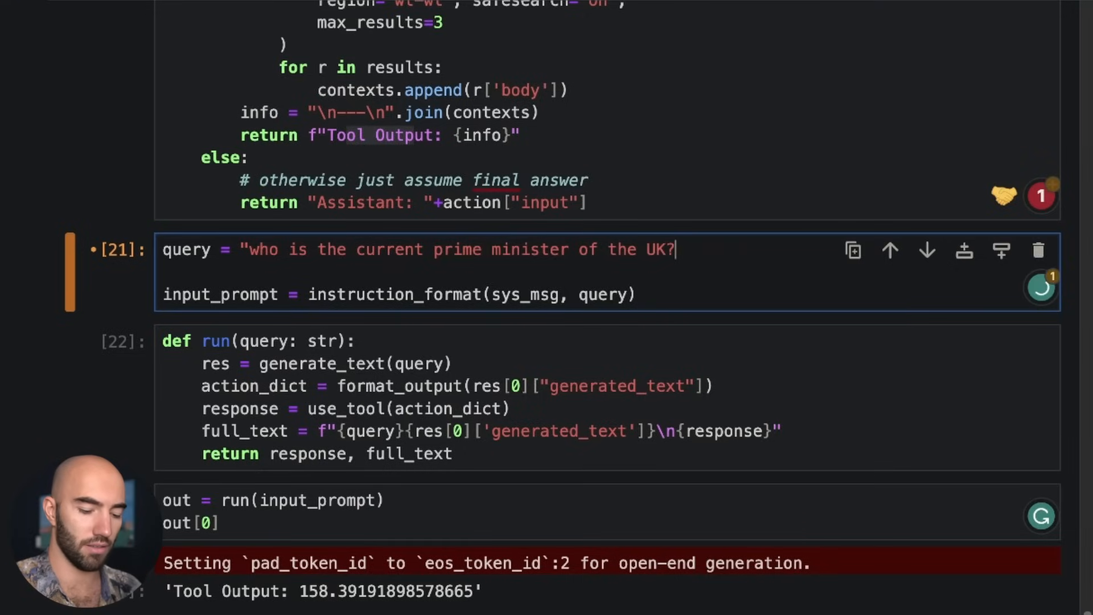
type("\"")
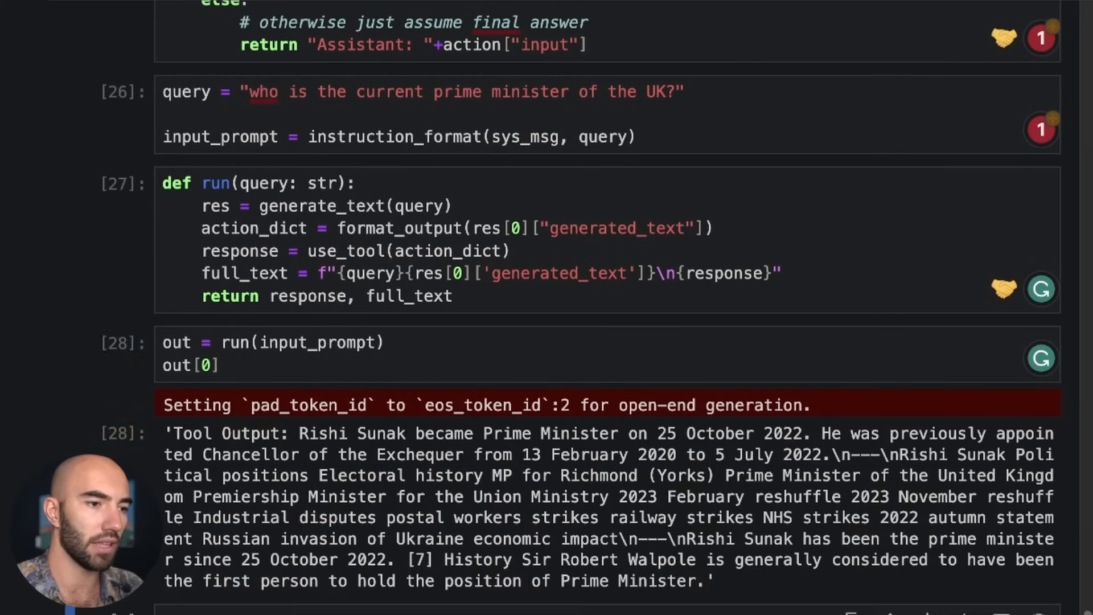
- Add and run a cell with print(out[0]) to show the Rishi Sunak search results as readable lines
scroll("down", 3)
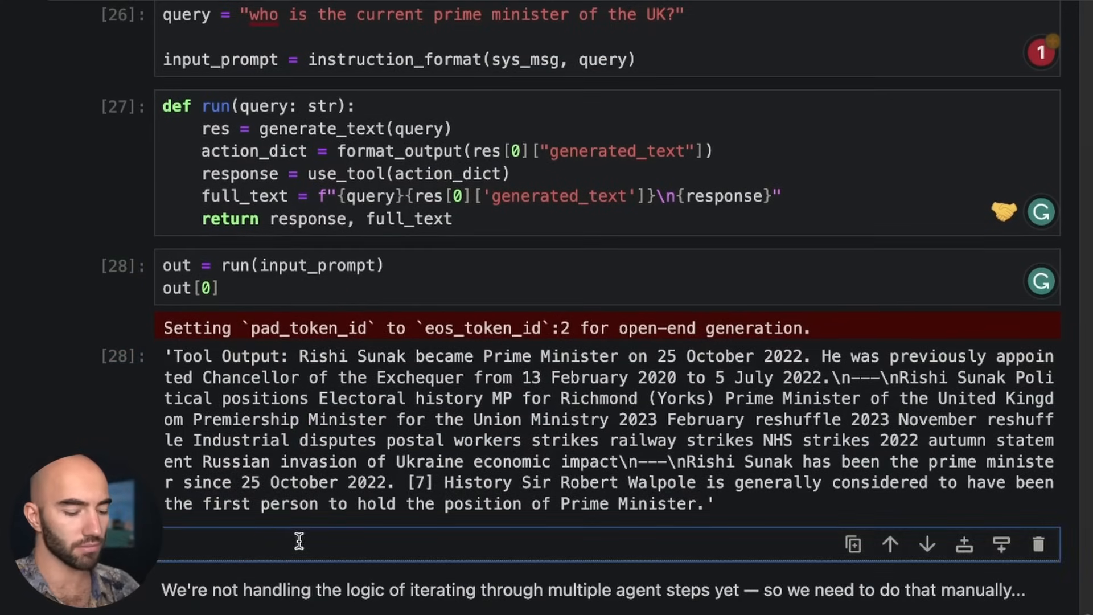
type("print(")
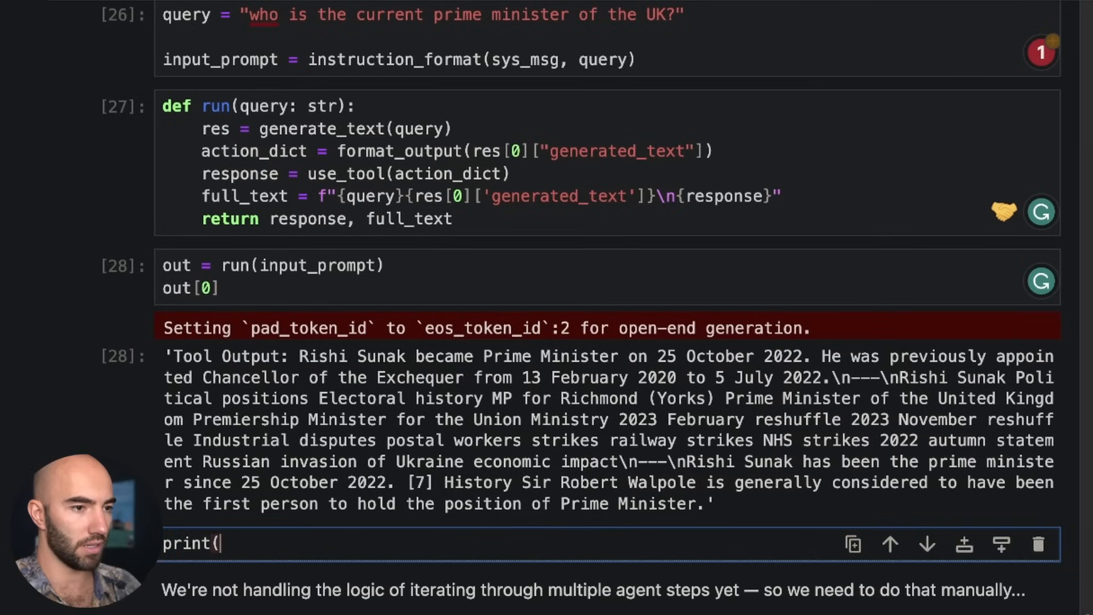
type("out[0")
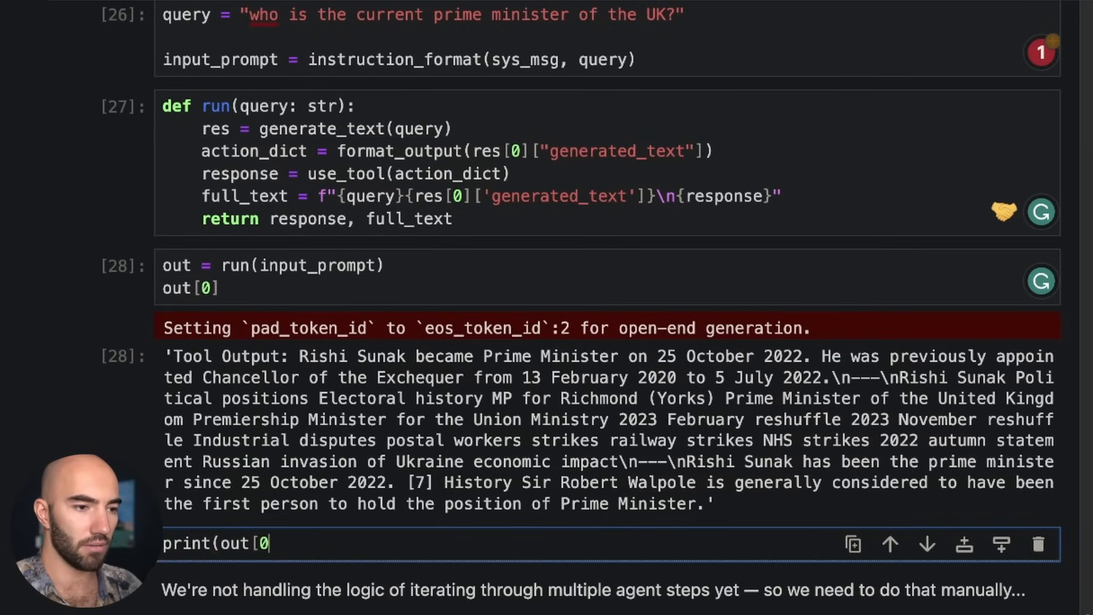
type("])")
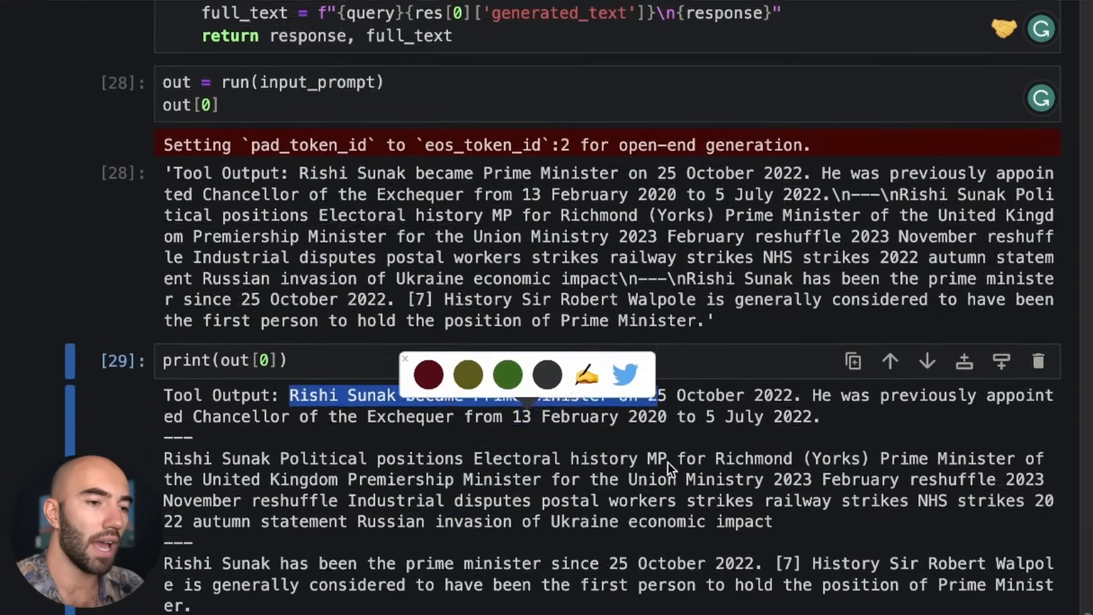
scroll("down", 3)
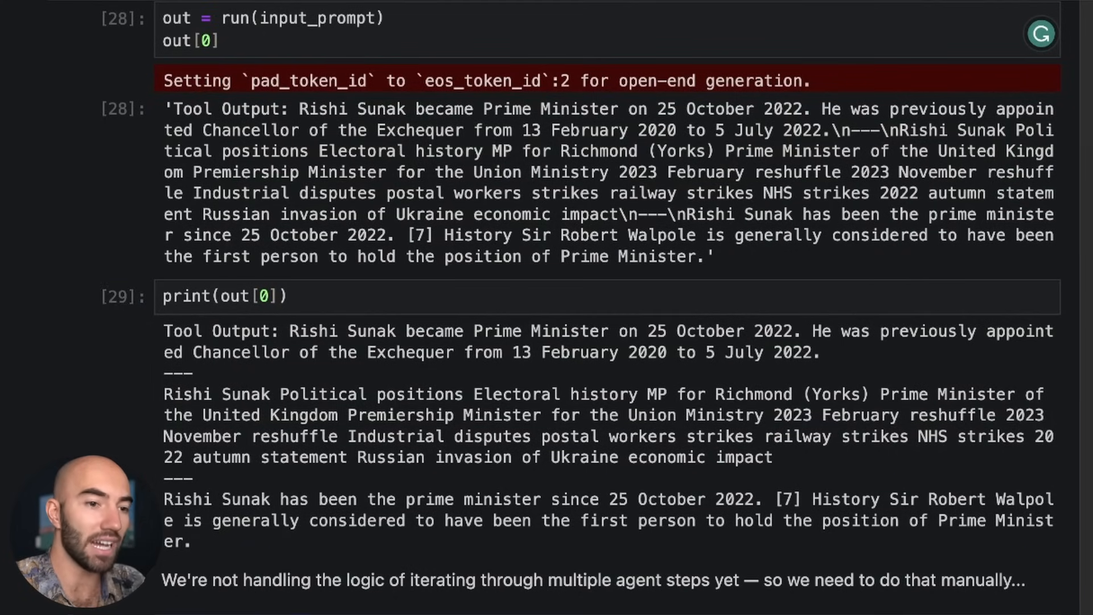
scroll("down", 3)
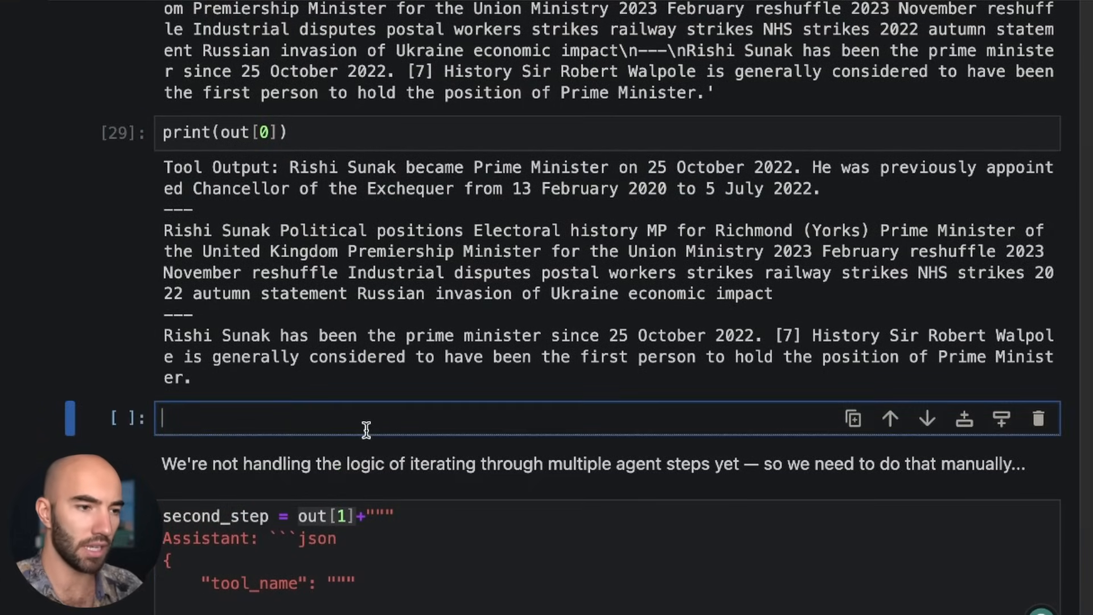
- Run print(out[1]) and review the full prompt with the Search action and appended tool output
type("print(")
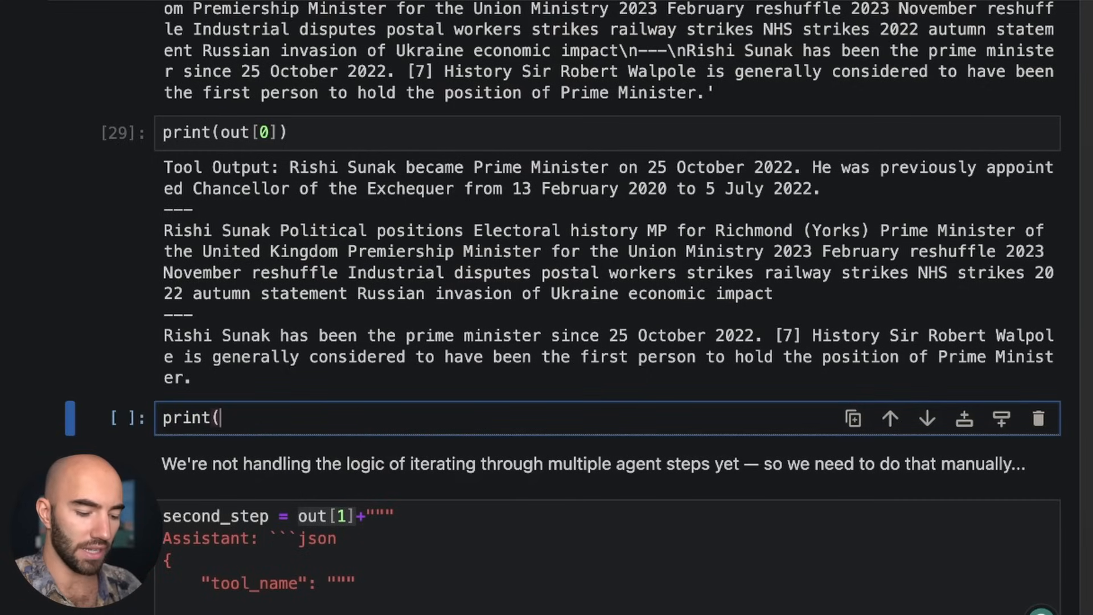
type("out[1")
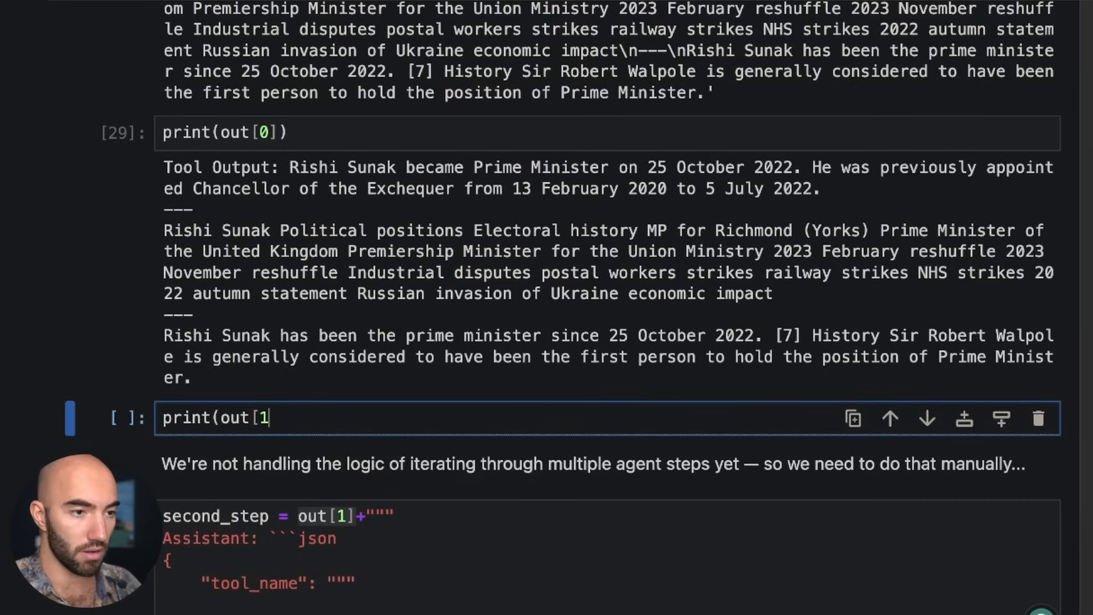
type("])")
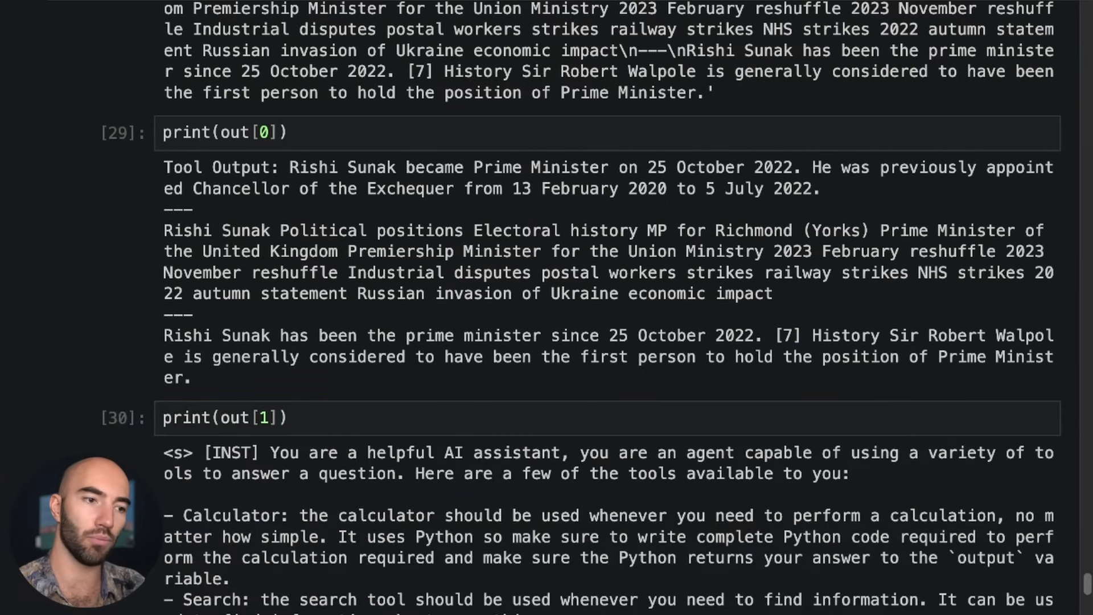
scroll("down", 3)
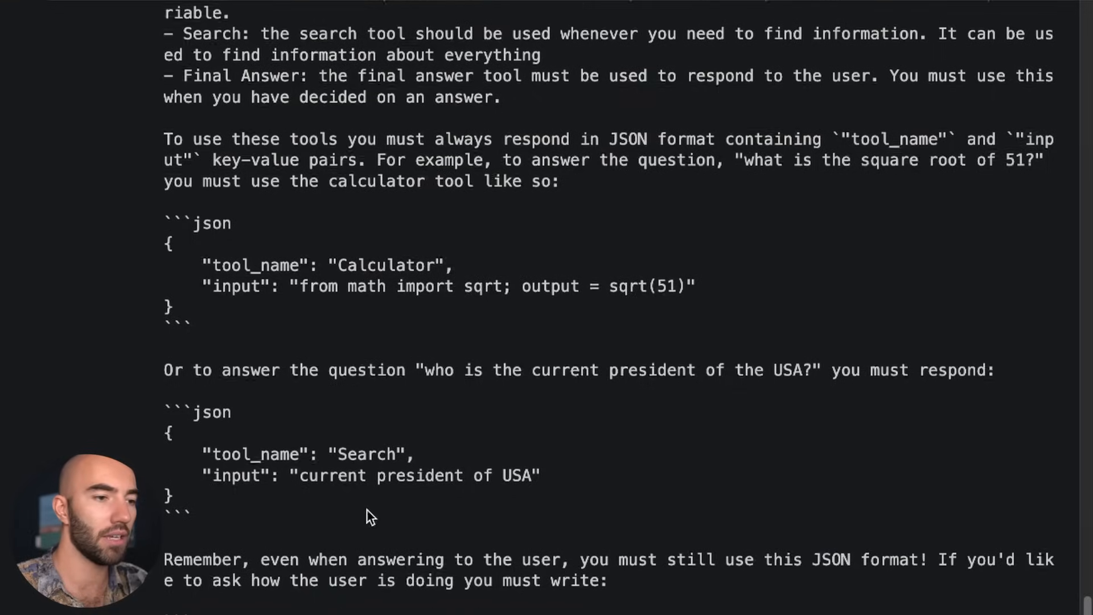
scroll("down", 3)
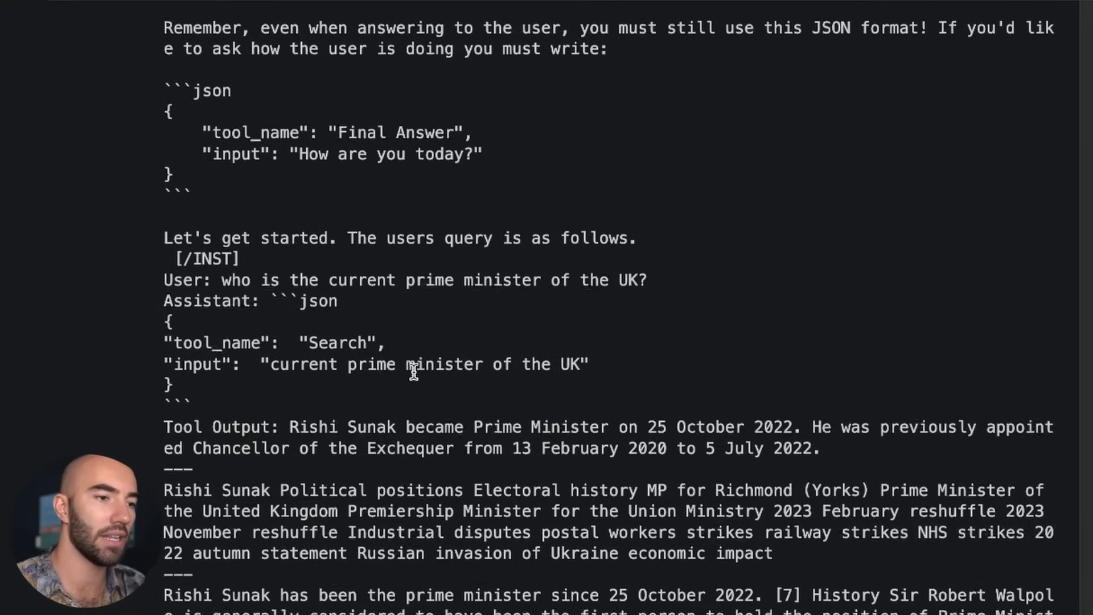
scroll("down", 3)
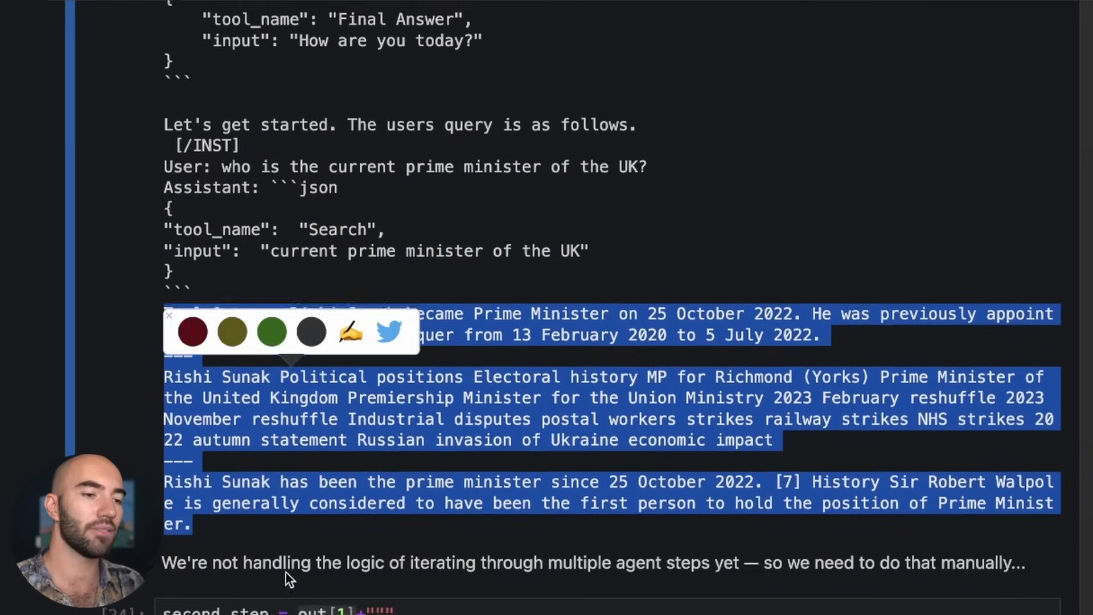
scroll("up", 3)
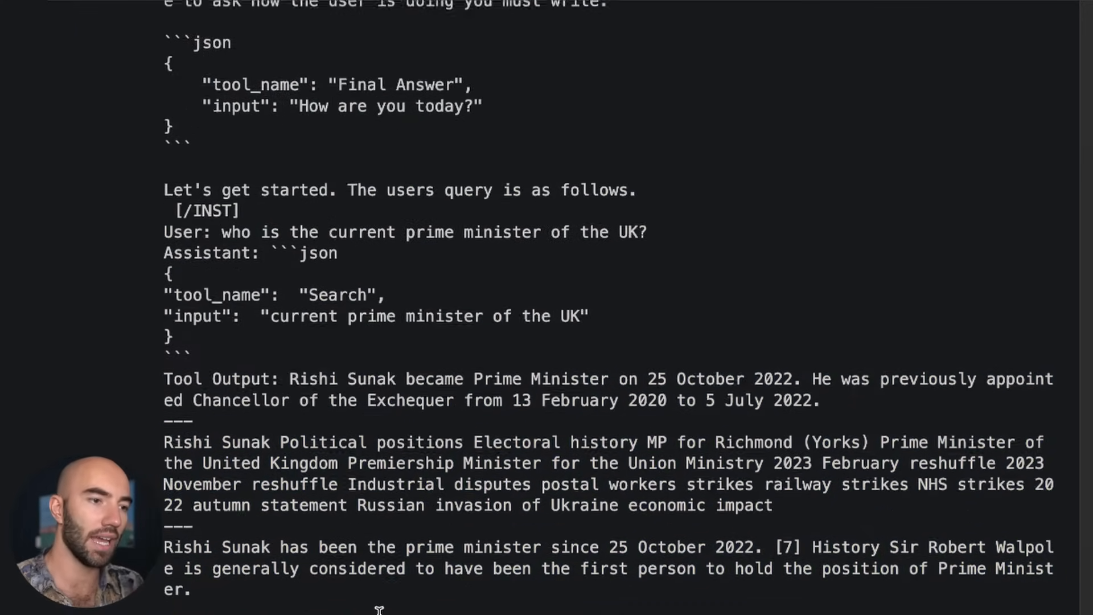
scroll("down", 3)
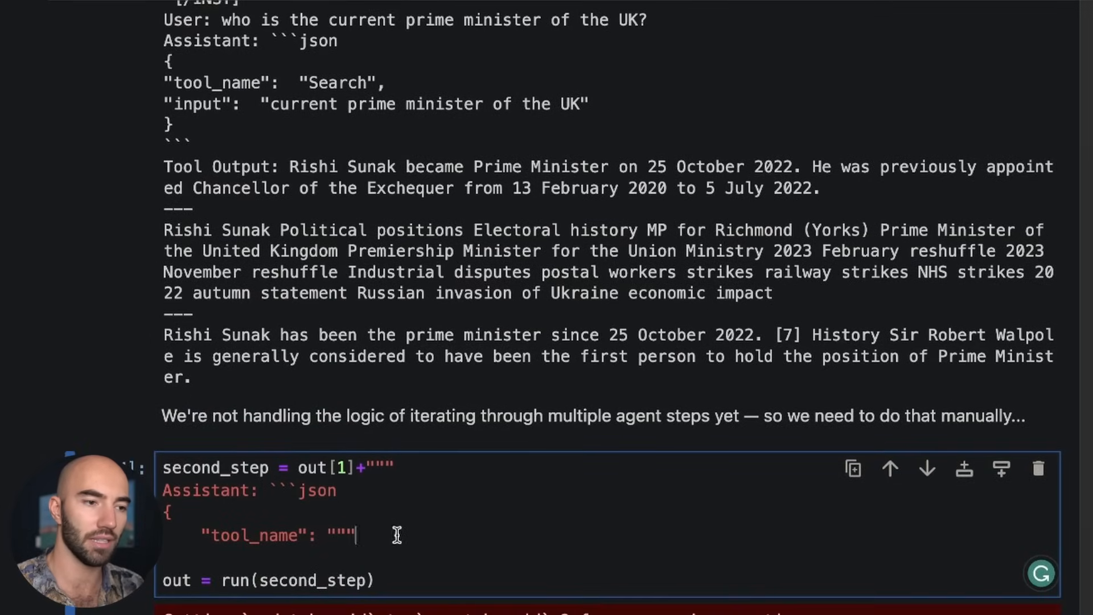
mouse_move(341, 519)
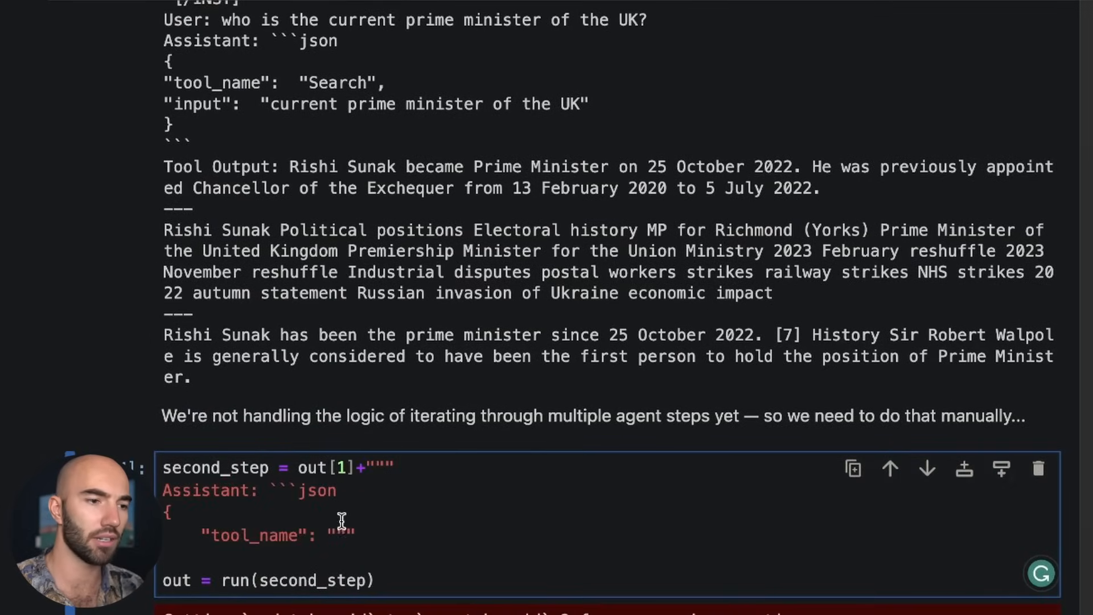
- Execute the second_step cell, feeding the Rishi Sunak prompt back into run()
scroll("up", 3)
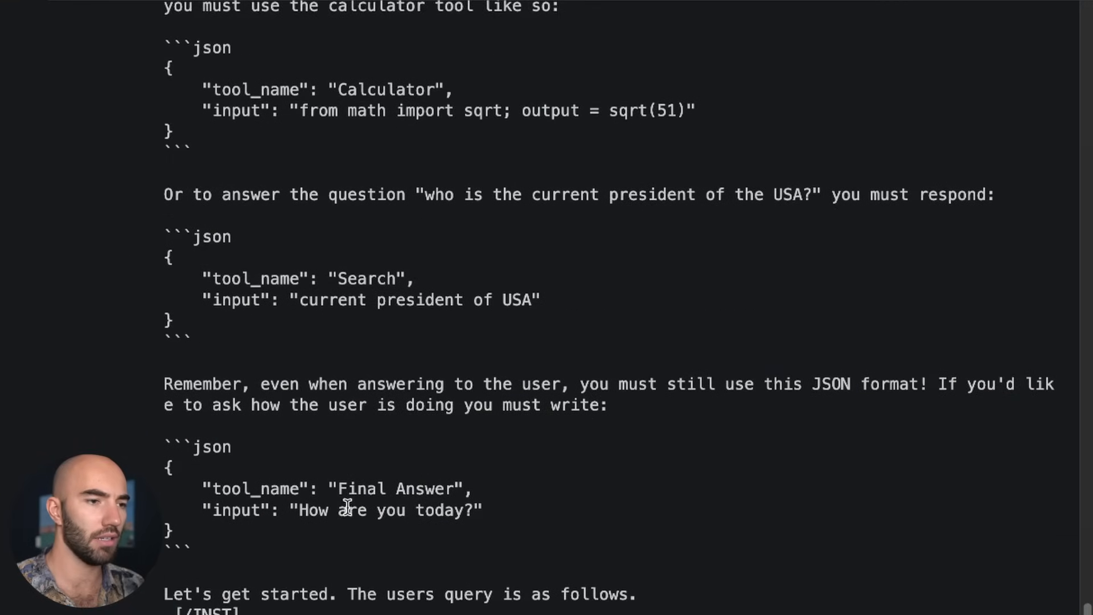
scroll("down", 3)
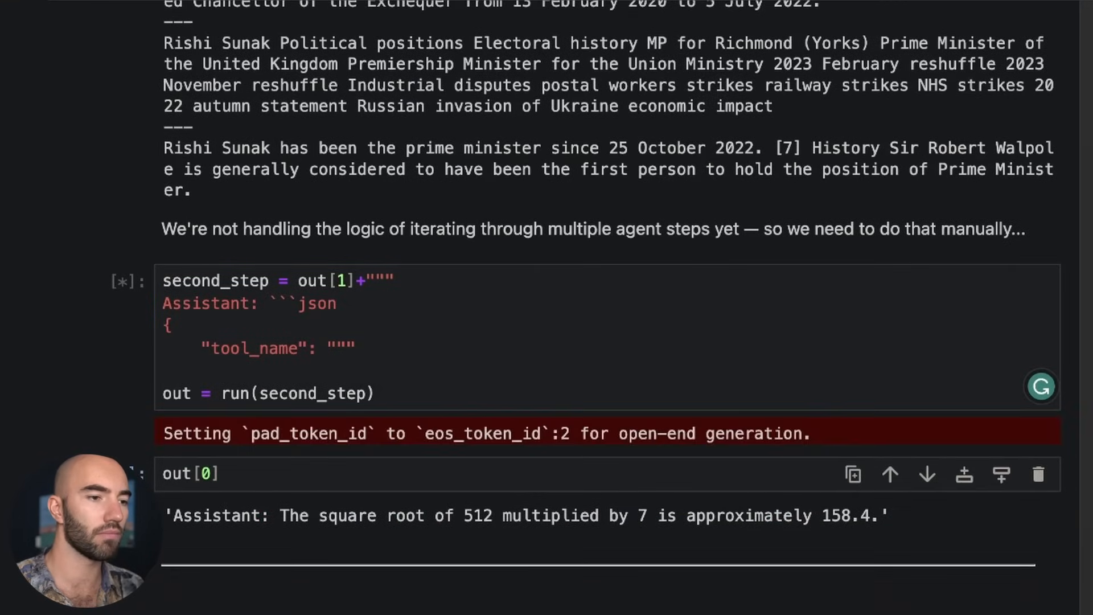